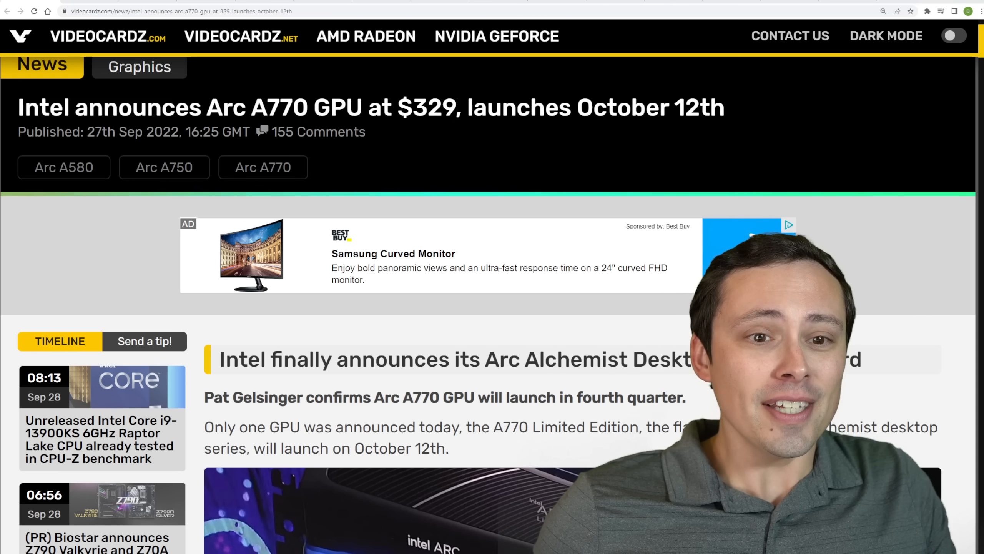
Highlight headline details: the $329 price, October 12th launch date and A770 name.
drag(250, 107, 723, 107)
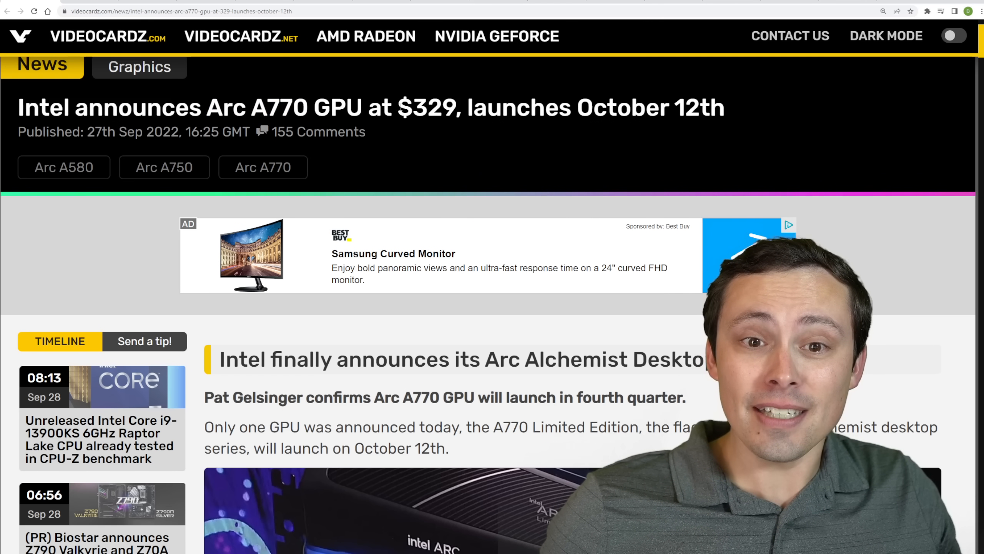
double_click(426, 109)
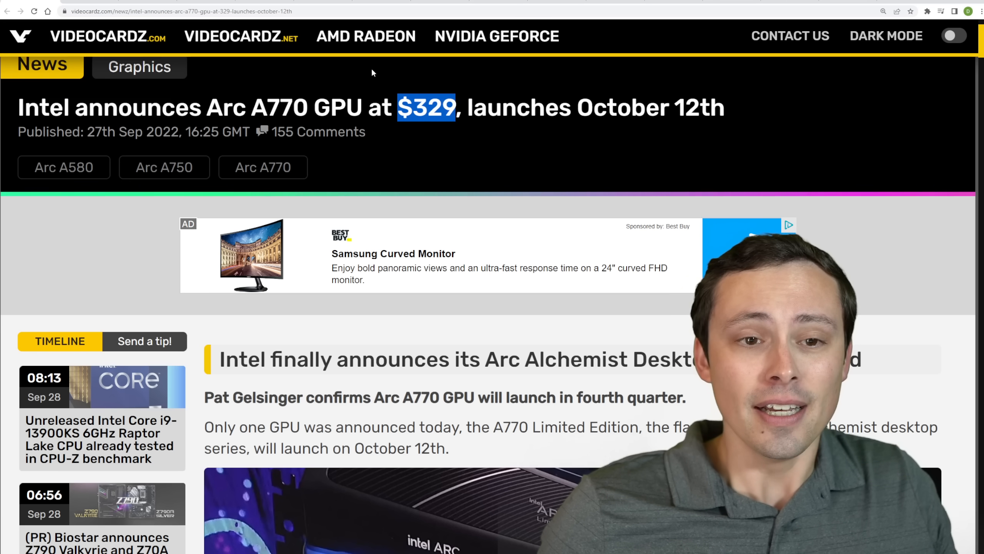
mouse_move(410, 88)
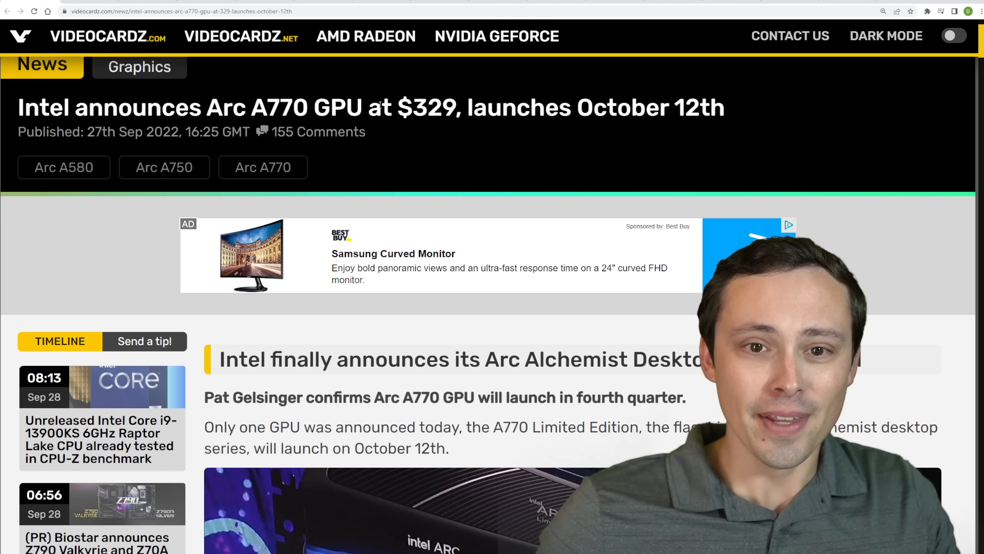
drag(250, 107, 458, 107)
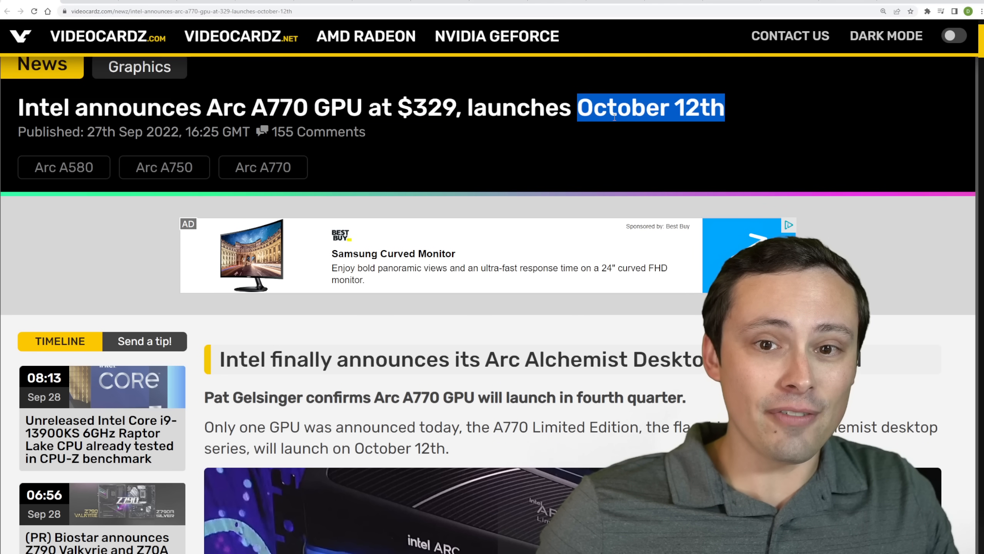
mouse_move(435, 143)
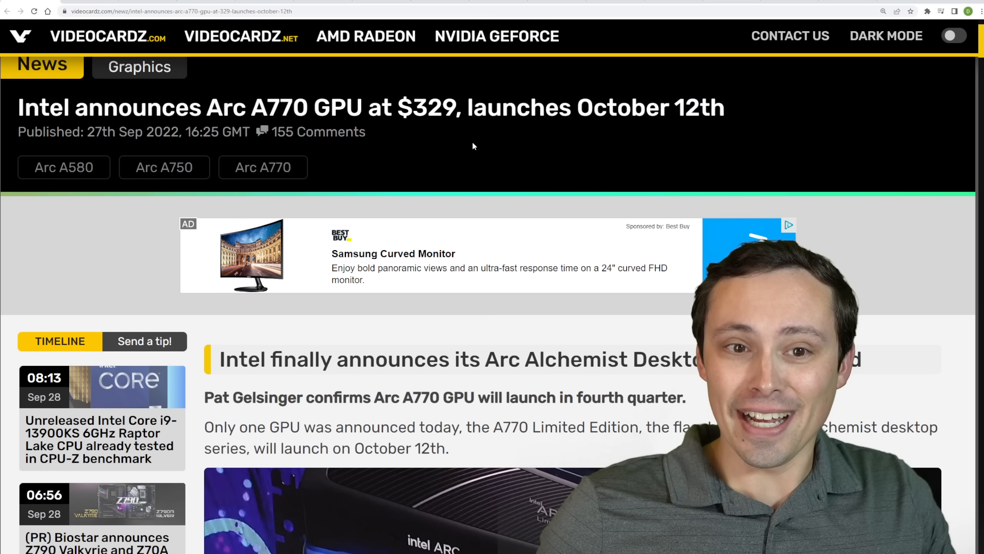
double_click(426, 108)
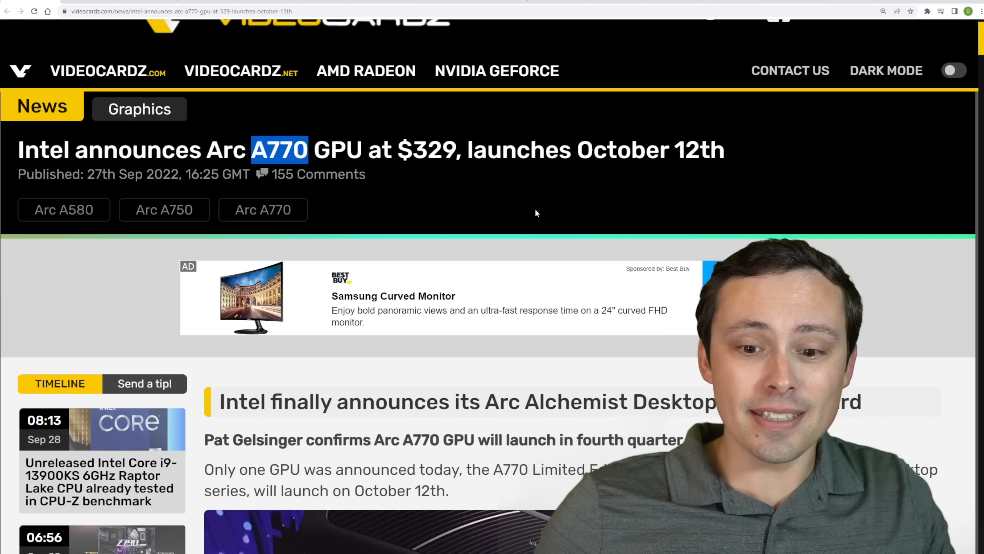
Read down the article and highlight the RTX 3060 comparison in the text.
scroll(down, 3)
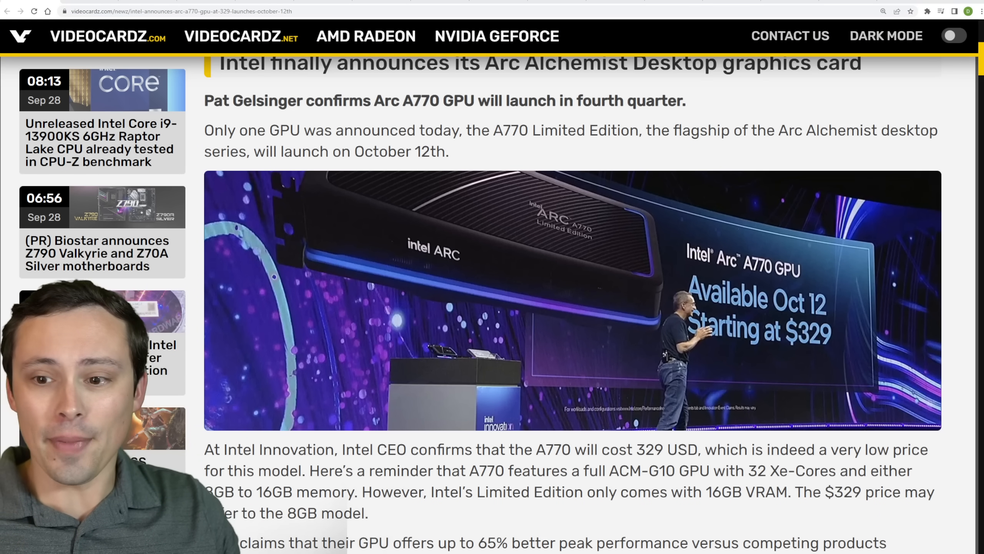
scroll(down, 3)
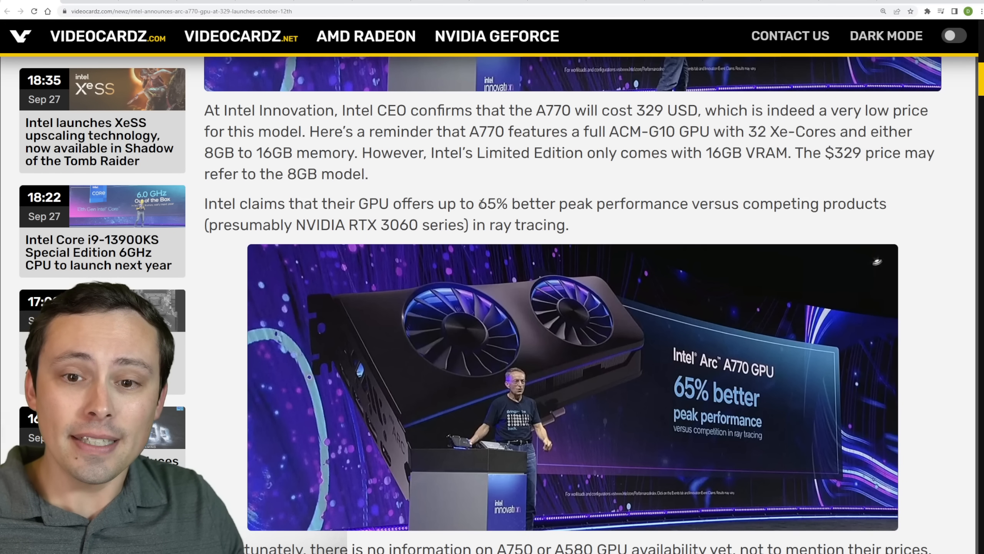
scroll(down, 3)
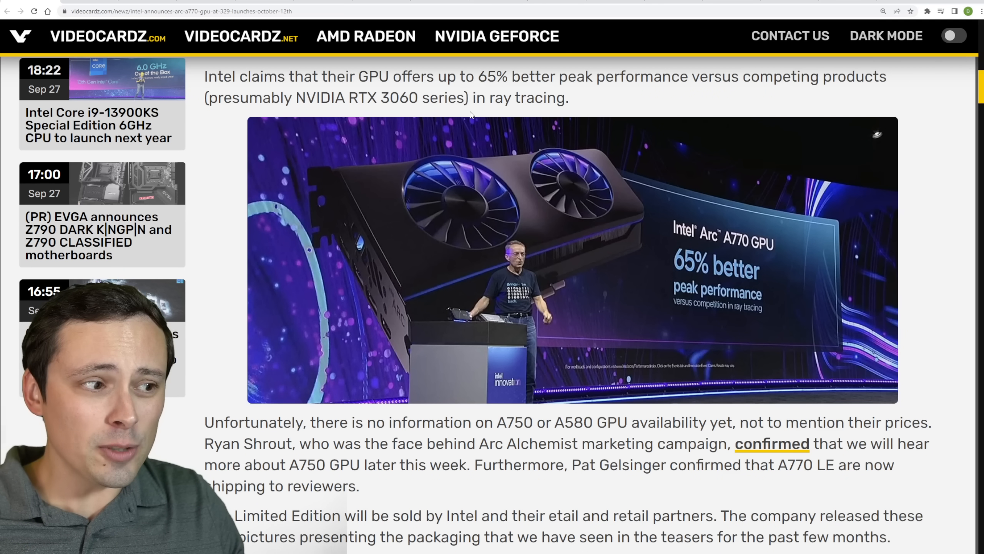
mouse_move(507, 135)
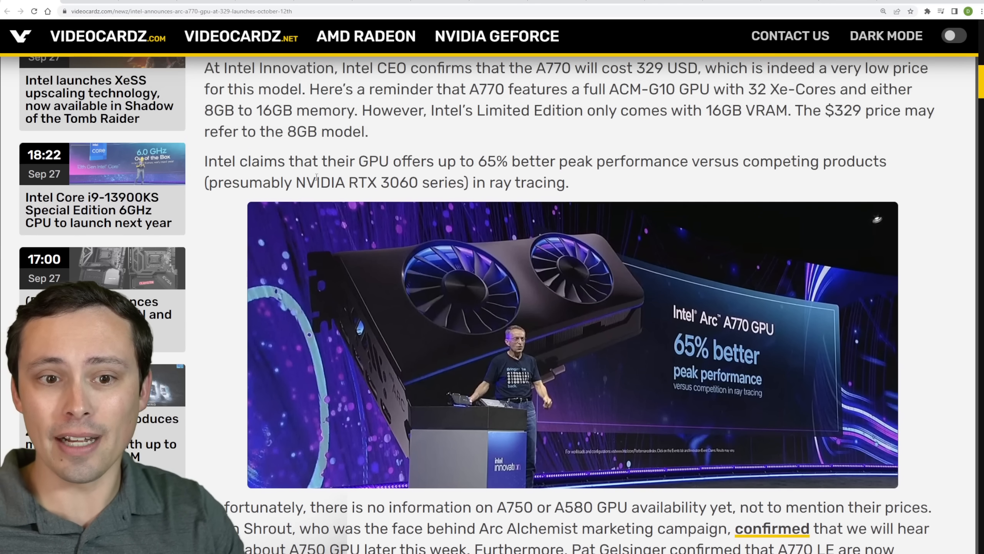
drag(306, 183, 416, 183)
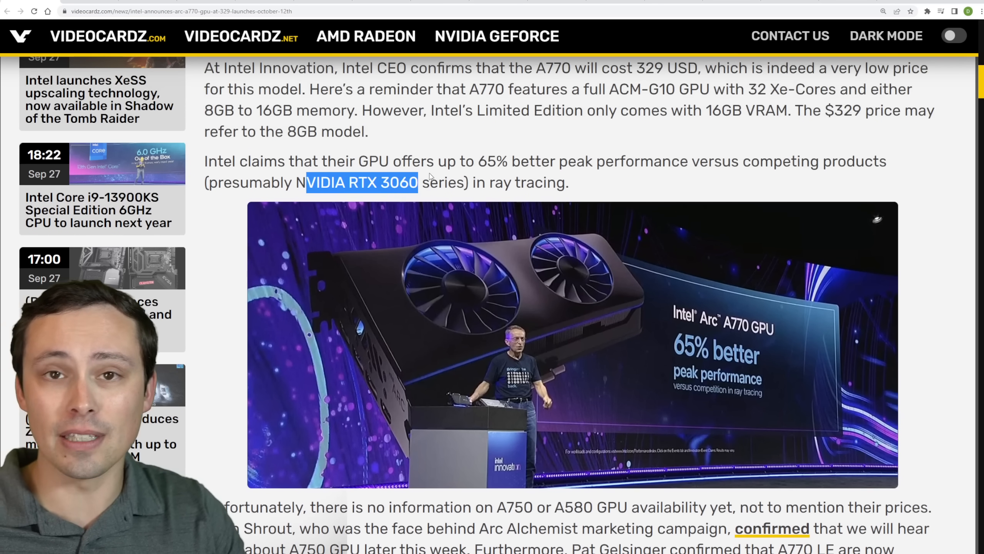
scroll(down, 3)
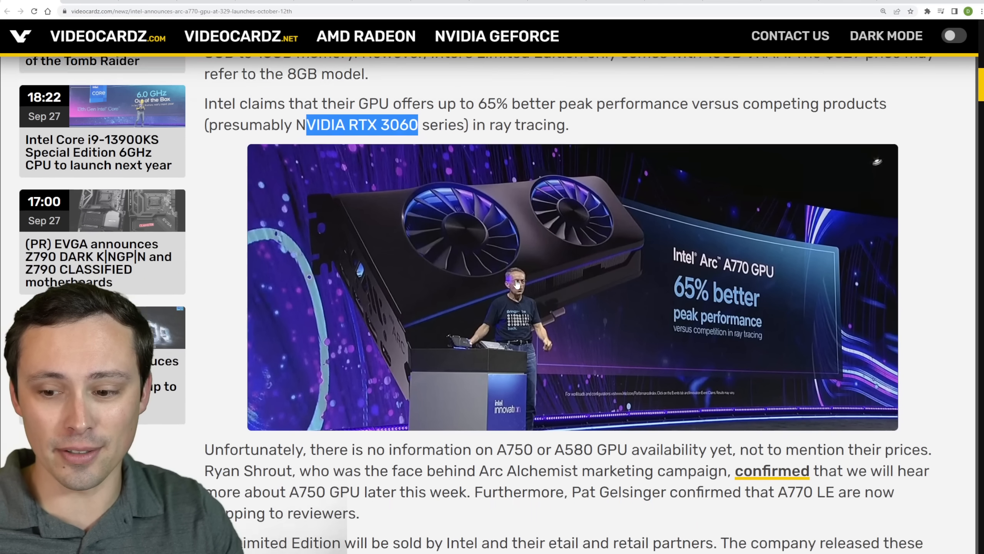
scroll(down, 3)
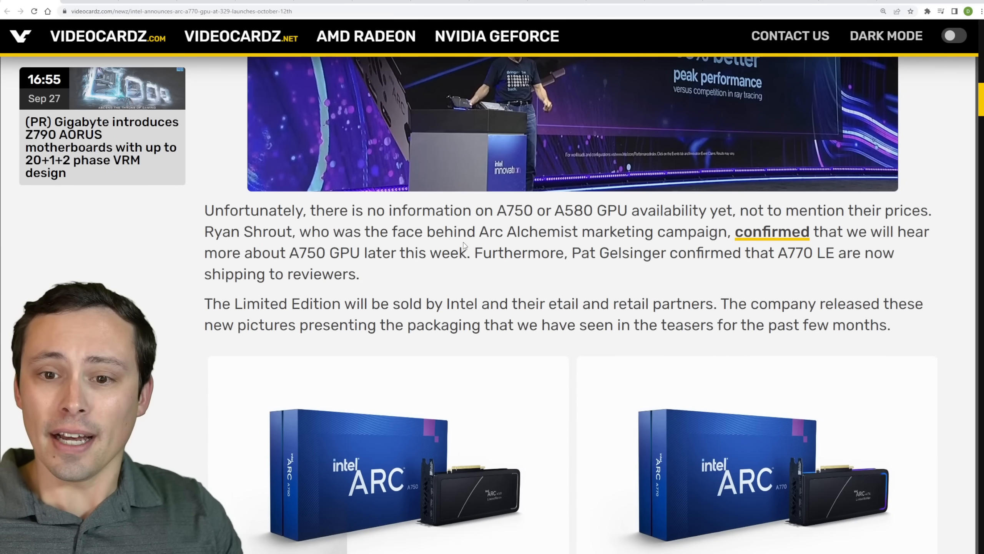
scroll(down, 3)
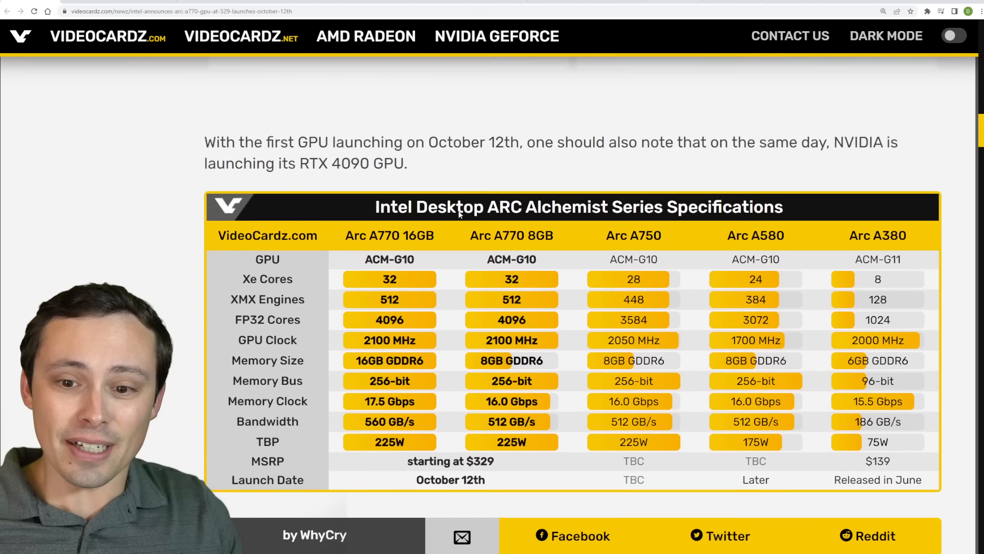
Highlight the GPU core and memory details, then continue toward the Arc A310 link.
scroll(up, 3)
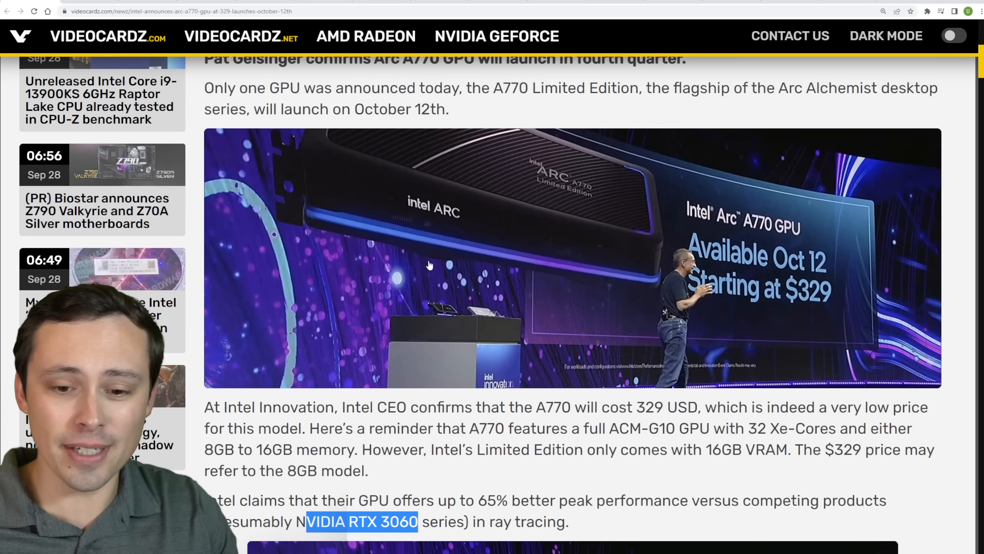
drag(568, 428, 572, 449)
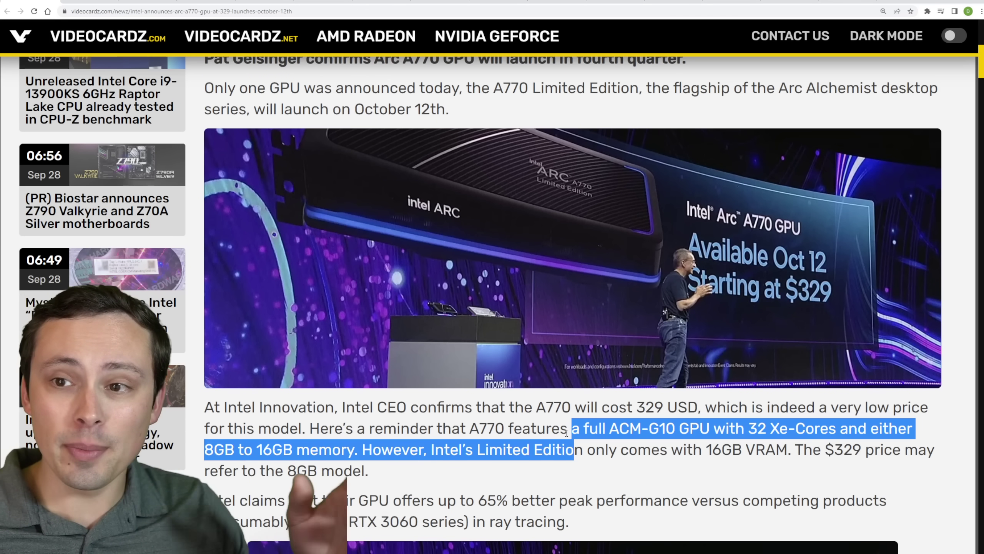
click(580, 432)
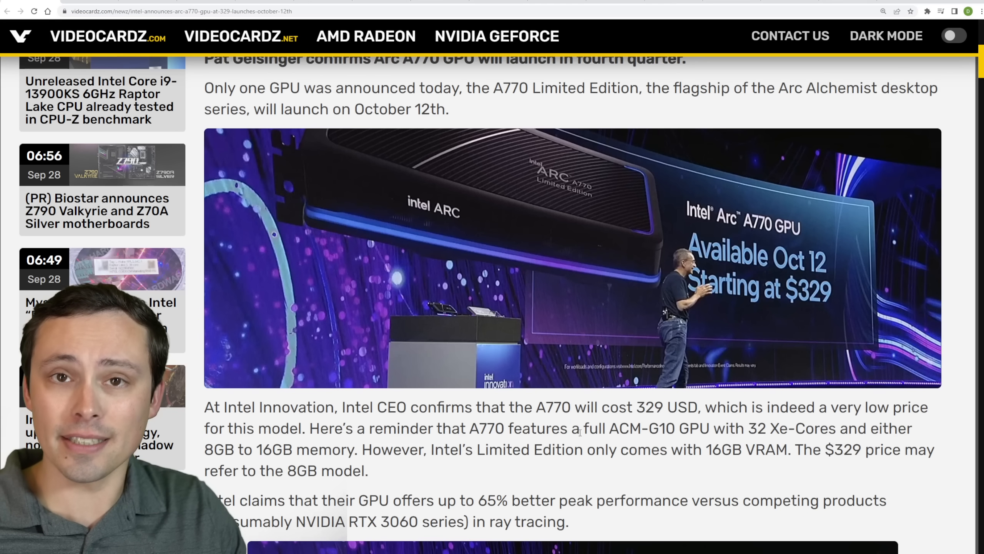
scroll(up, 3)
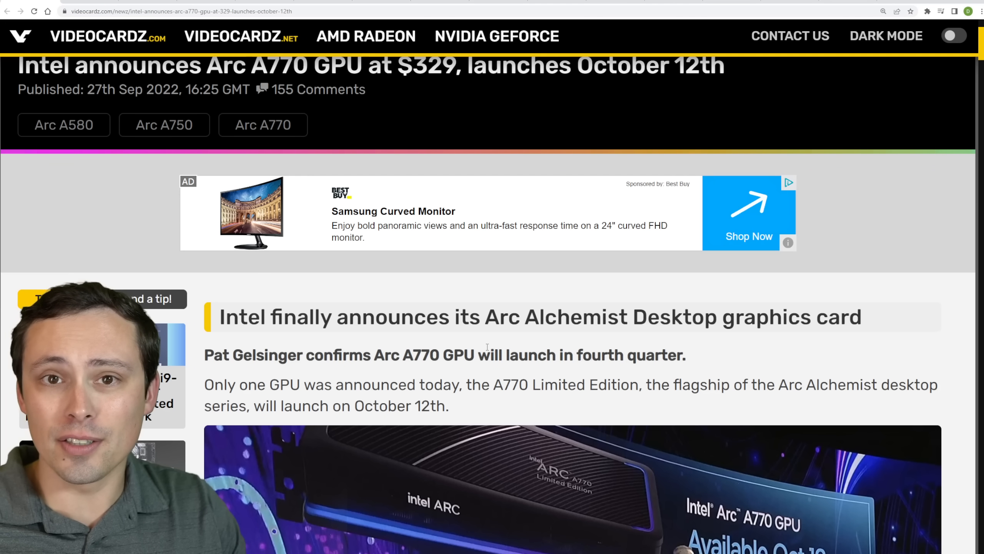
scroll(down, 3)
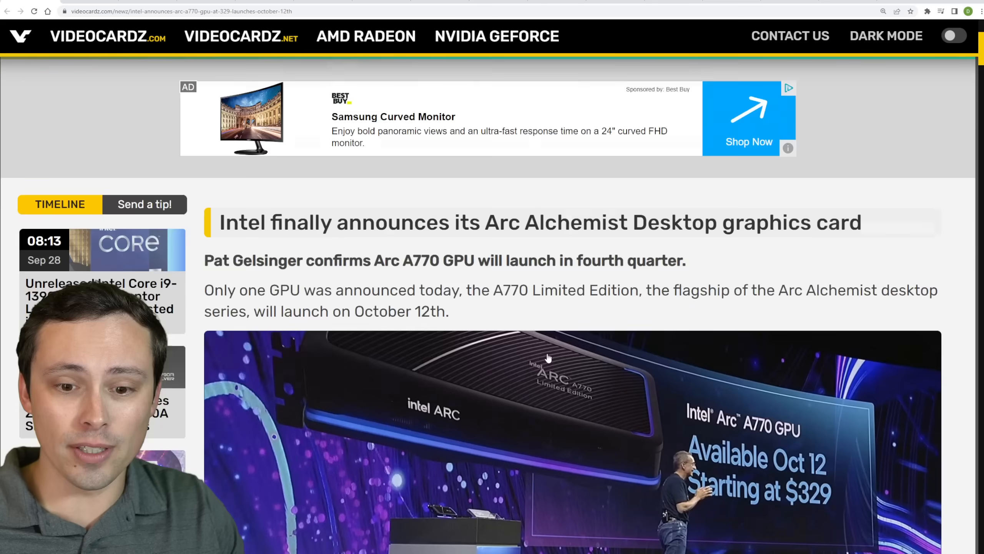
scroll(down, 3)
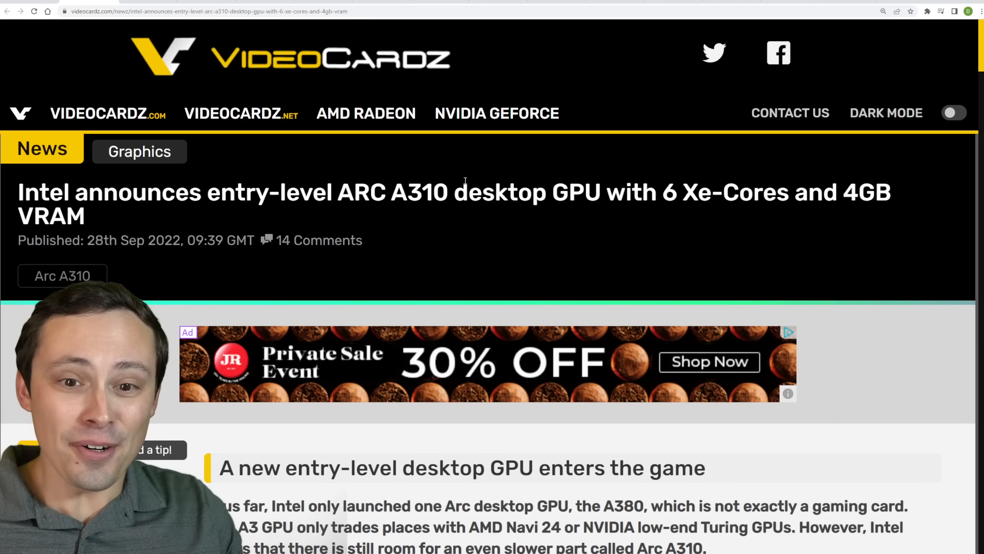
scroll(down, 3)
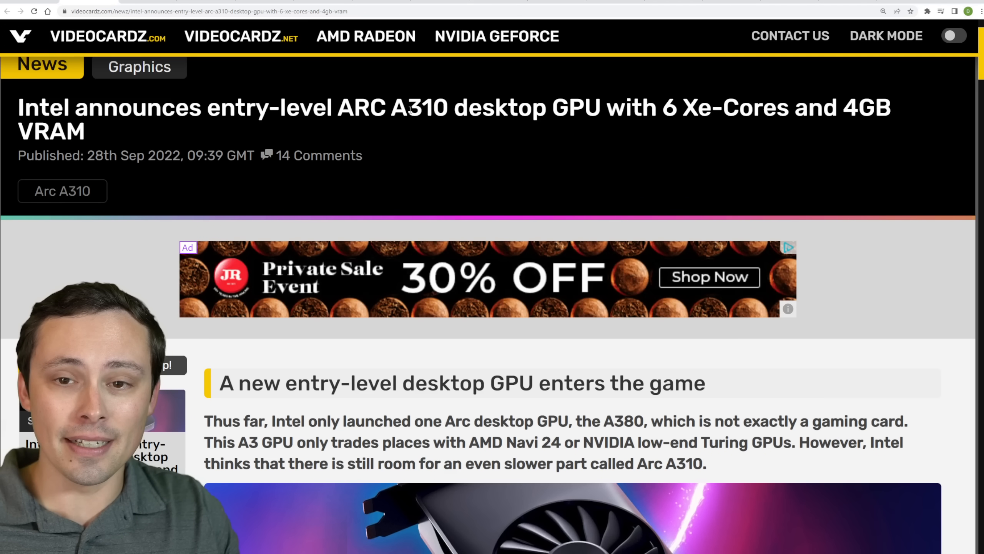
scroll(down, 3)
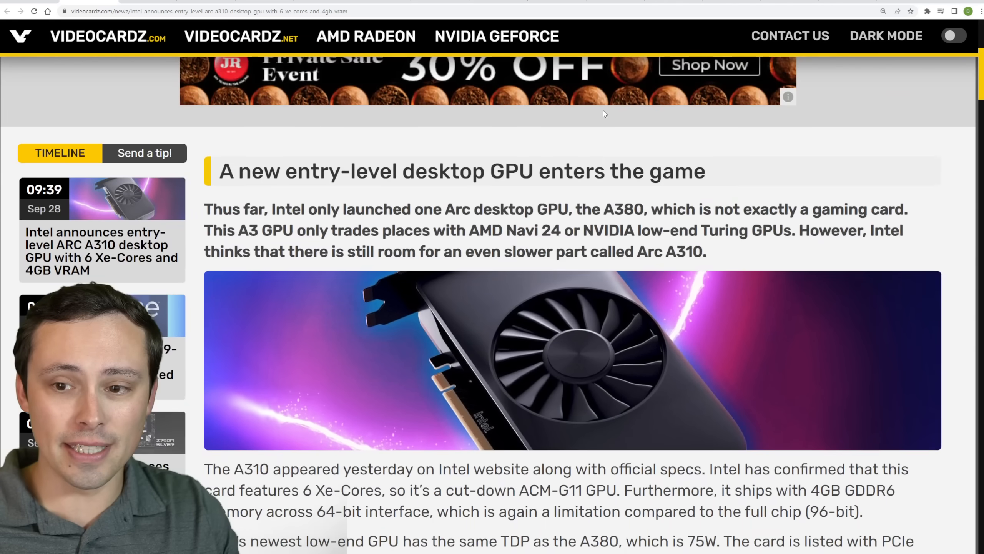
scroll(down, 3)
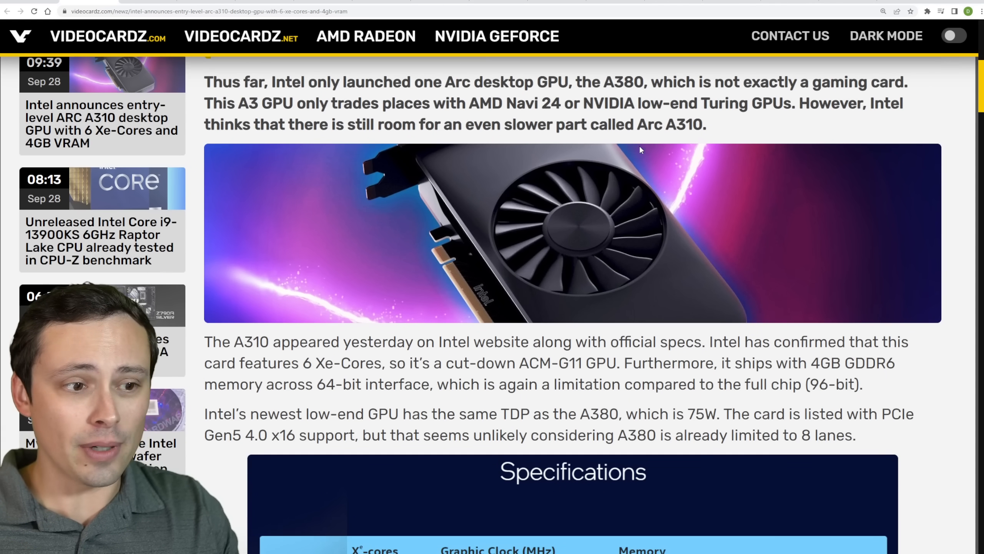
scroll(down, 3)
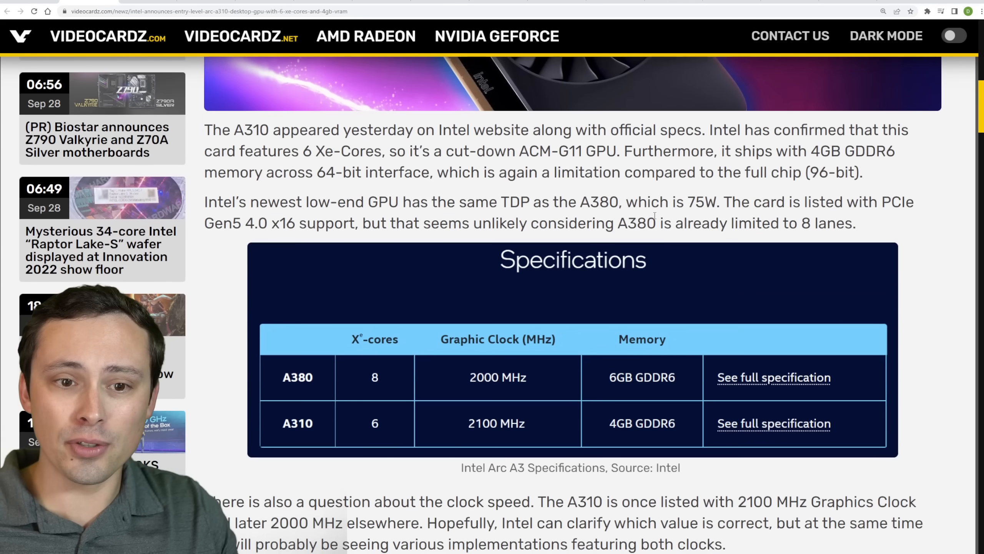
drag(656, 201, 695, 202)
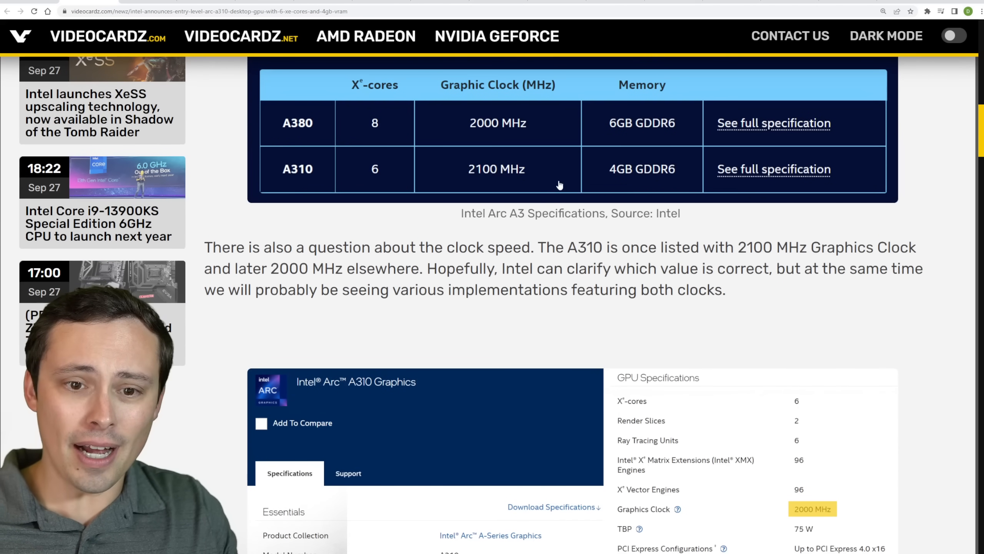
Reach the Intel Desktop ARC Alchemist specifications table and select cells comparing the Arc A310 rows.
scroll(down, 3)
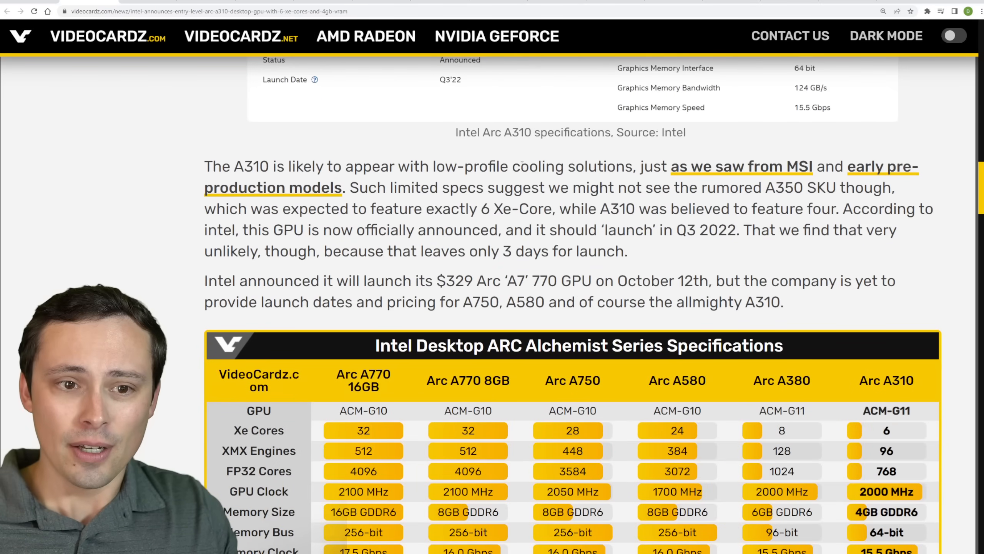
scroll(down, 3)
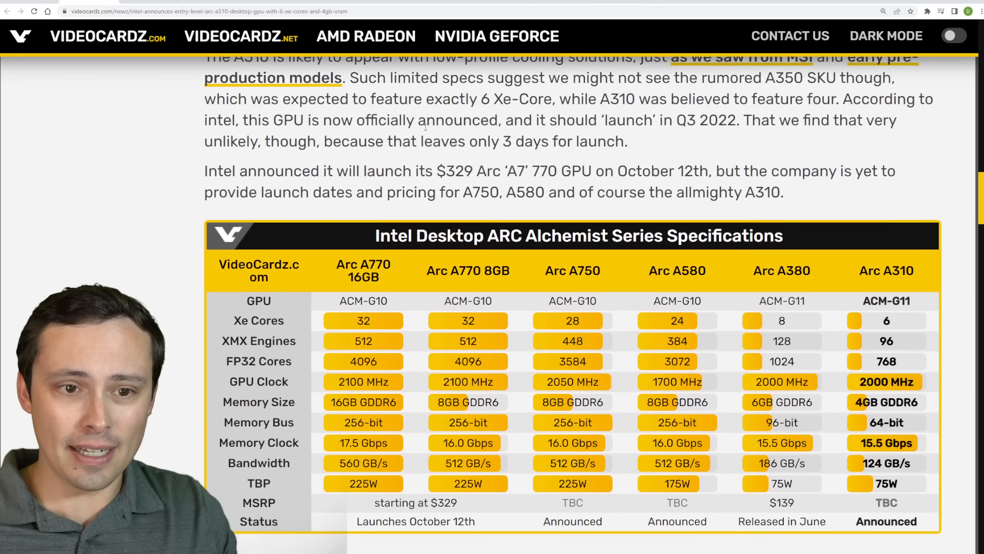
scroll(down, 3)
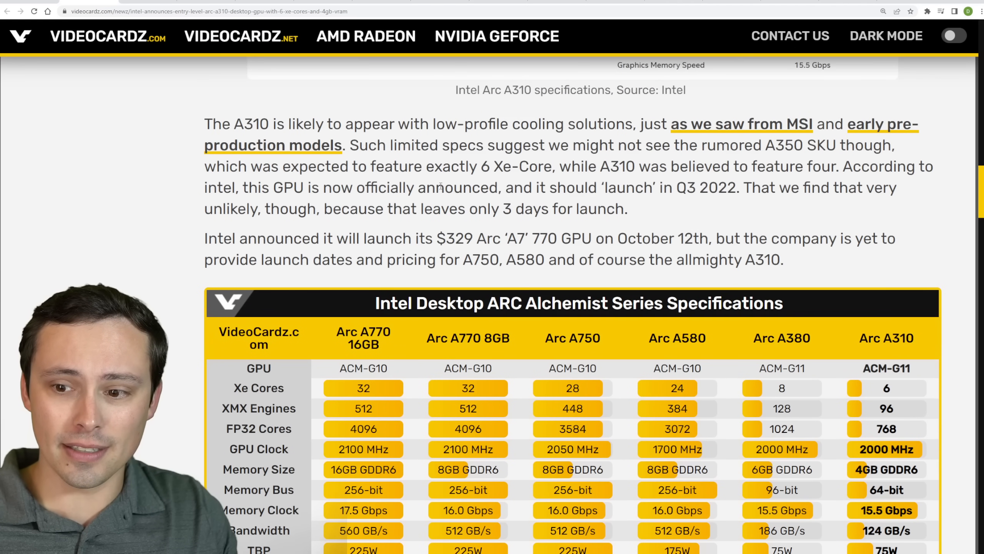
scroll(down, 3)
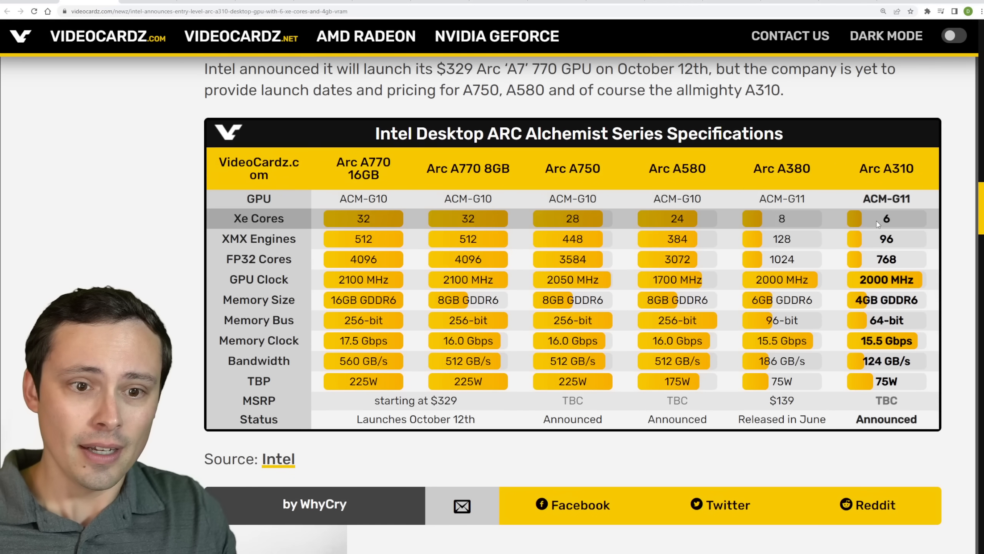
double_click(886, 218)
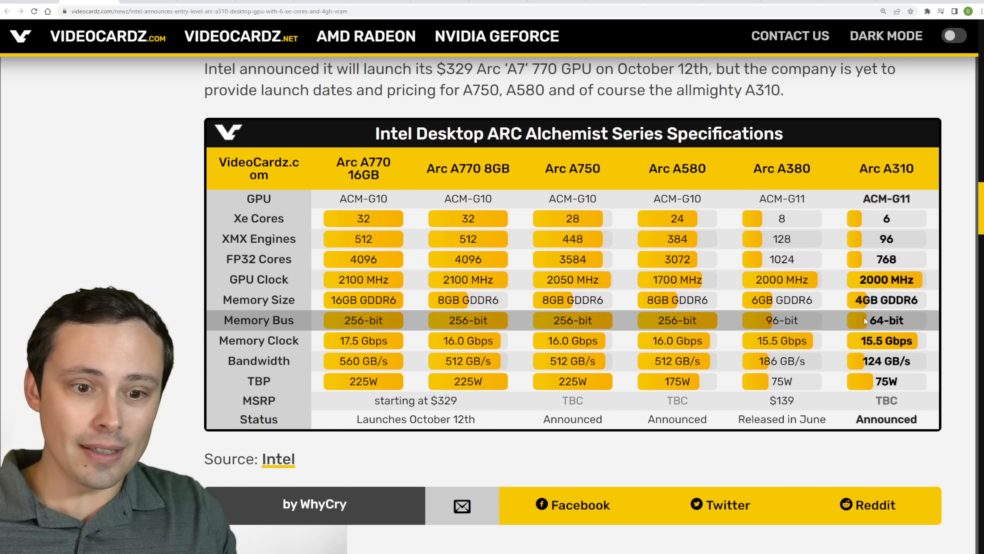
double_click(781, 320)
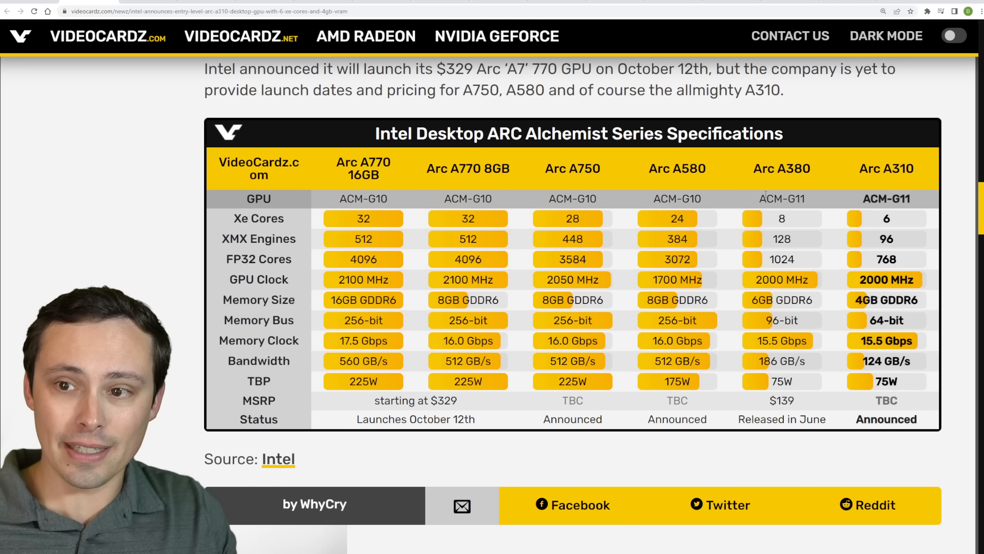
double_click(782, 401)
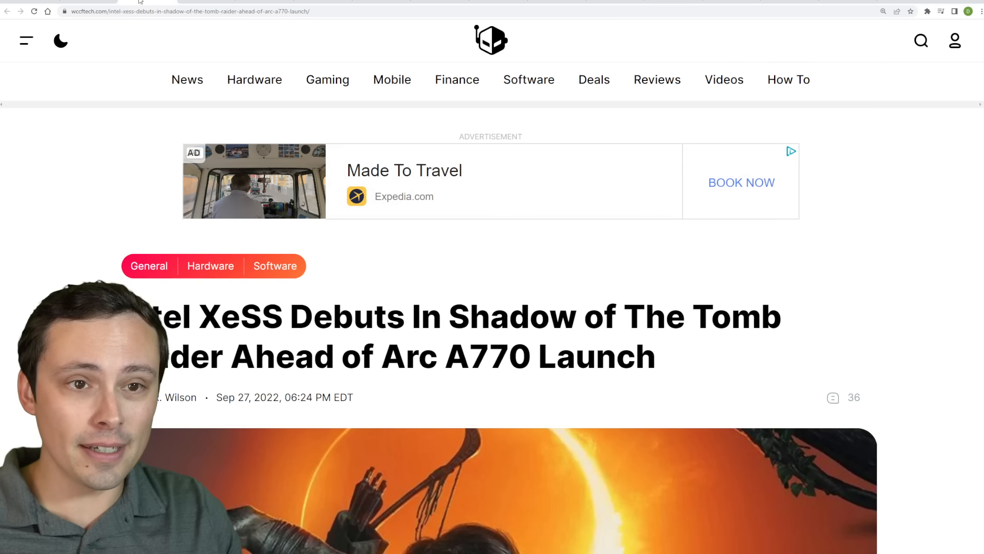
Scroll the Wccftech XeSS Shadow of The Tomb Raider article to its headline.
scroll(down, 3)
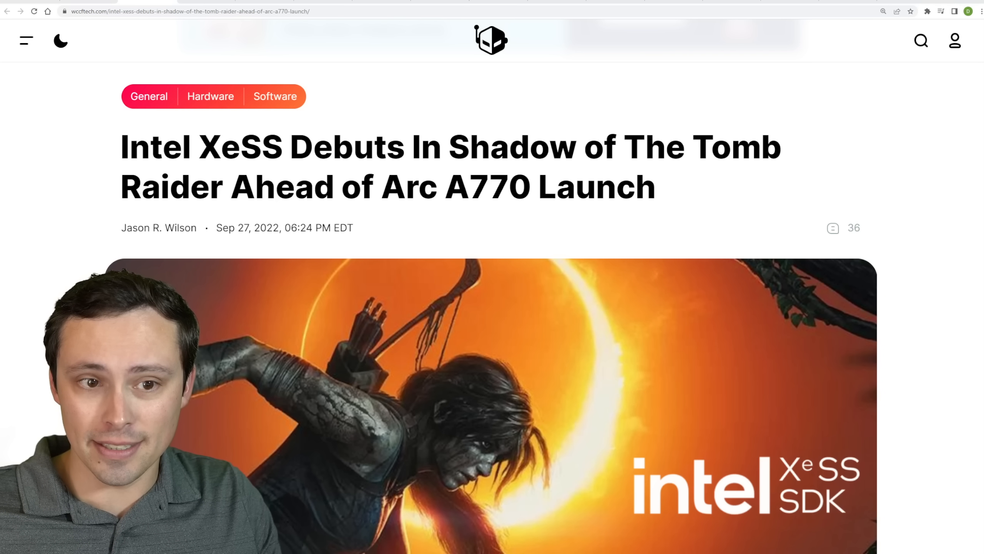
scroll(down, 3)
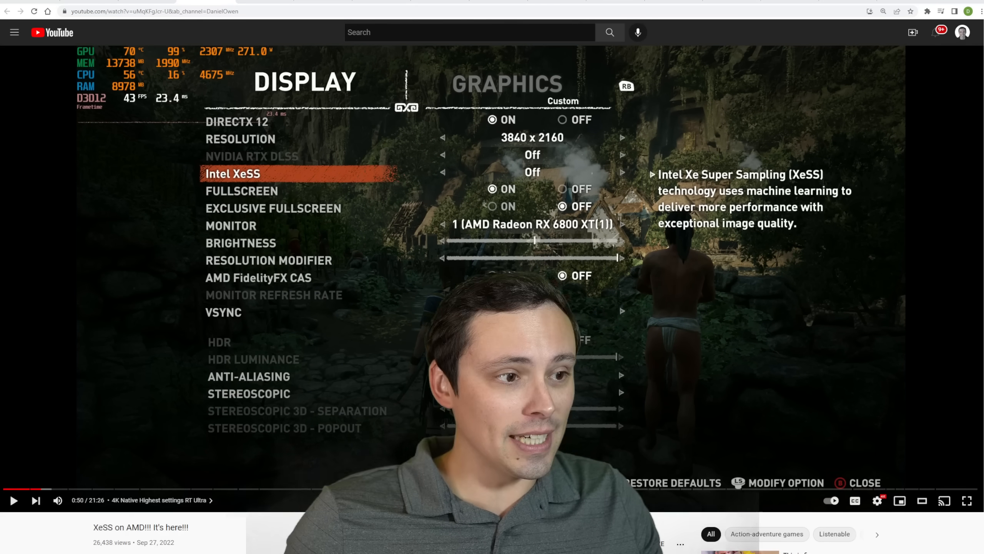
Scroll past the XeSS on AMD video toward the Death Stranding Director's Cut article.
scroll(down, 3)
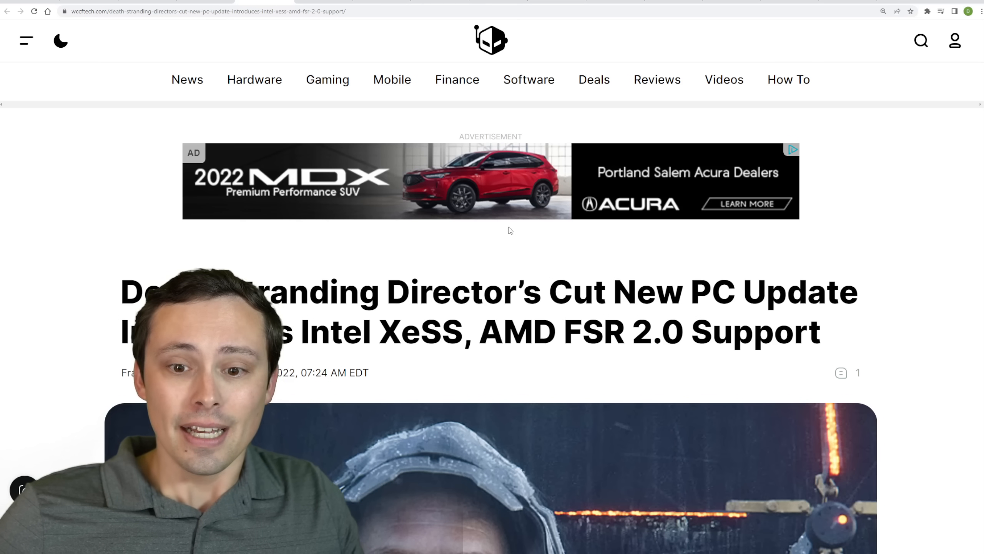
Highlight AMD FSR, XeSS and other parts of the Death Stranding Director's Cut headline.
scroll(down, 3)
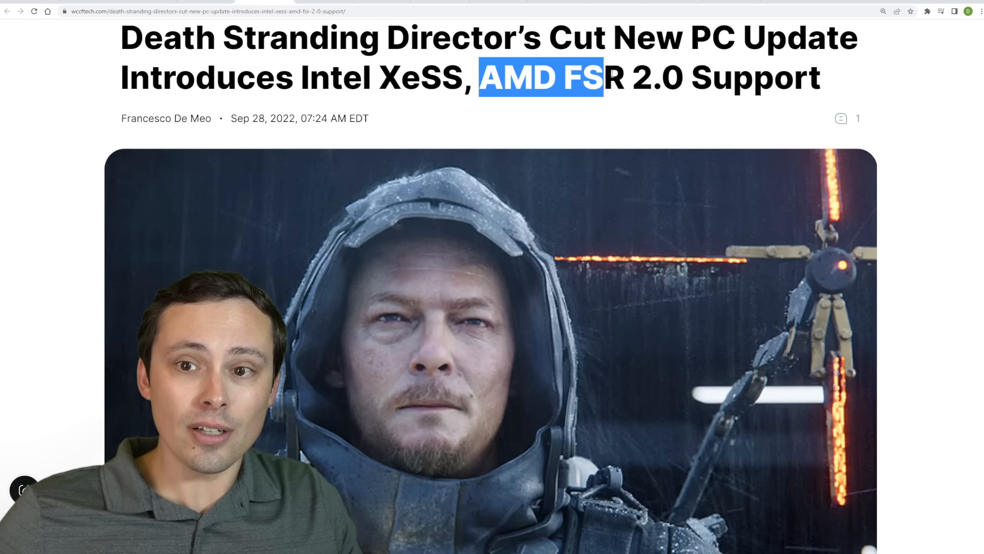
drag(600, 78, 682, 77)
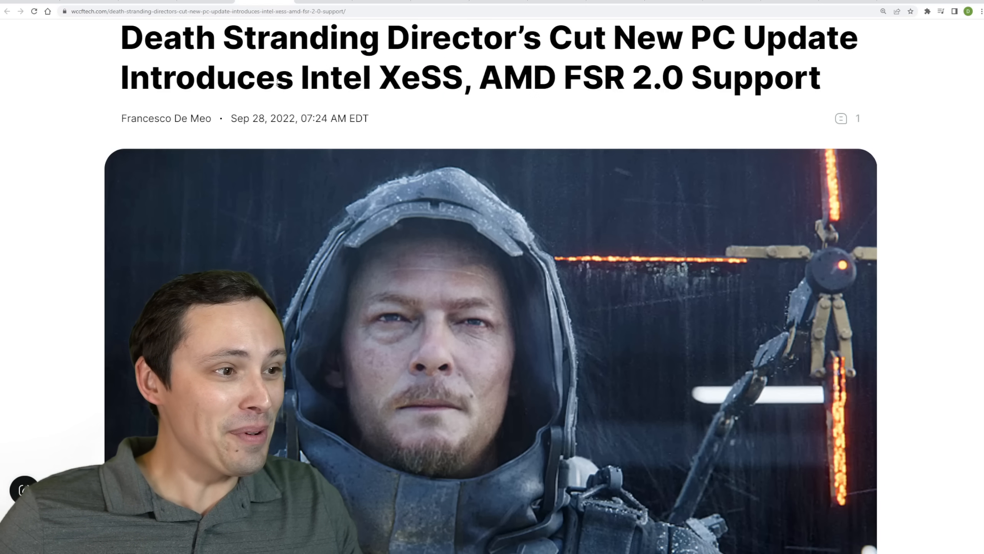
drag(309, 77, 653, 77)
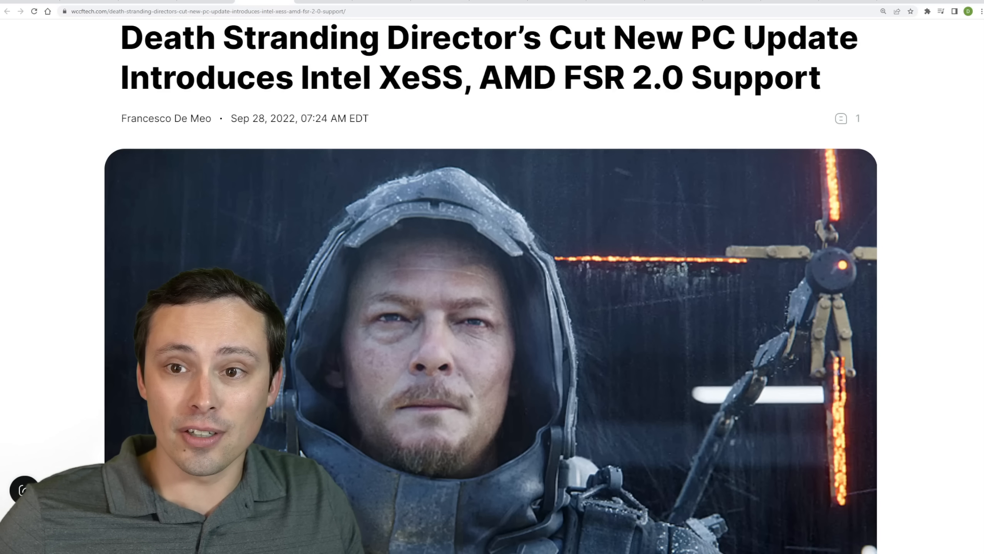
drag(563, 77, 683, 77)
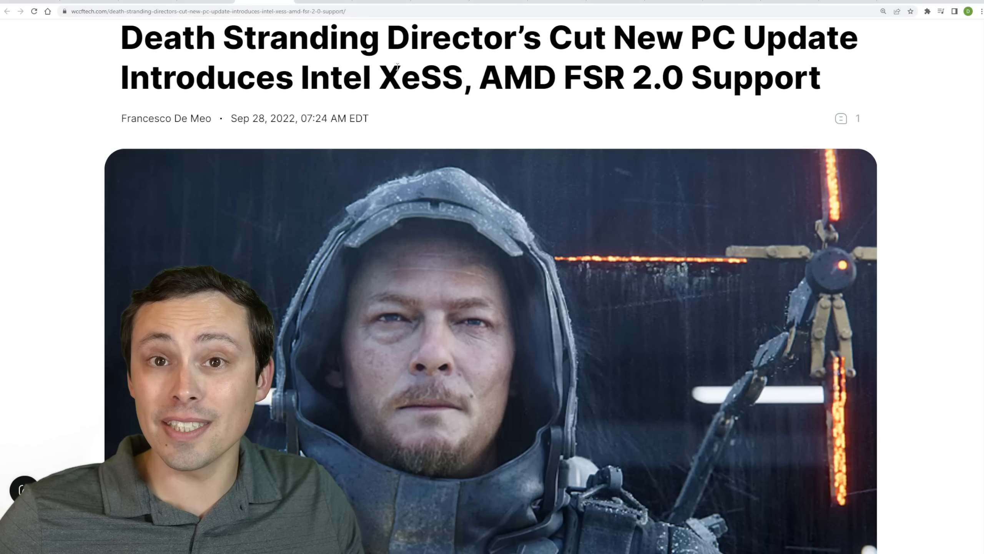
double_click(516, 78)
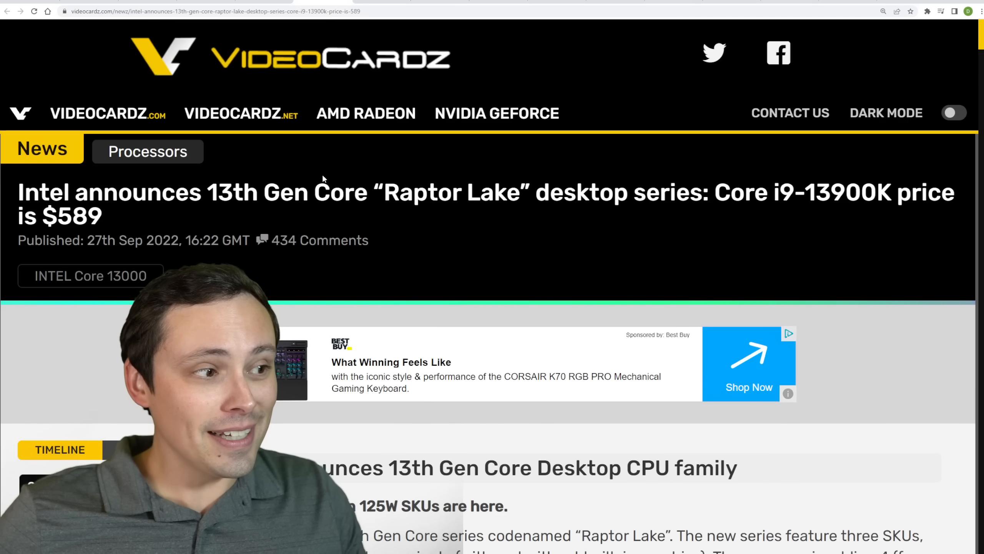
Enlarge the 13th Gen Core unlocked processor pricing table, then continue to the performance charts.
scroll(down, 3)
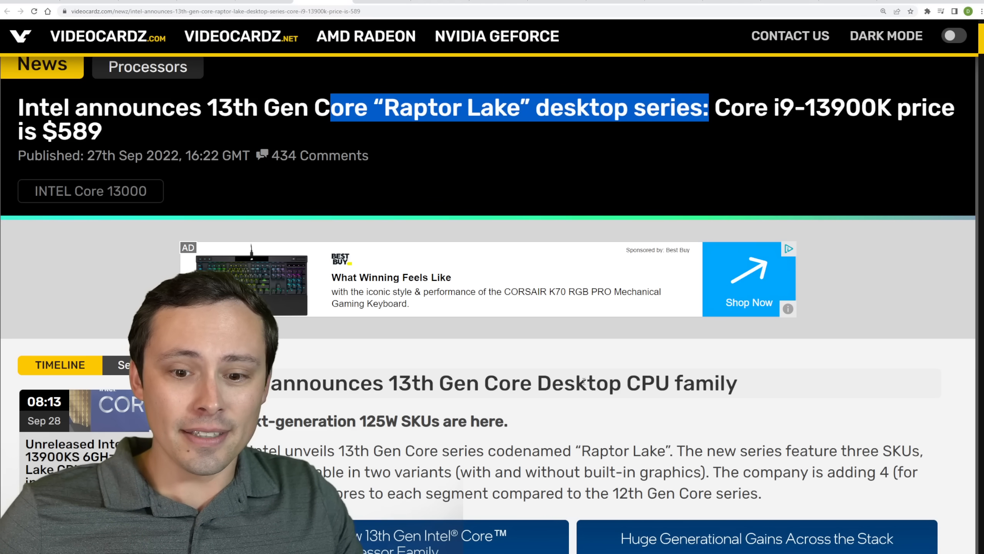
scroll(down, 3)
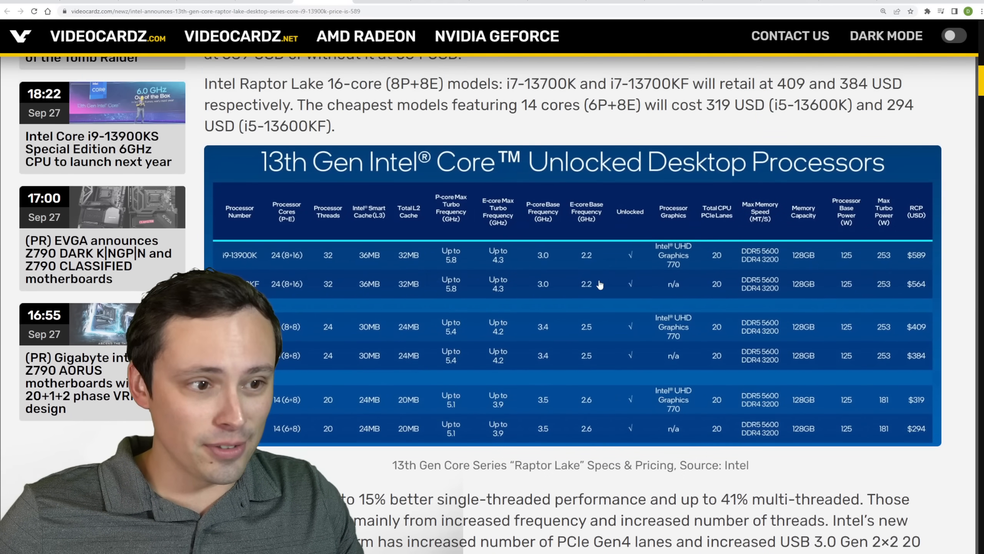
click(600, 284)
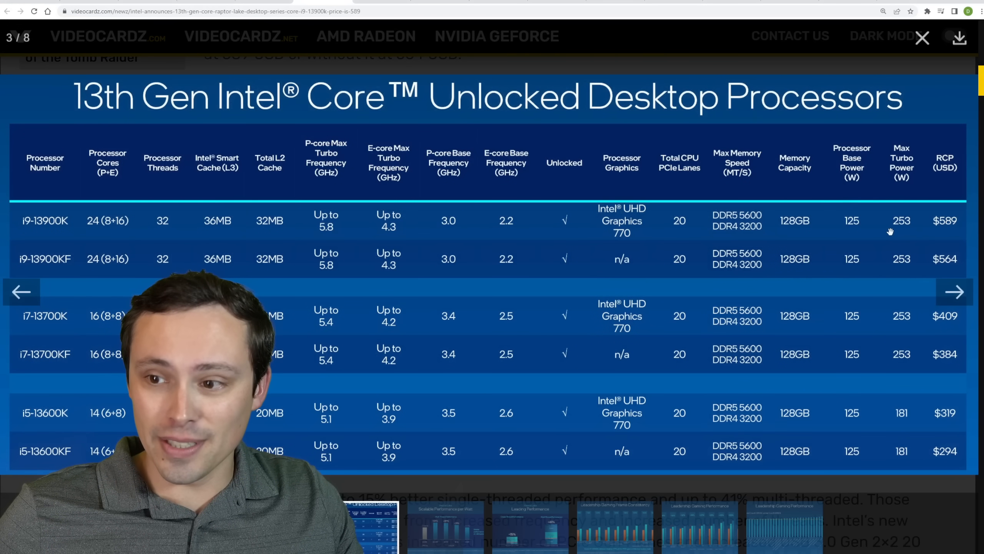
mouse_move(937, 343)
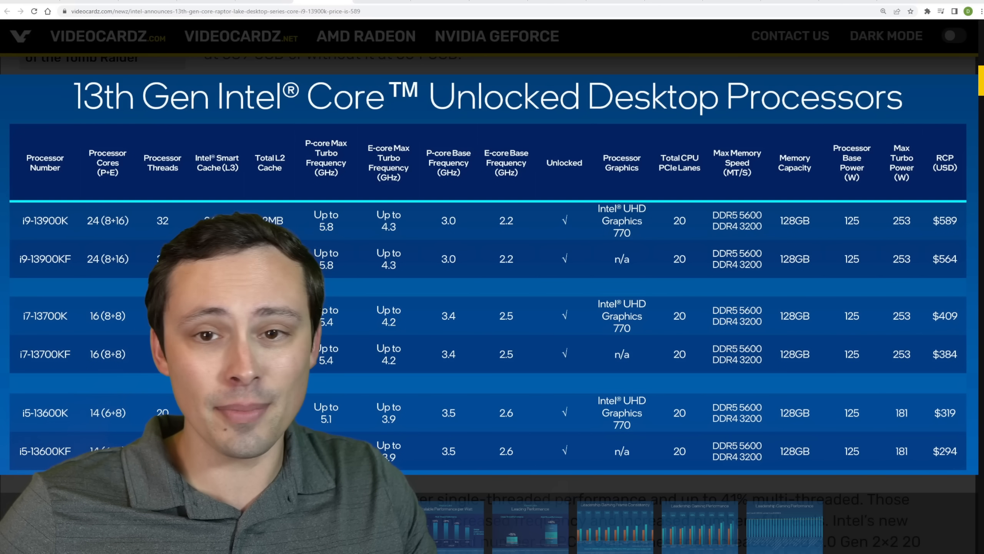
scroll(down, 3)
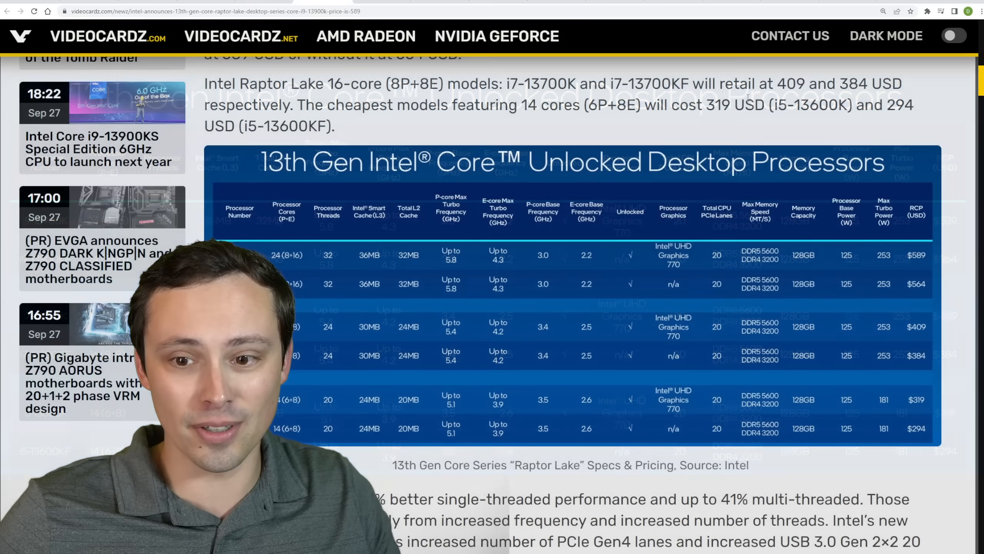
scroll(down, 3)
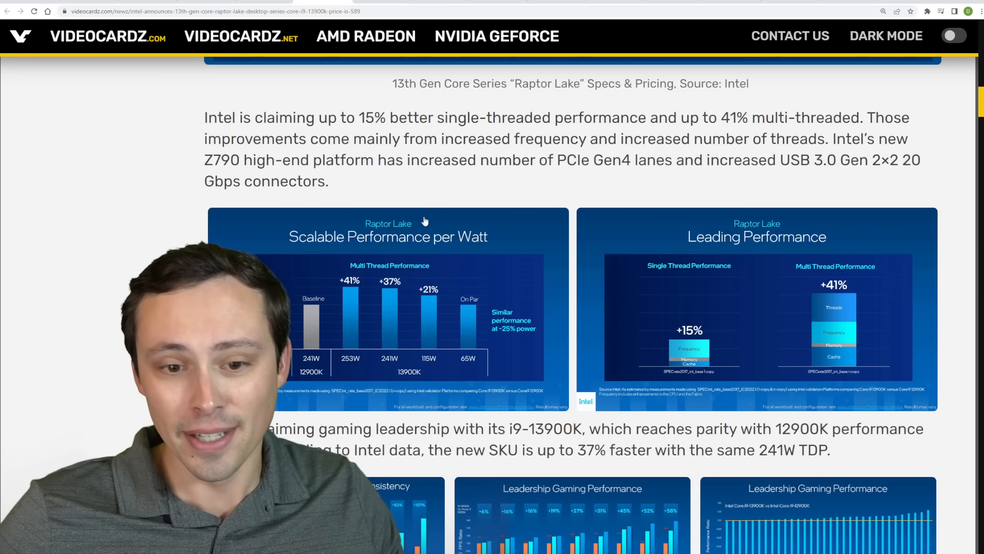
Advance the Raptor Lake gallery from the Performance per Watt chart to the Leading Performance slide.
scroll(down, 3)
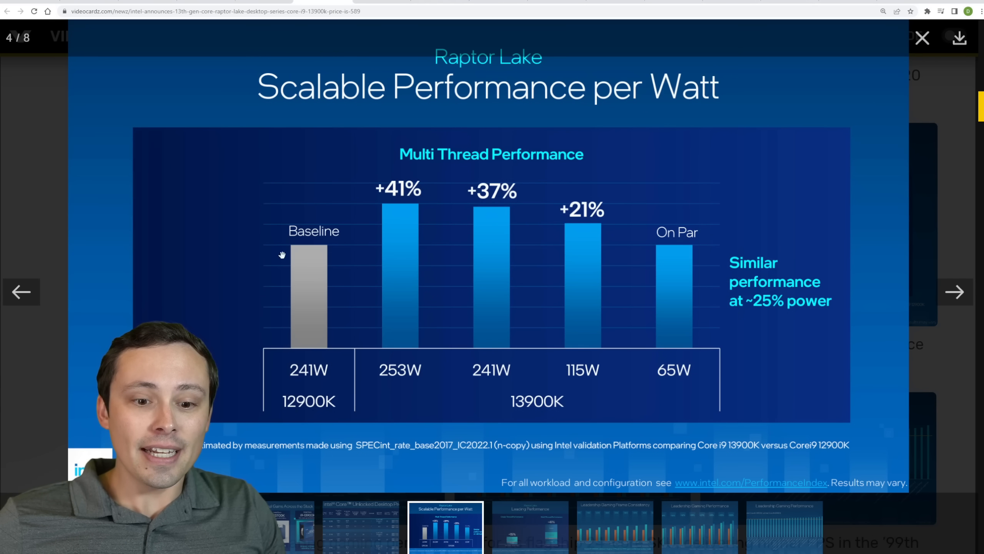
mouse_move(695, 253)
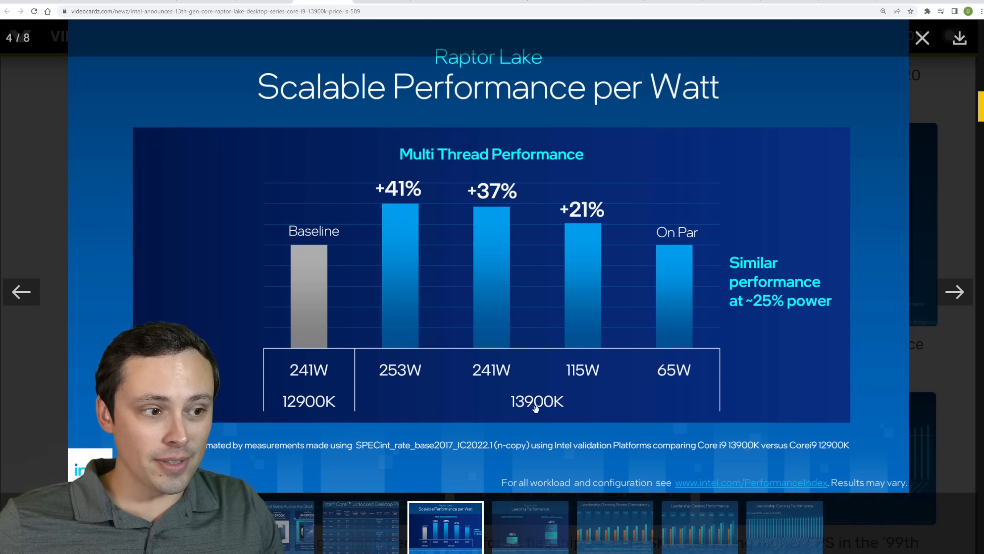
mouse_move(605, 247)
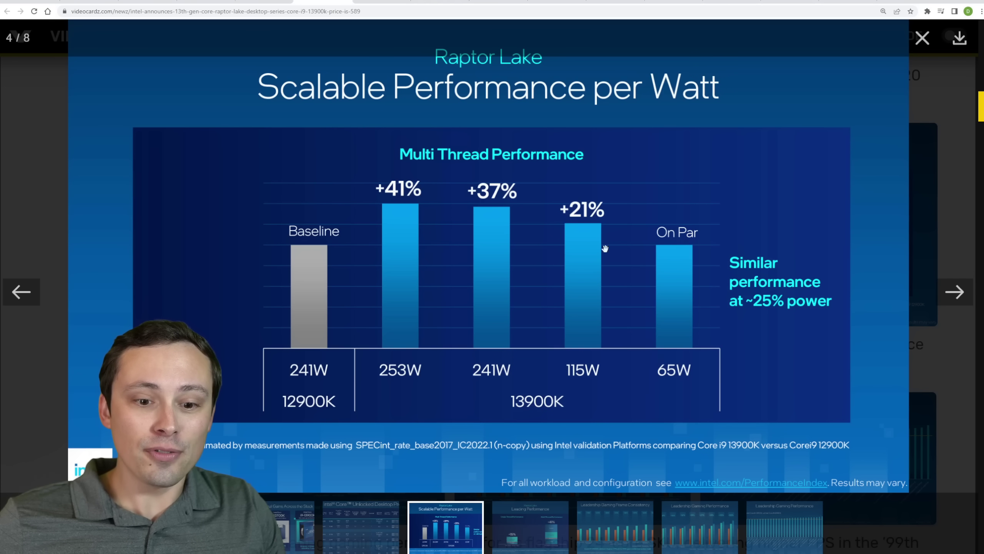
mouse_move(298, 387)
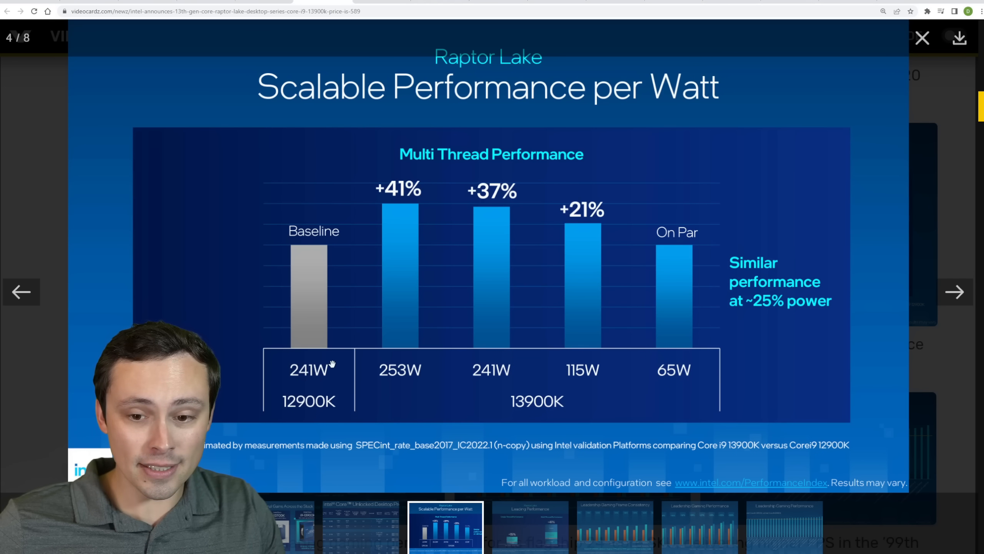
mouse_move(532, 403)
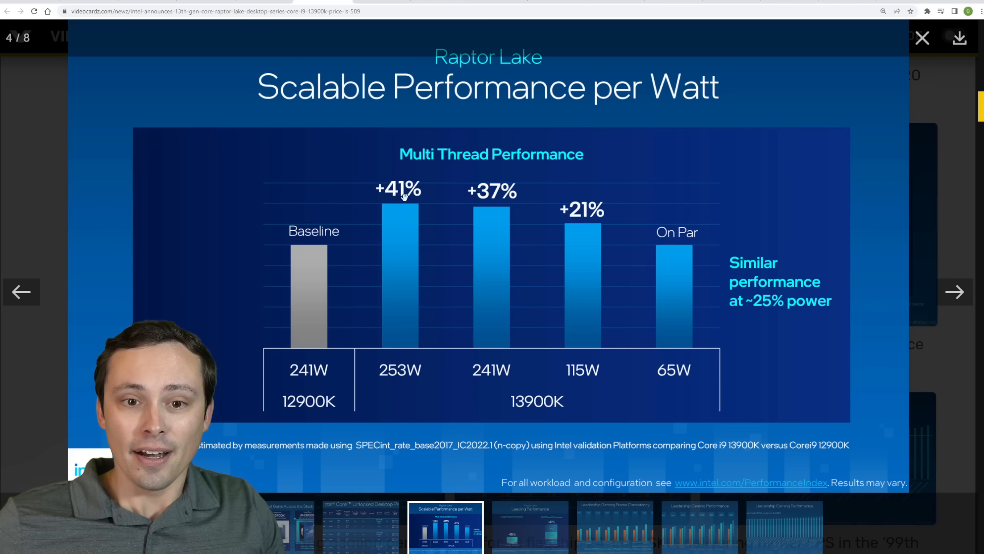
mouse_move(485, 288)
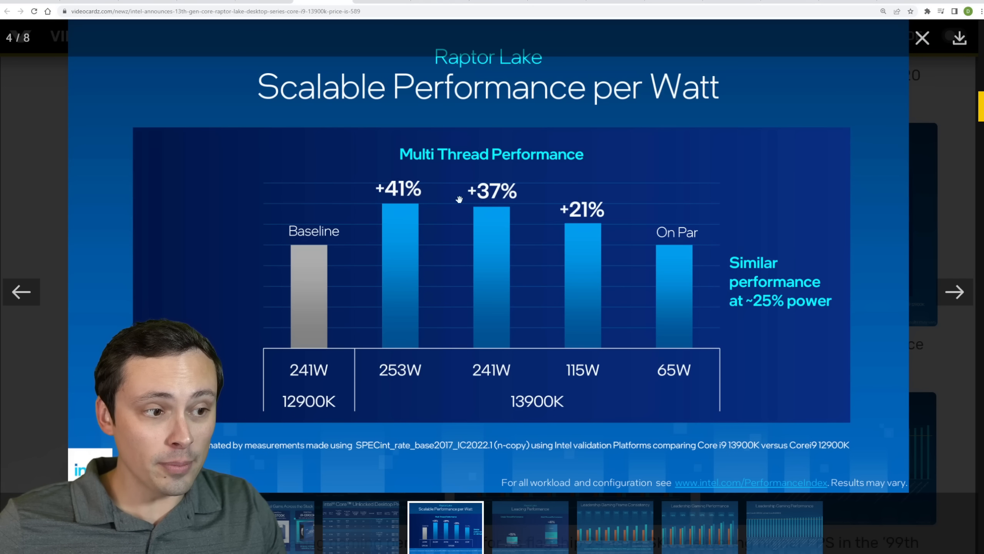
mouse_move(508, 201)
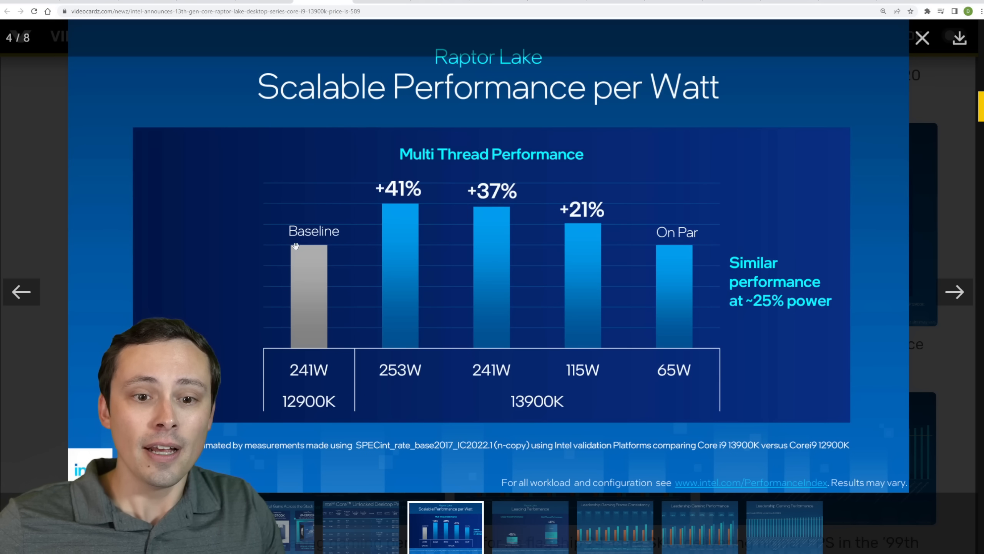
mouse_move(356, 243)
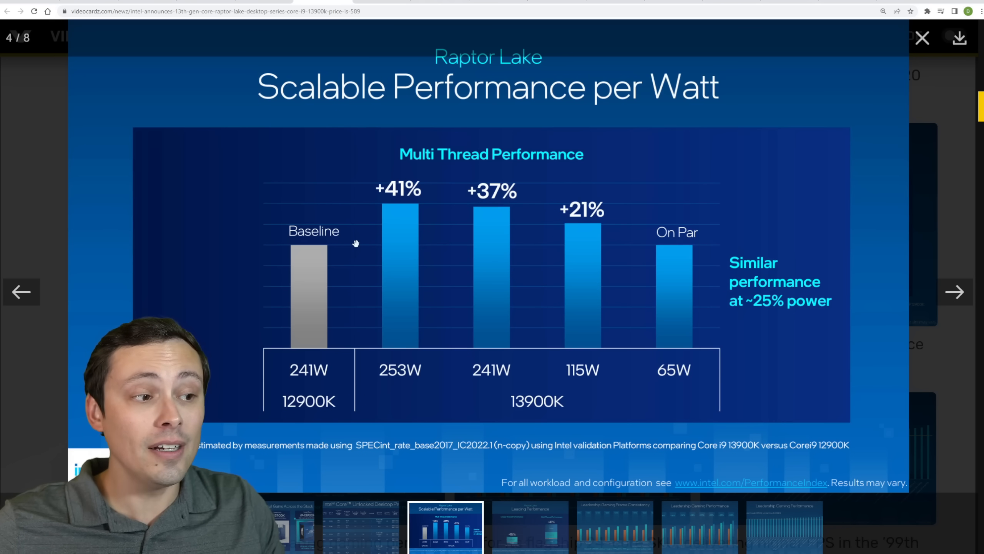
mouse_move(681, 332)
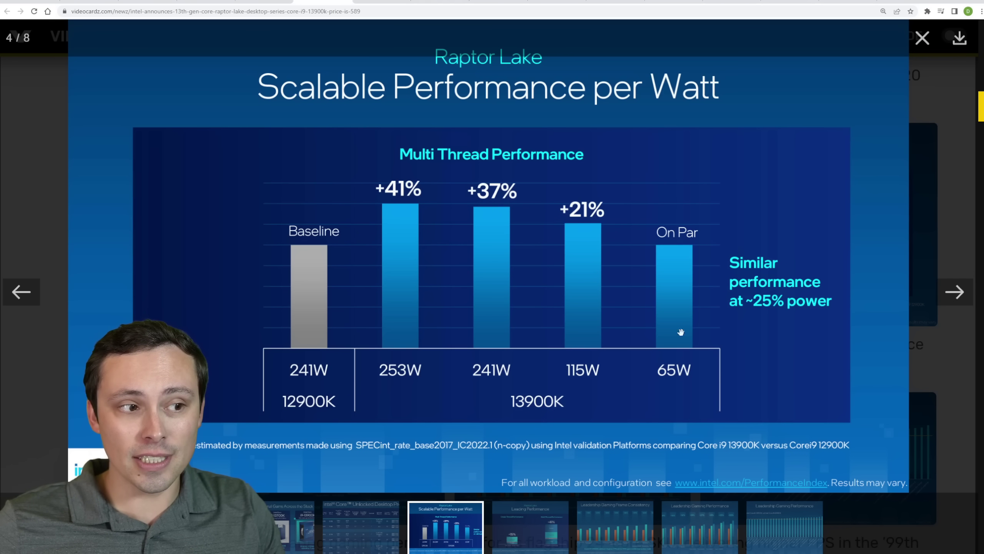
mouse_move(462, 253)
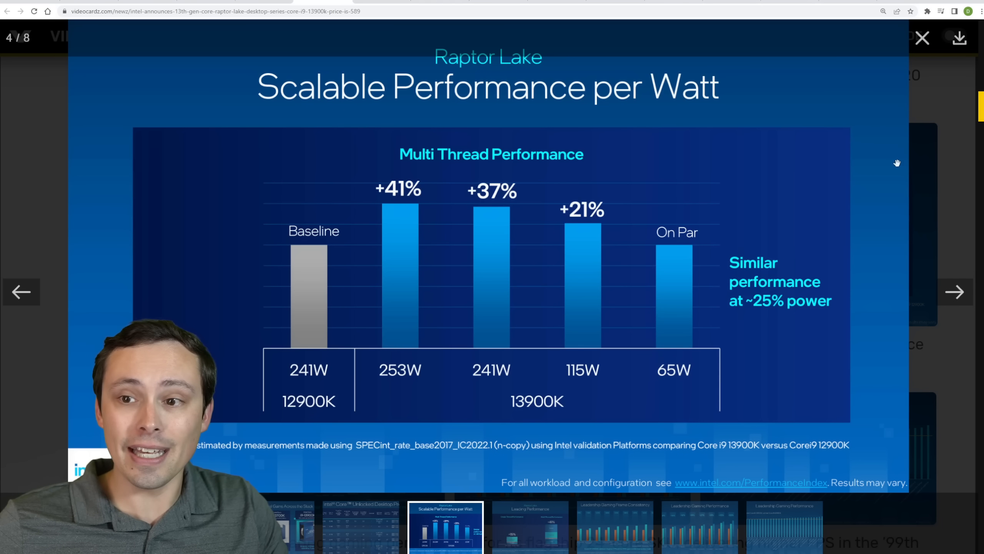
click(923, 38)
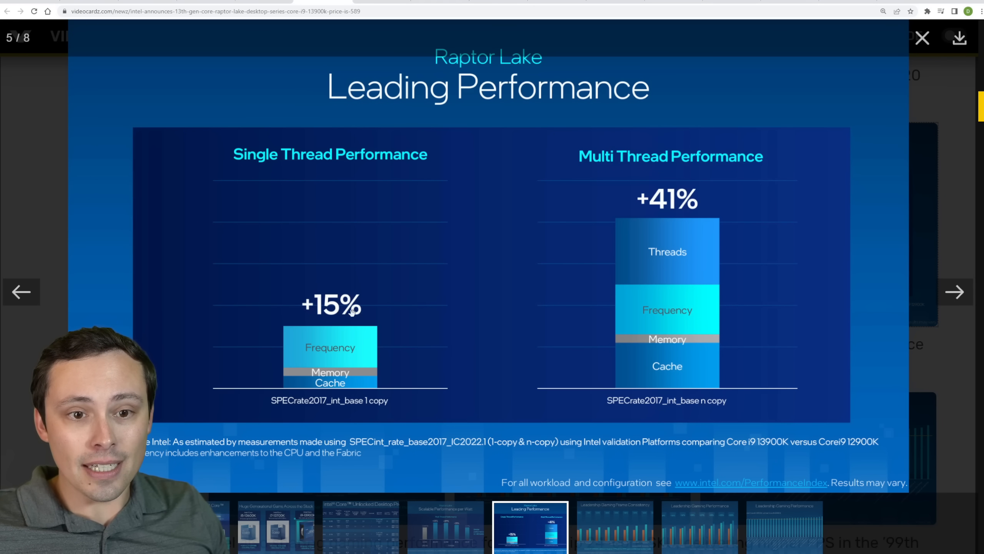
mouse_move(648, 203)
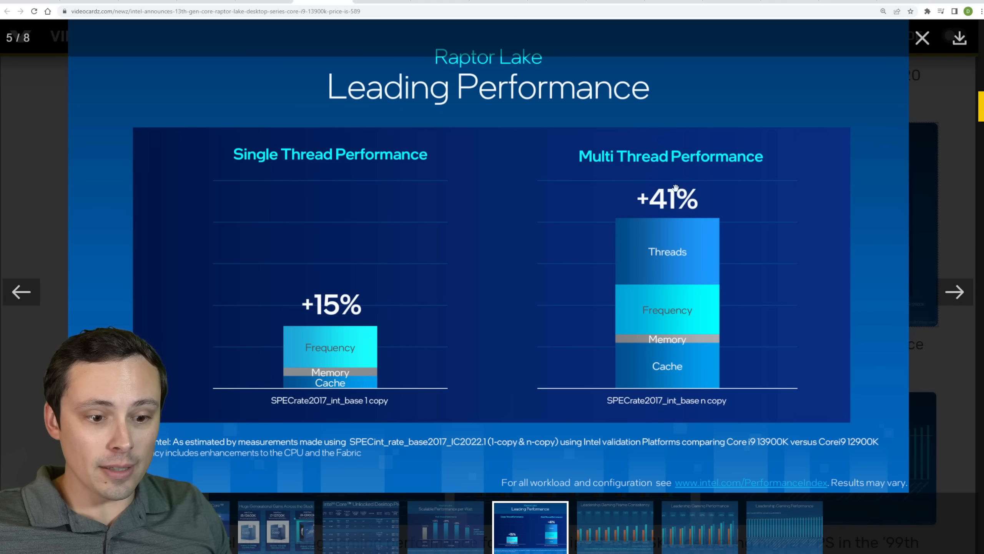
mouse_move(689, 187)
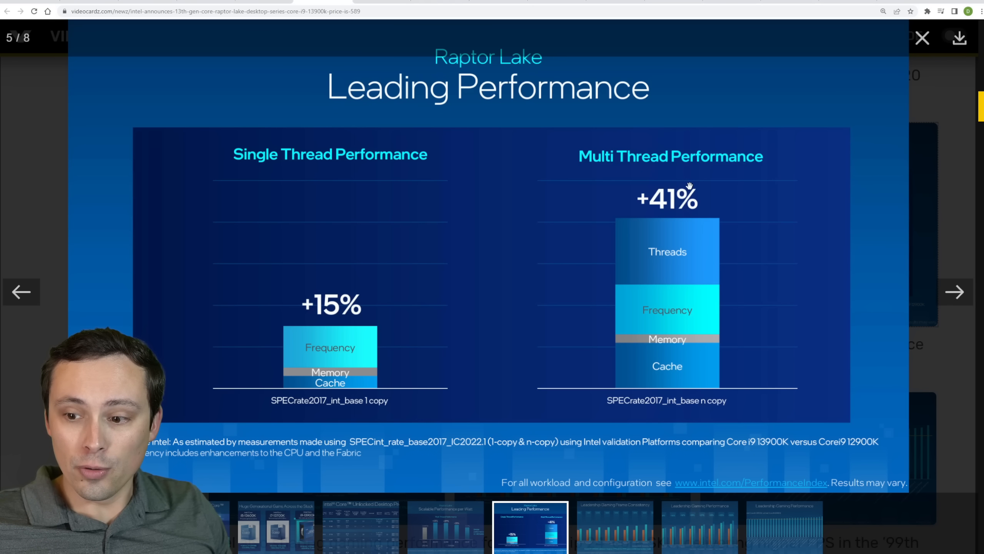
mouse_move(862, 453)
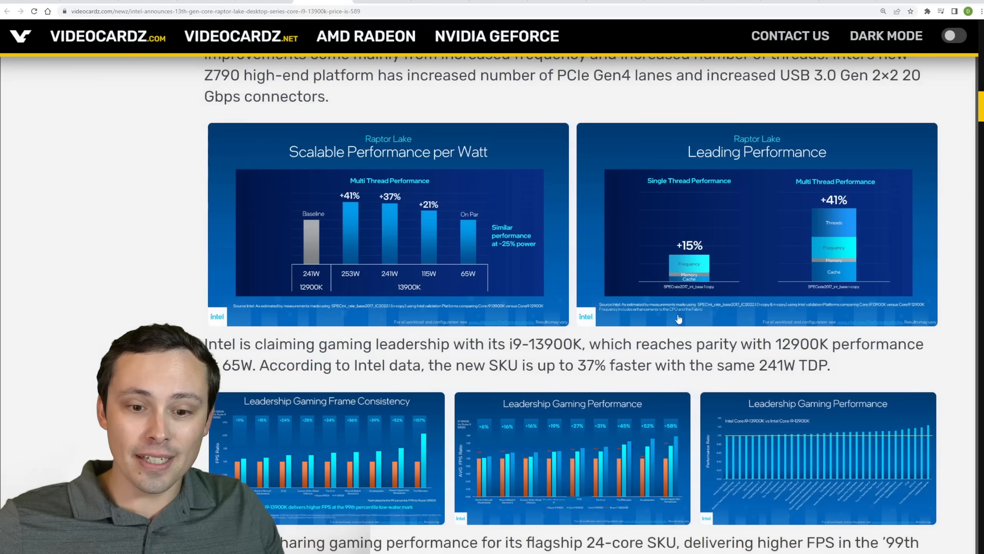
Advance through the Leadership Gaming Frame Consistency and Gaming Performance slides to the final chart.
scroll(down, 3)
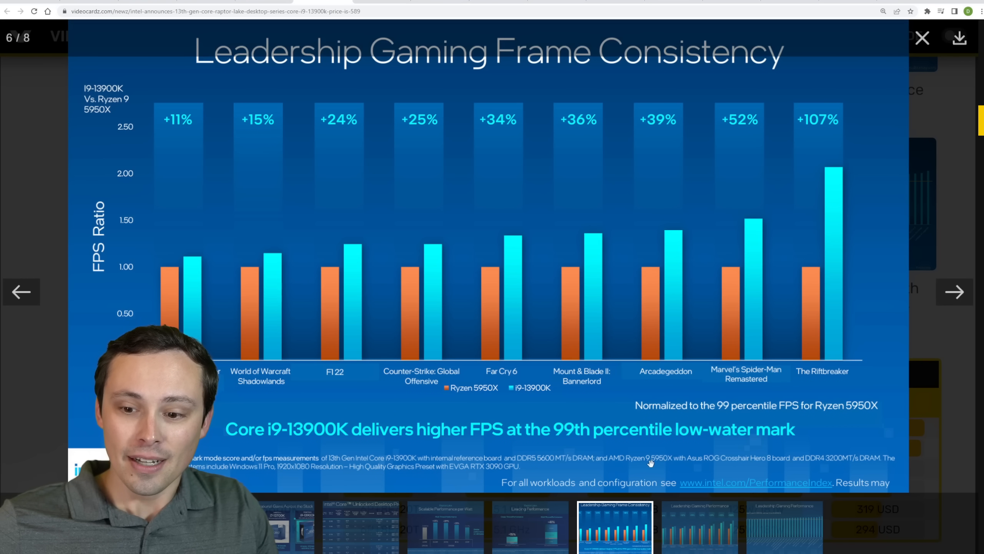
mouse_move(378, 293)
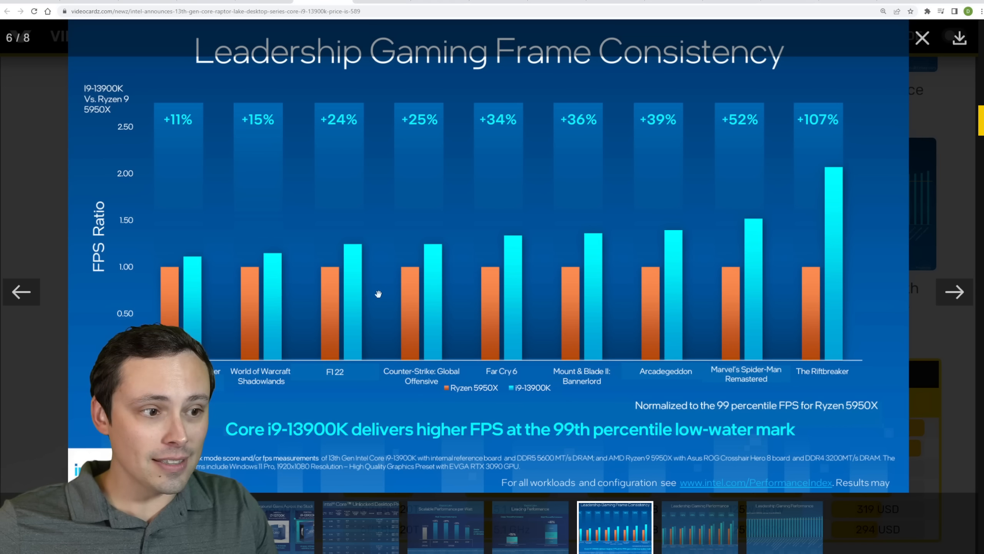
mouse_move(801, 472)
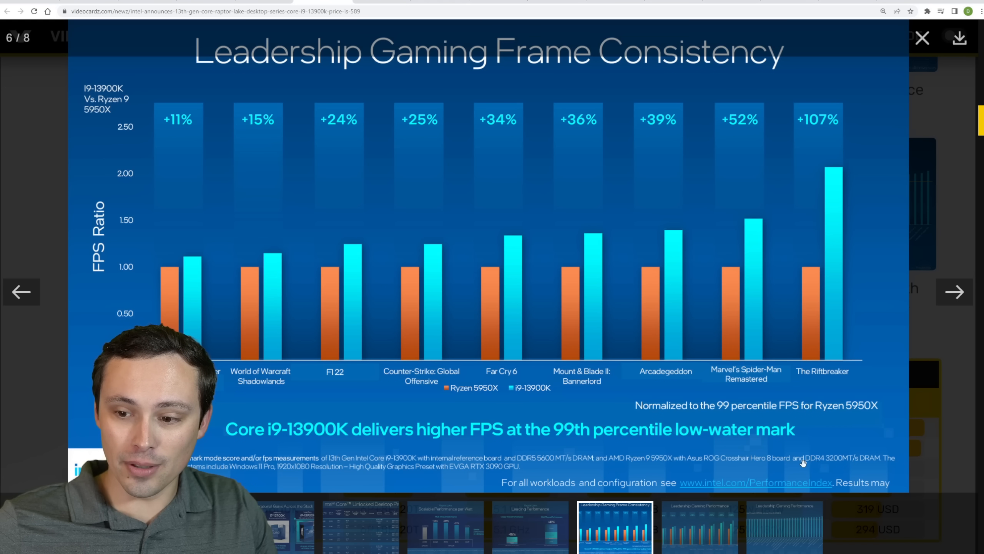
mouse_move(812, 463)
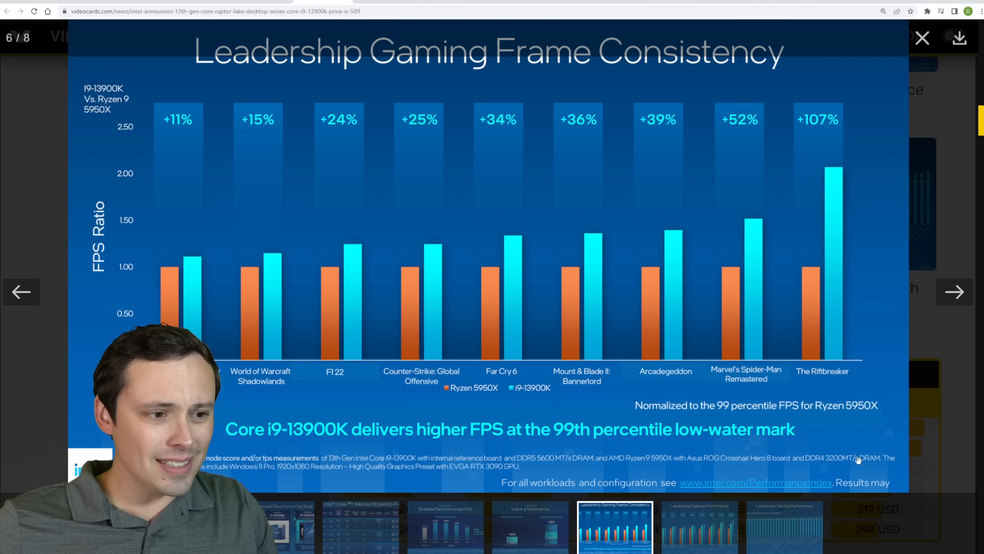
mouse_move(868, 465)
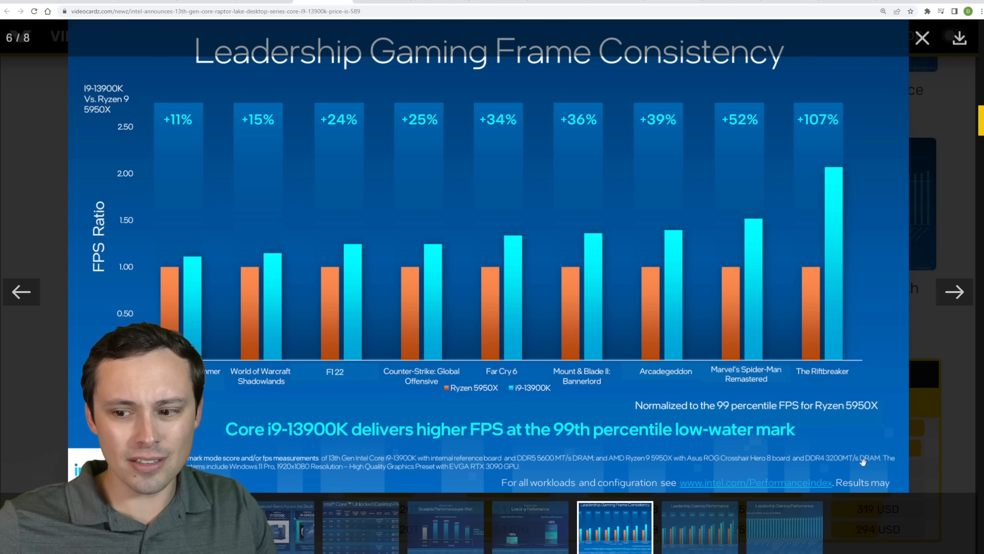
mouse_move(736, 488)
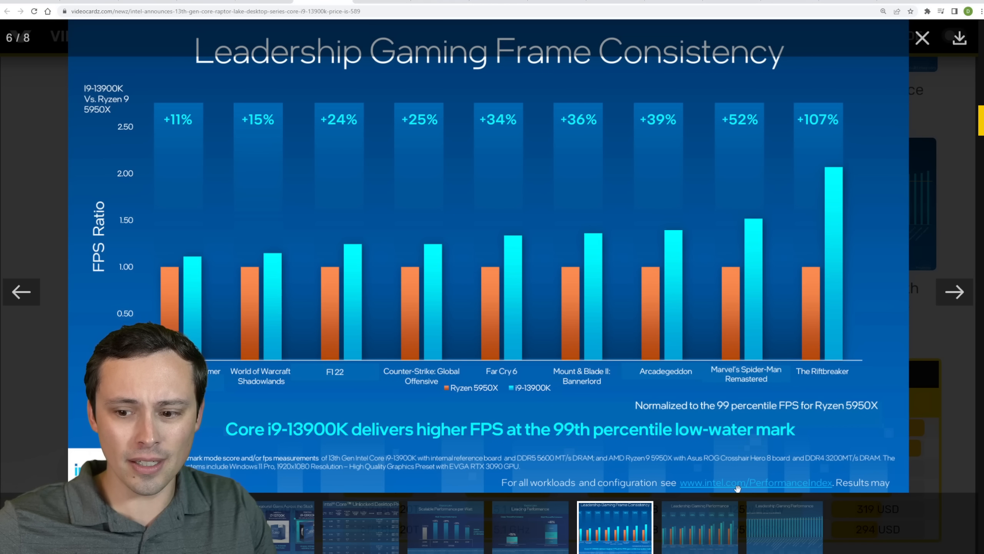
mouse_move(630, 423)
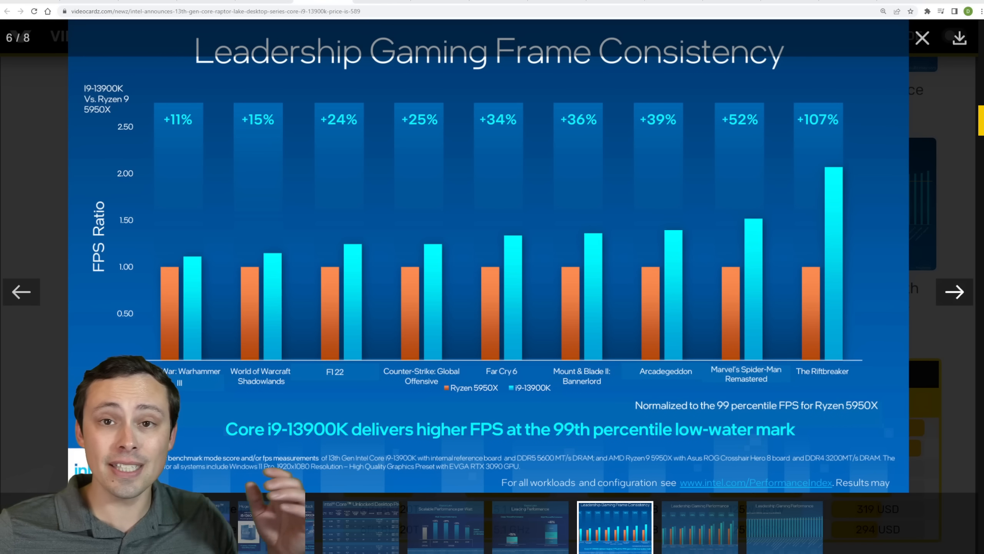
click(956, 292)
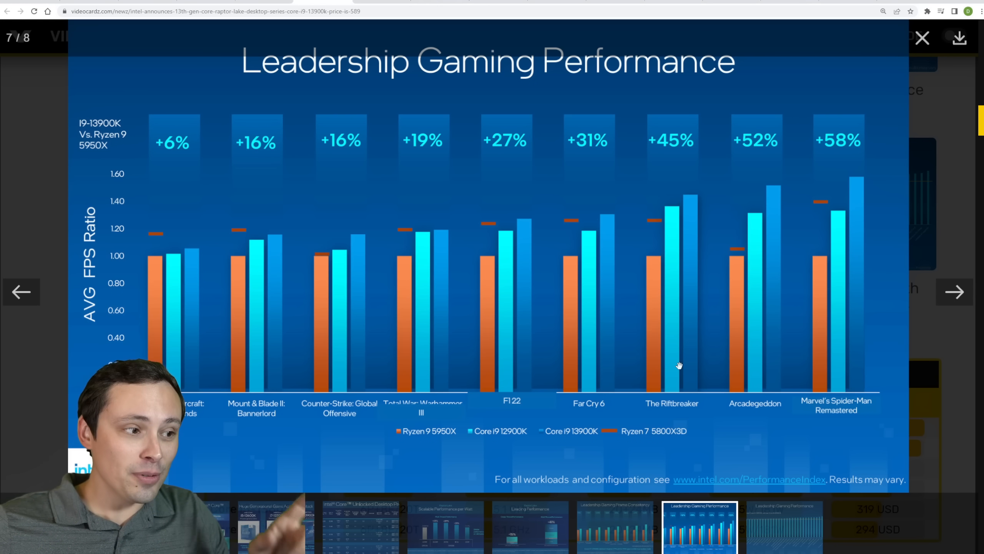
mouse_move(501, 223)
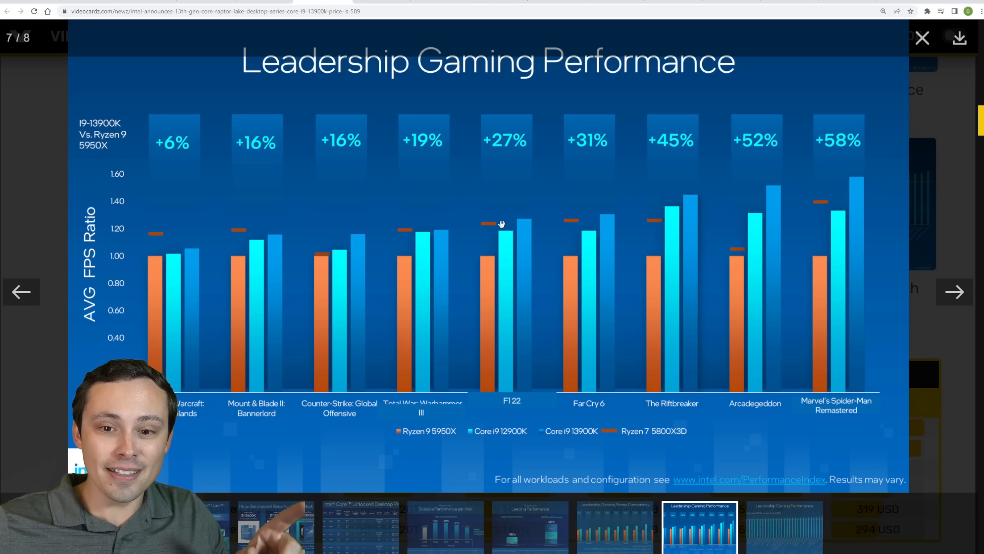
mouse_move(783, 214)
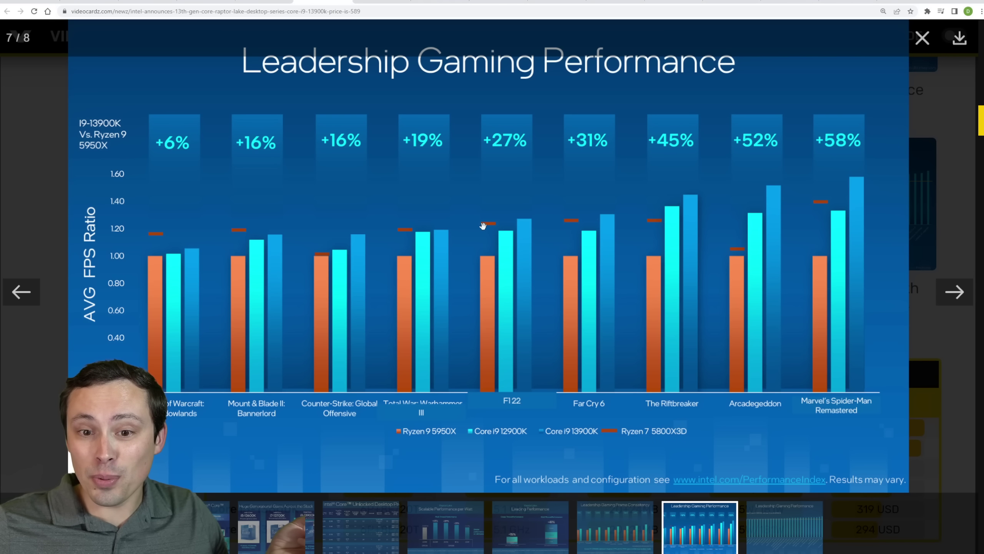
mouse_move(233, 233)
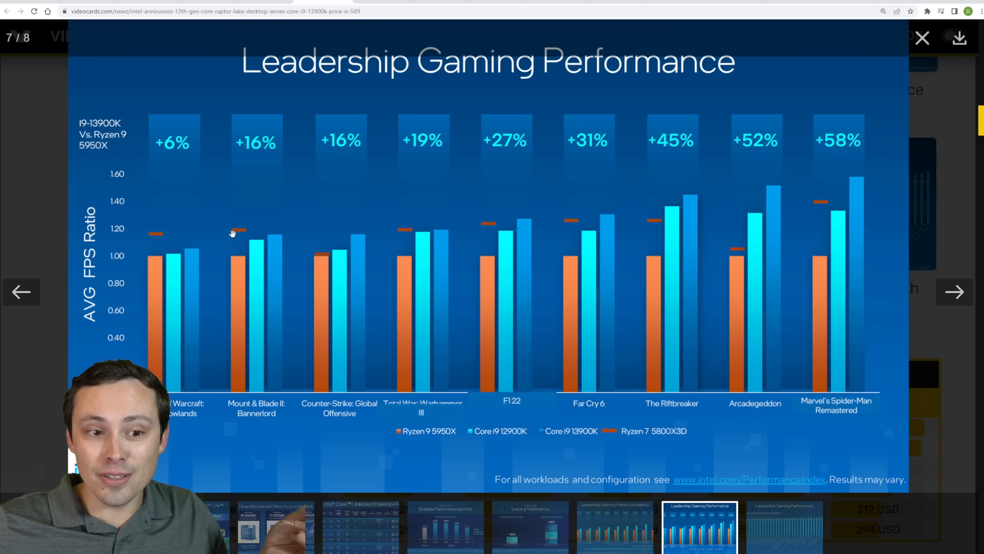
mouse_move(482, 218)
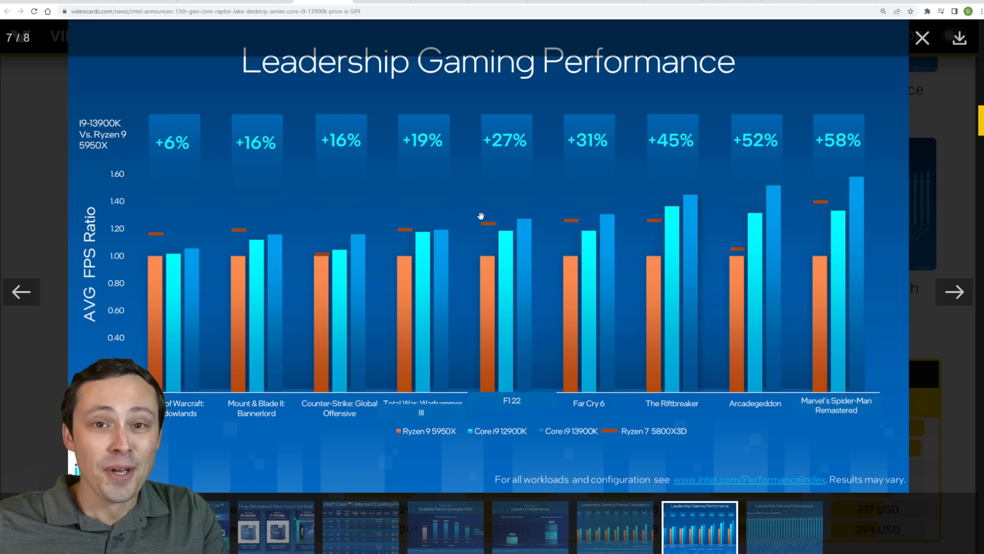
mouse_move(484, 224)
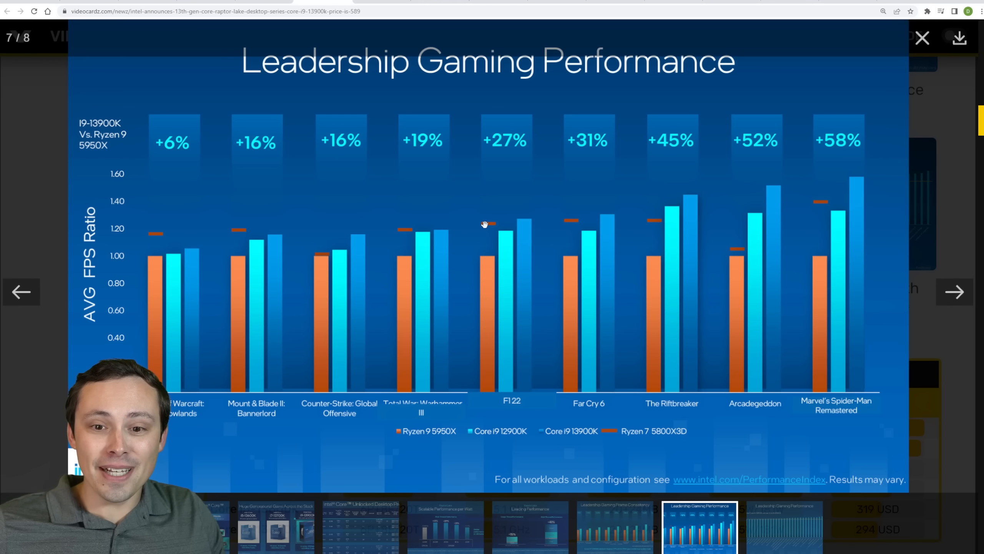
mouse_move(739, 262)
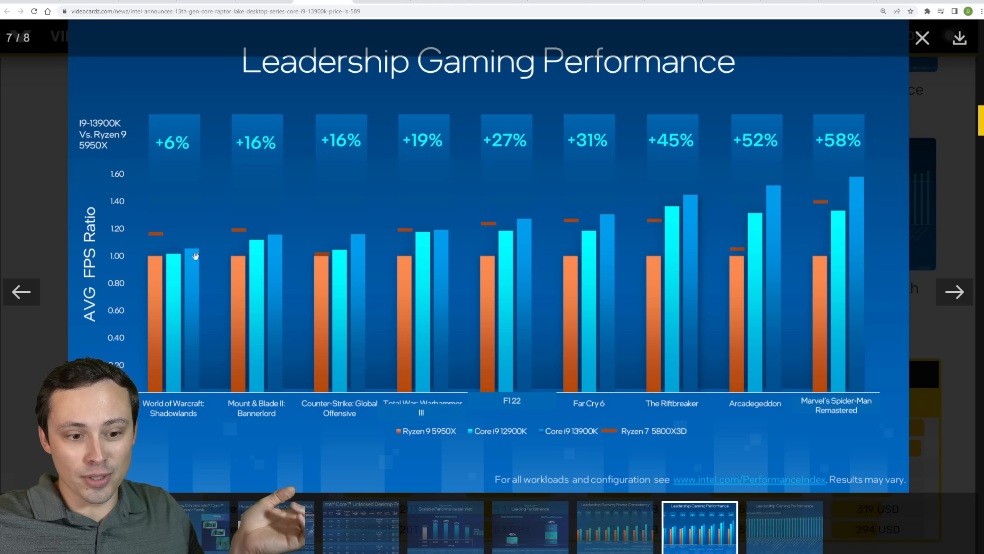
mouse_move(251, 225)
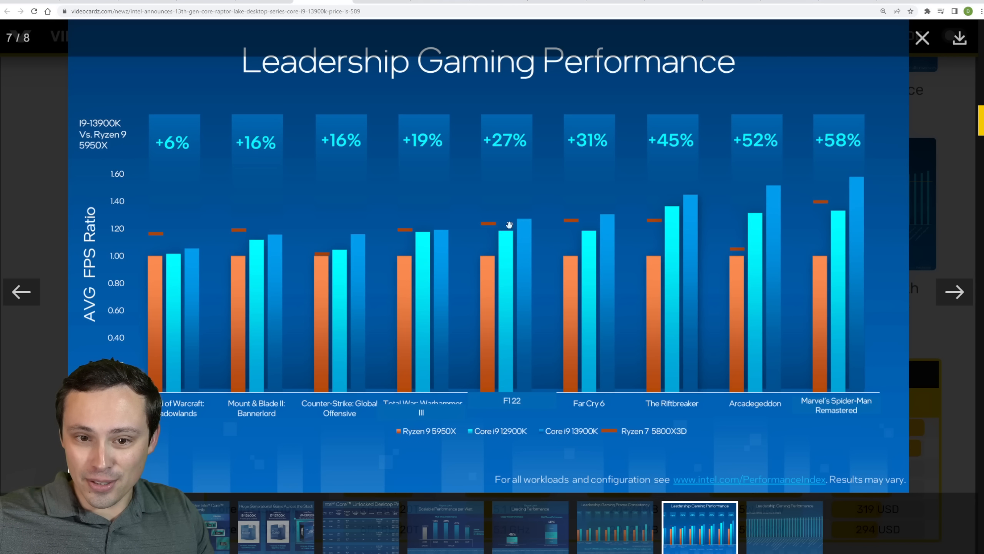
mouse_move(503, 238)
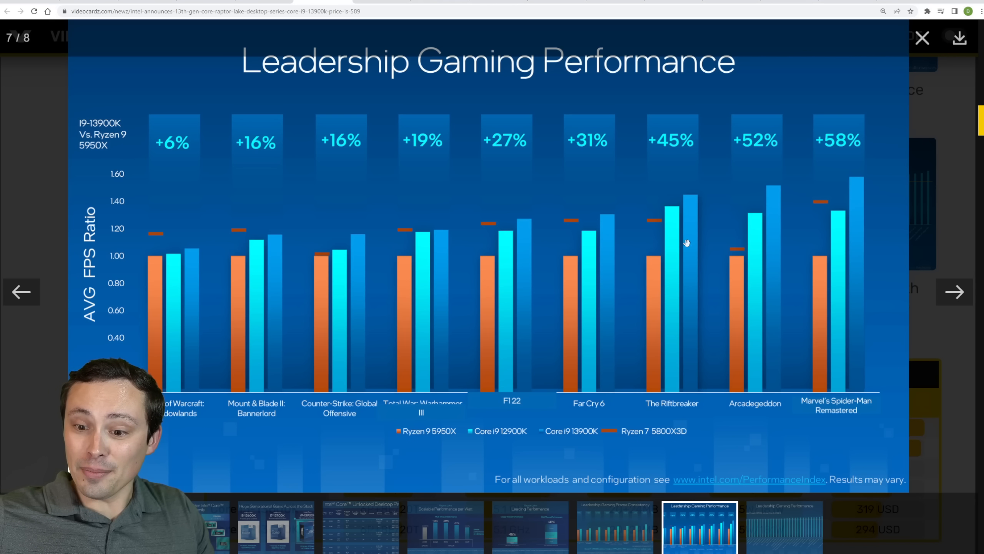
mouse_move(676, 219)
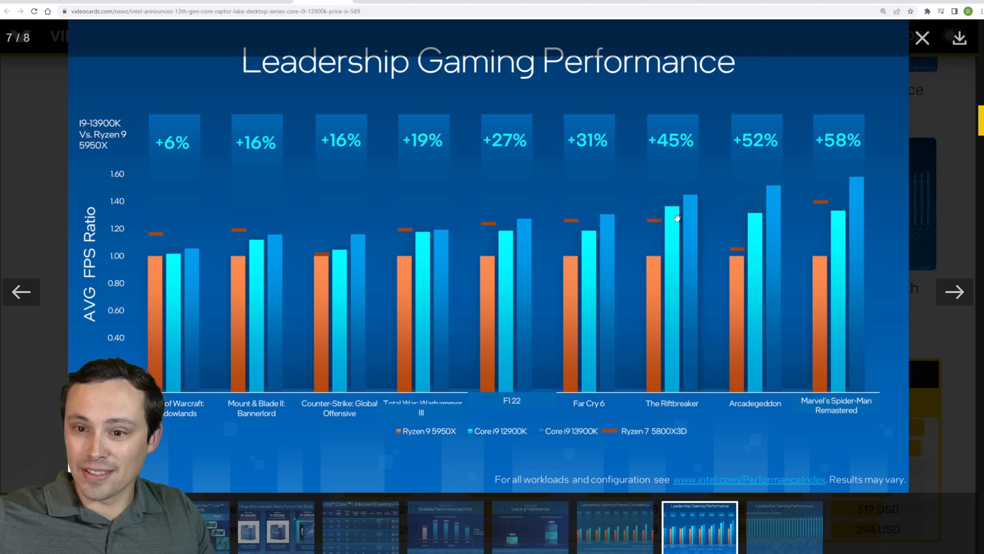
mouse_move(755, 195)
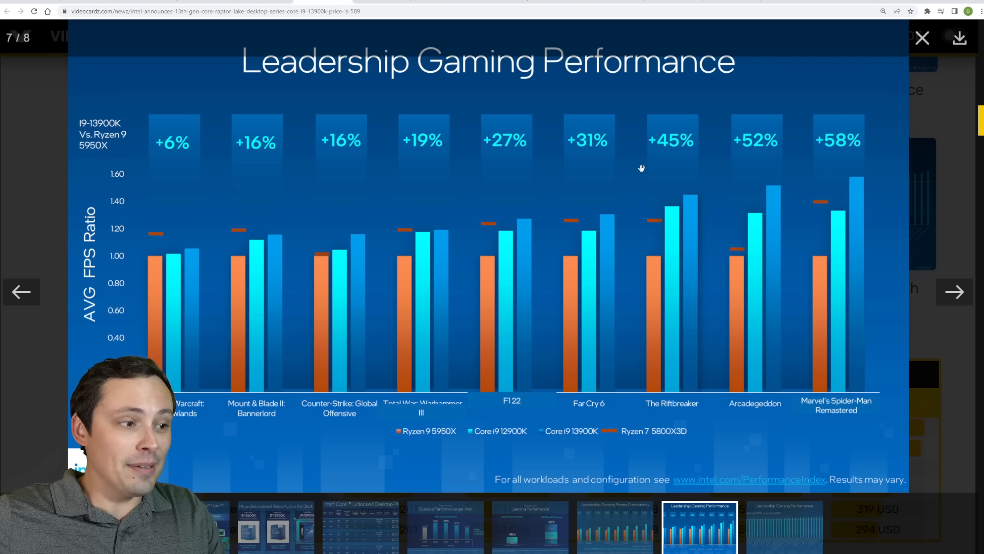
mouse_move(668, 432)
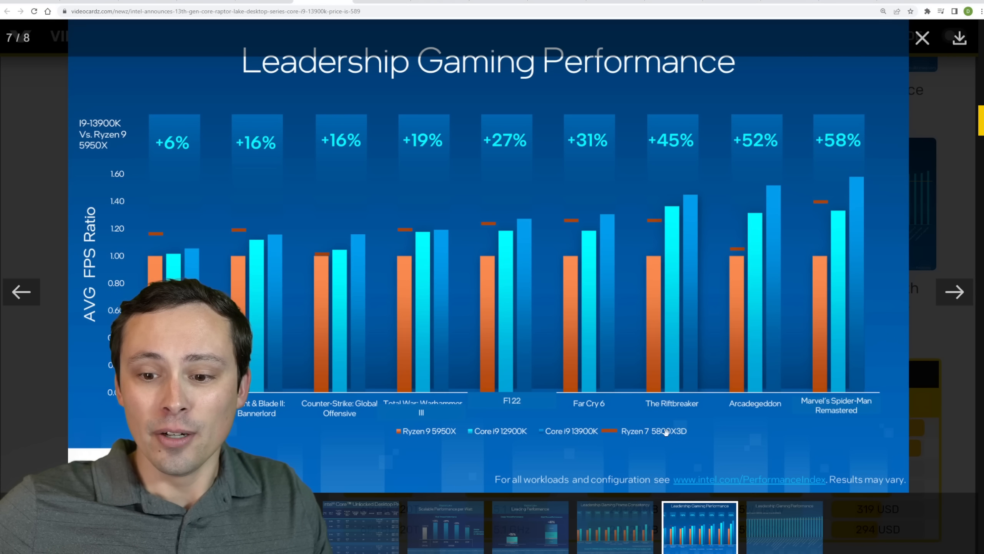
mouse_move(666, 438)
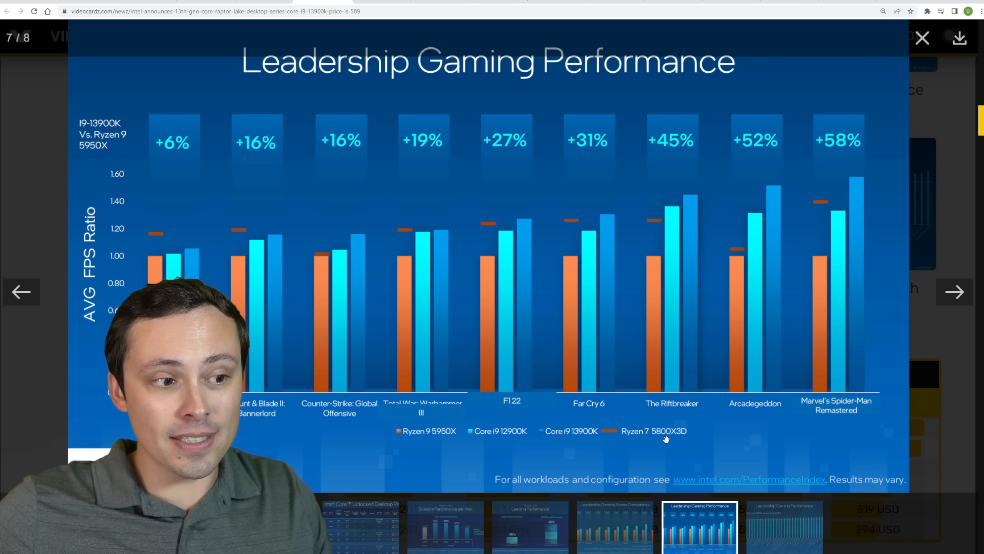
click(955, 293)
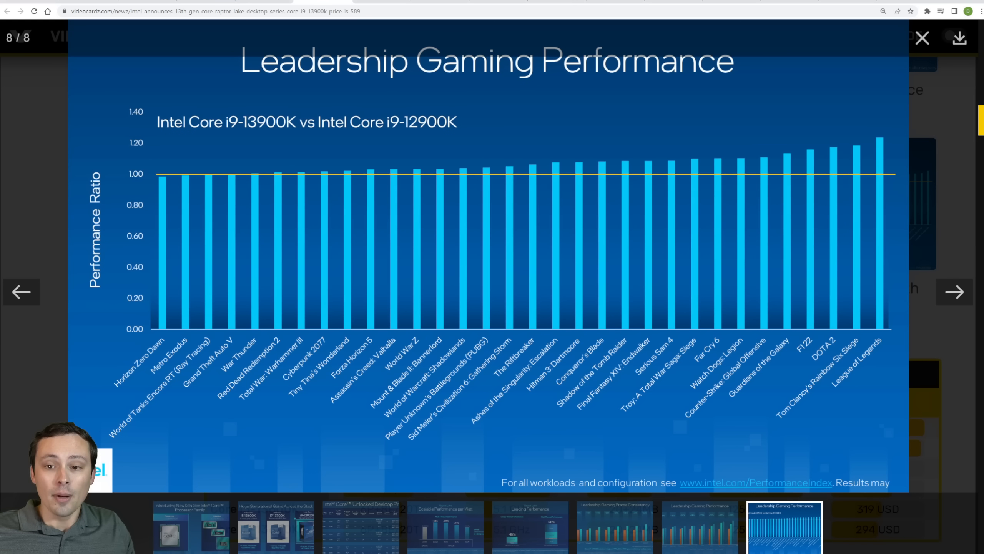
mouse_move(777, 464)
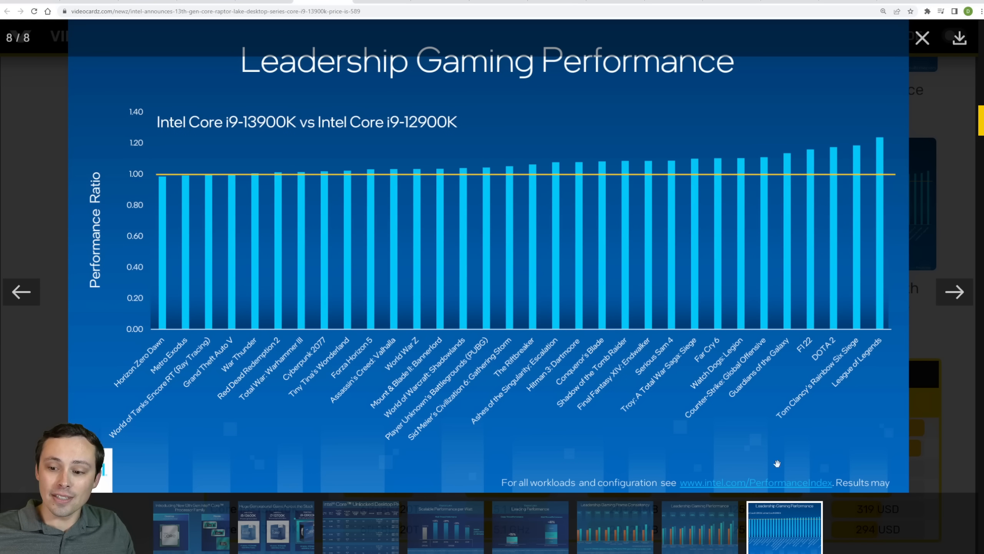
mouse_move(575, 267)
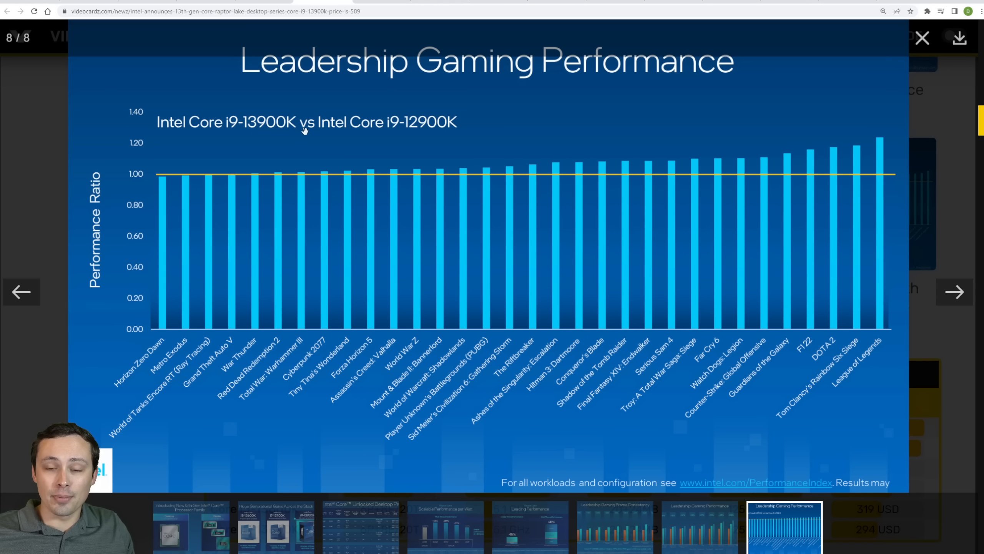
mouse_move(340, 139)
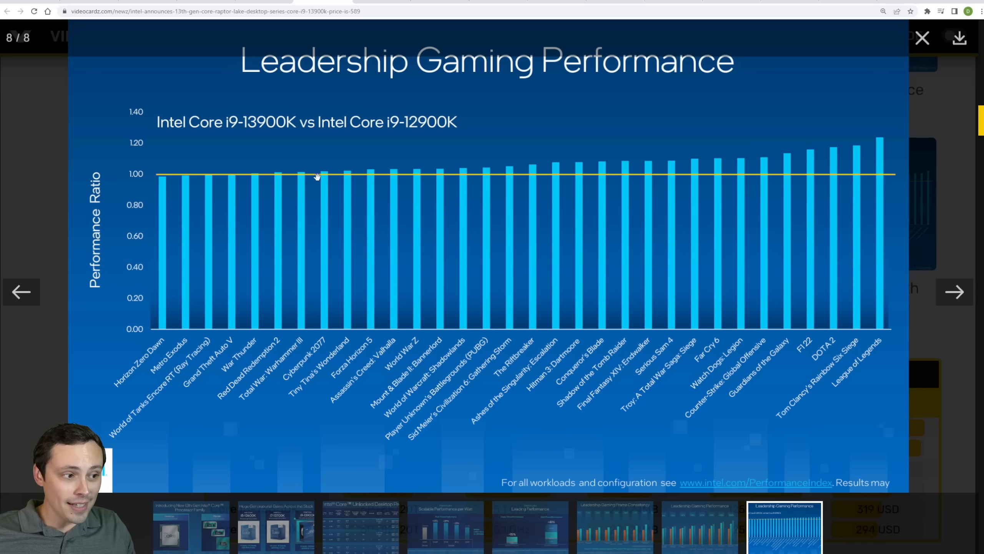
mouse_move(149, 150)
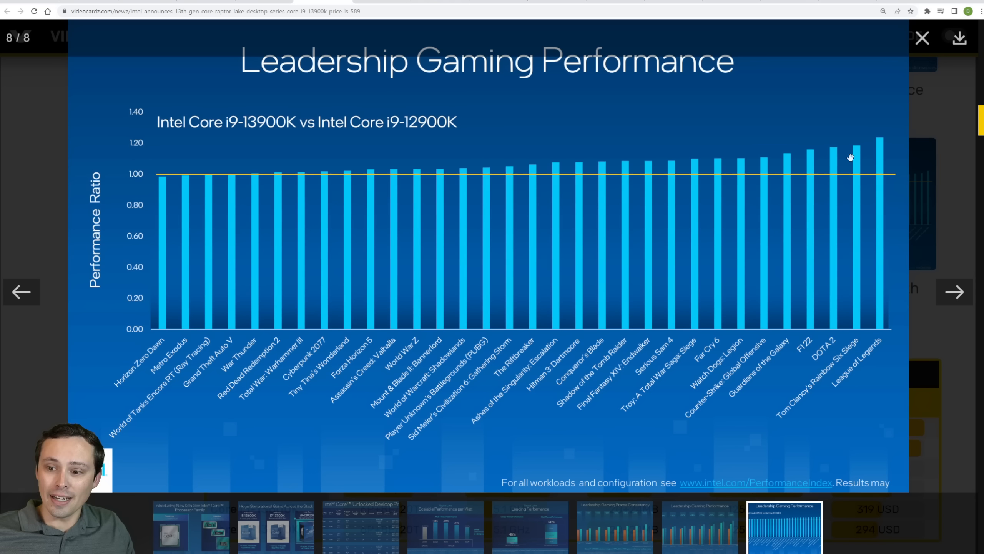
mouse_move(870, 160)
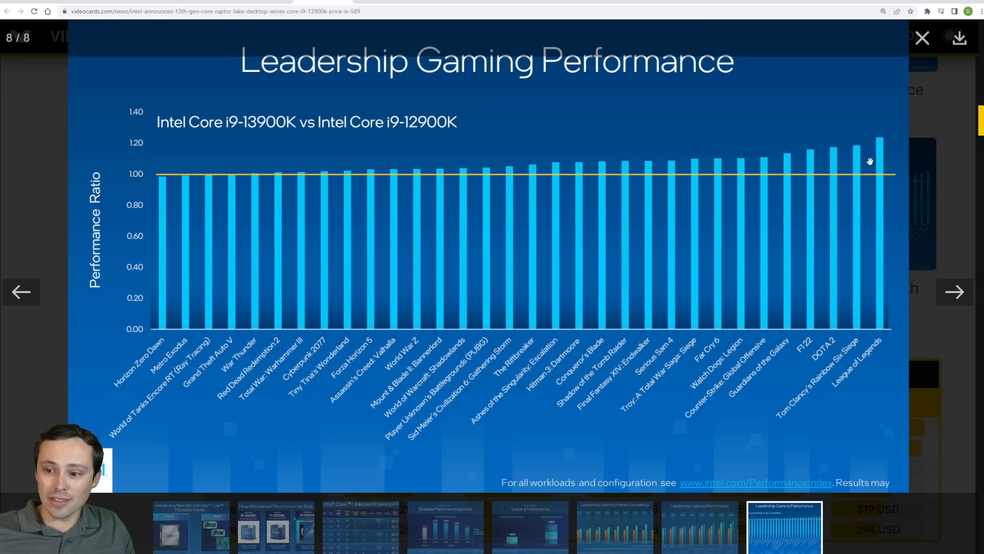
mouse_move(862, 173)
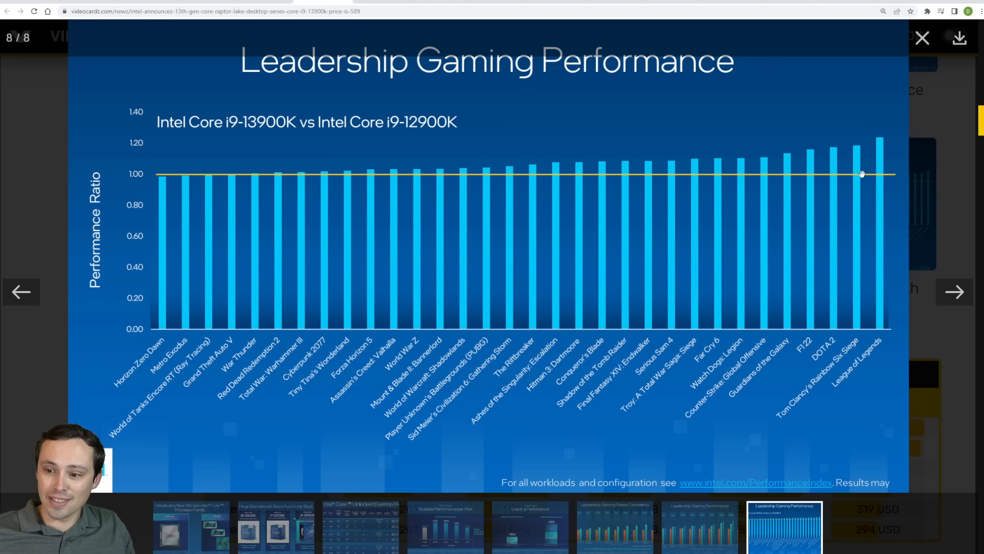
mouse_move(835, 154)
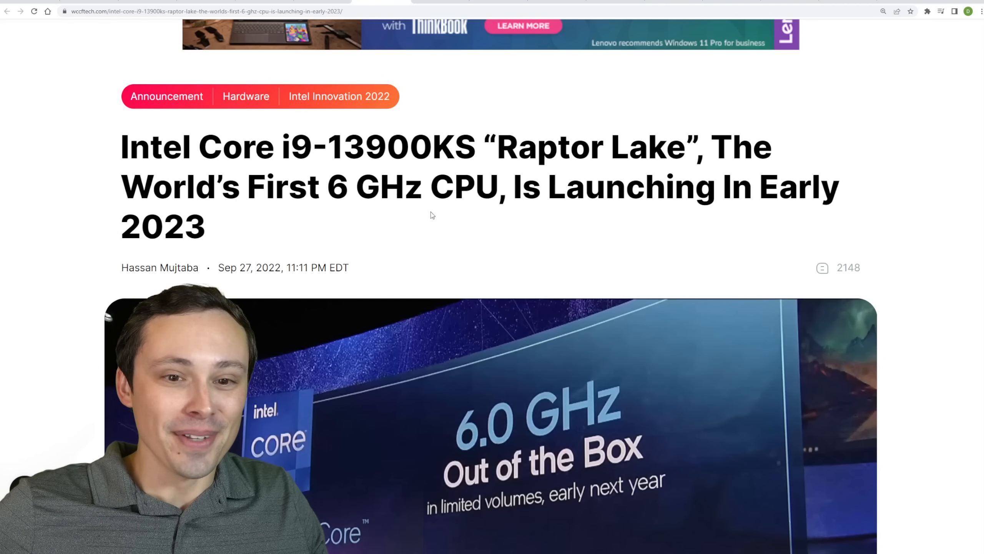
Highlight the S in 13900KS in the launch headline and scroll on.
scroll(down, 3)
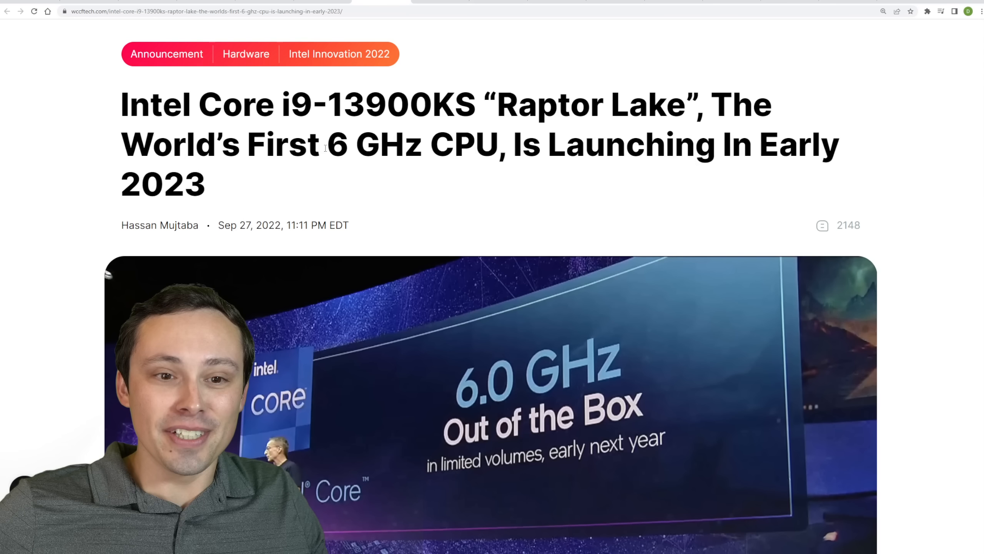
drag(324, 144, 453, 144)
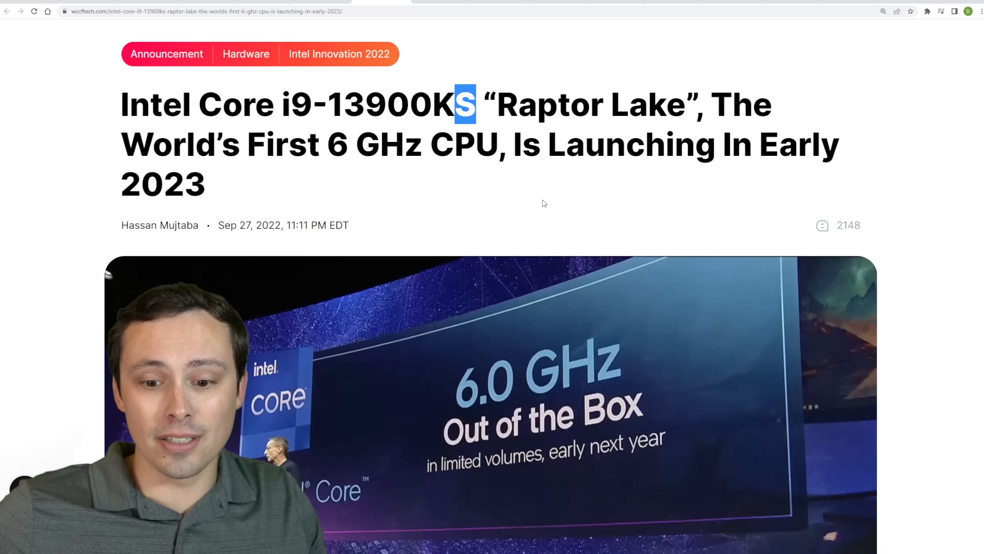
scroll(down, 3)
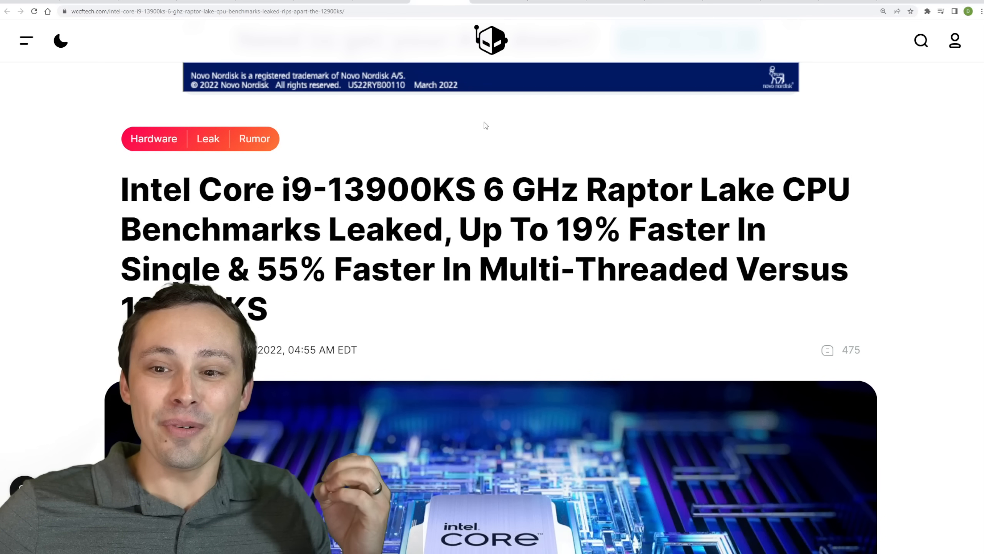
Highlight 'Up' and the multi-threaded part of the benchmark headline, then scroll through the charts.
scroll(down, 3)
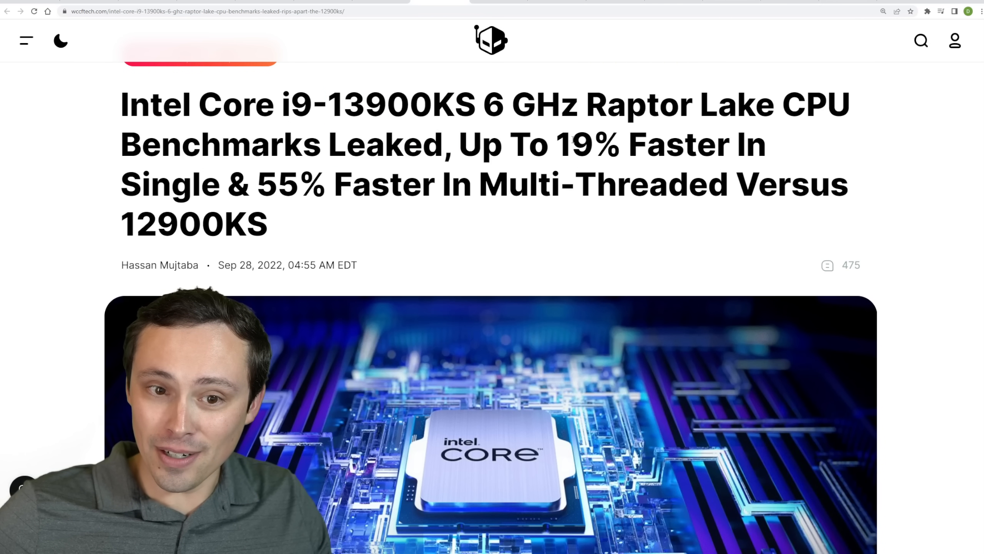
double_click(480, 145)
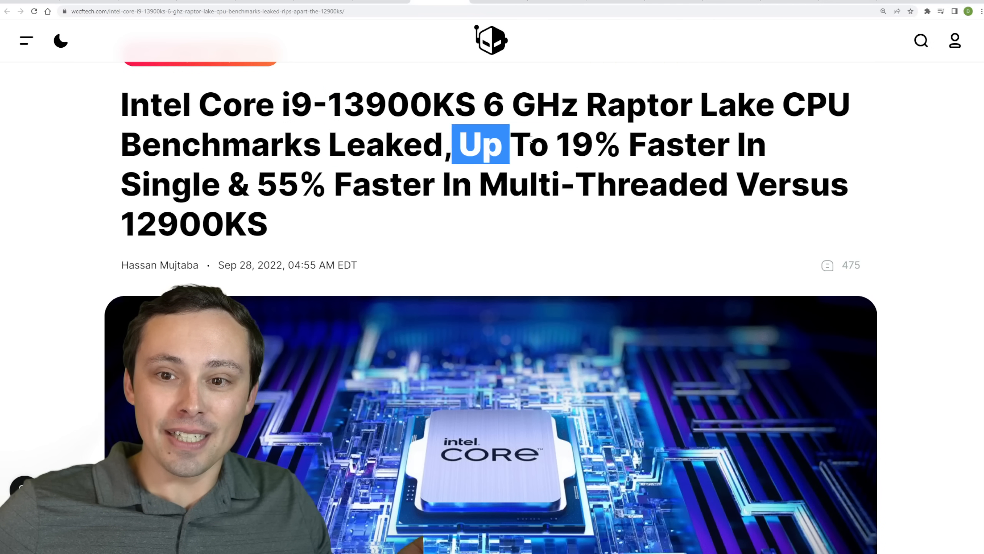
drag(480, 144, 326, 184)
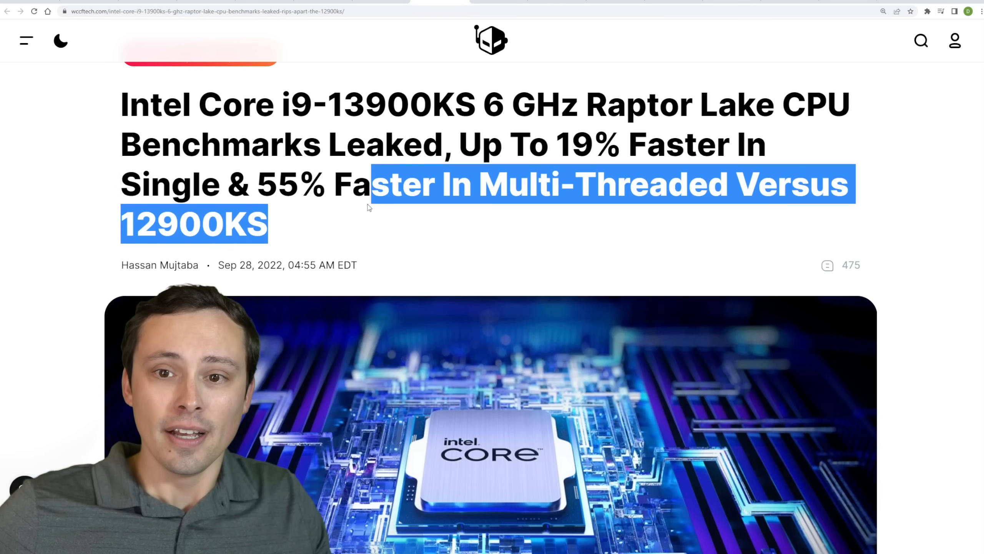
scroll(down, 3)
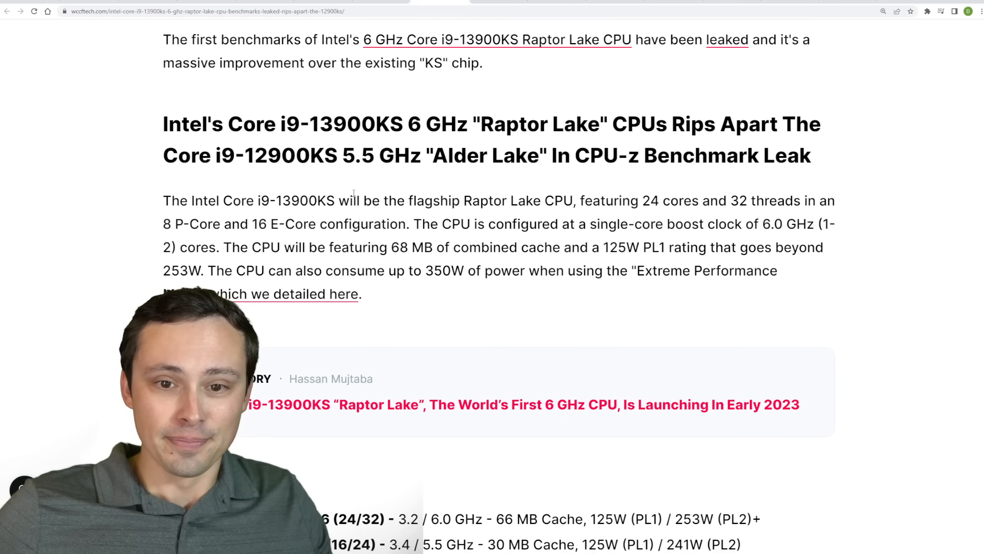
scroll(down, 3)
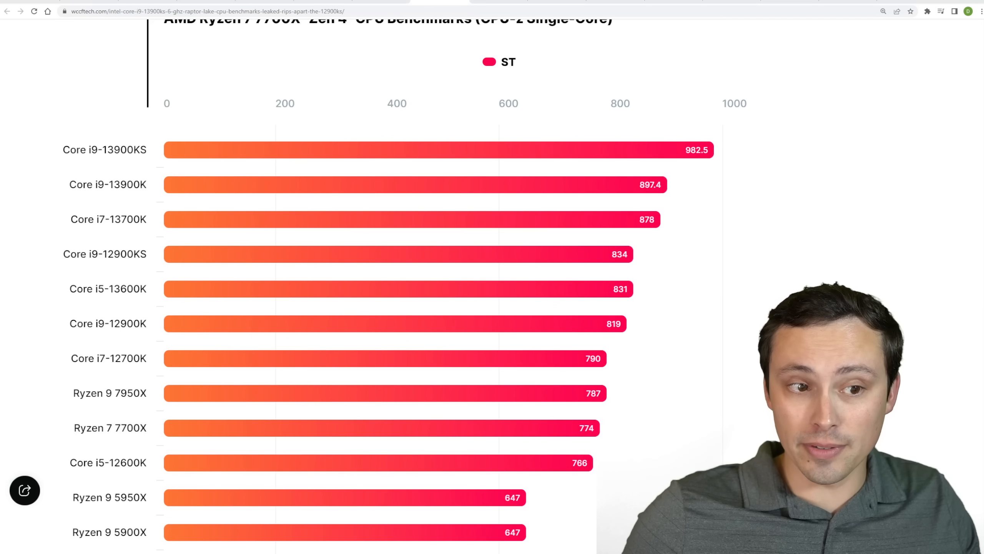
scroll(down, 3)
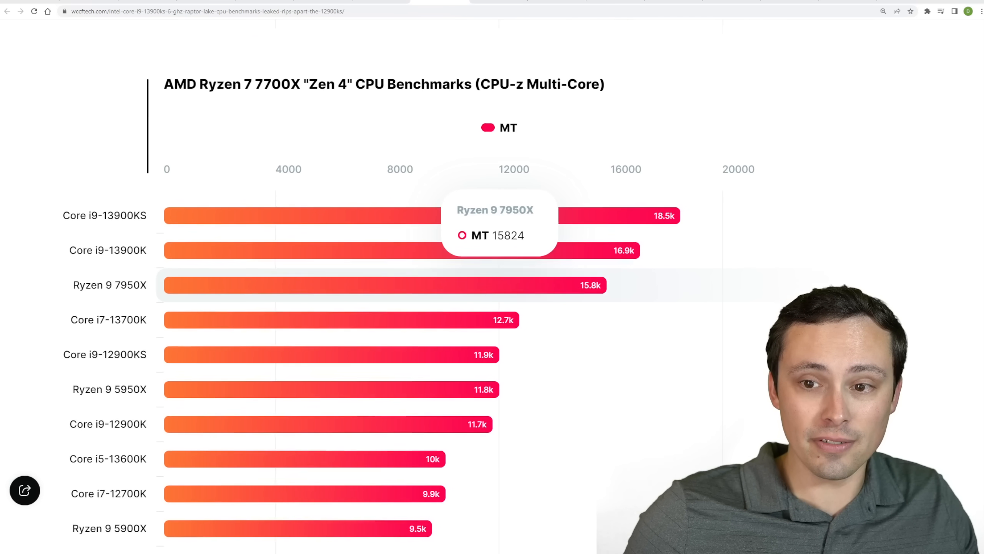
scroll(down, 3)
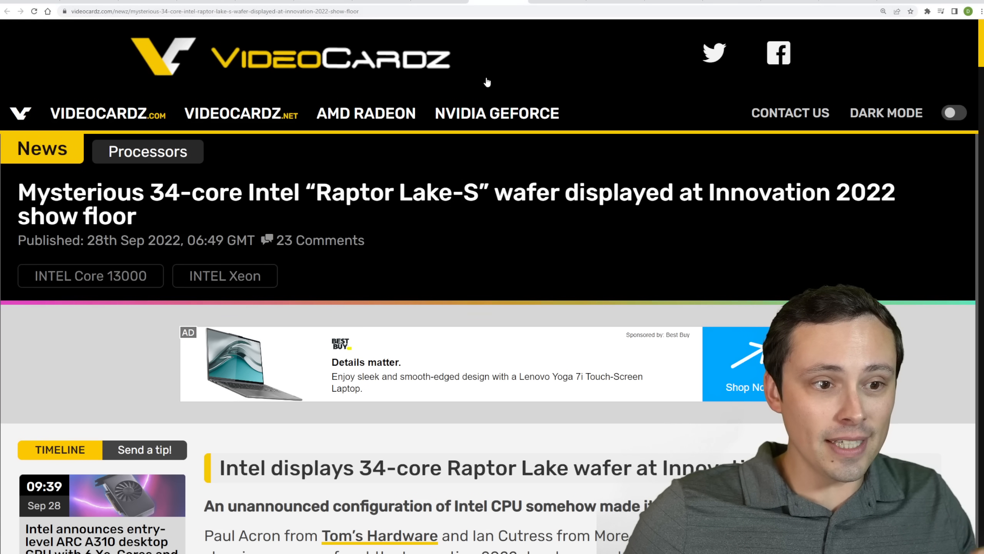
Scroll through the Raptor Lake wafer article toward the Radeon Monster Profile post for Hydra.
scroll(down, 3)
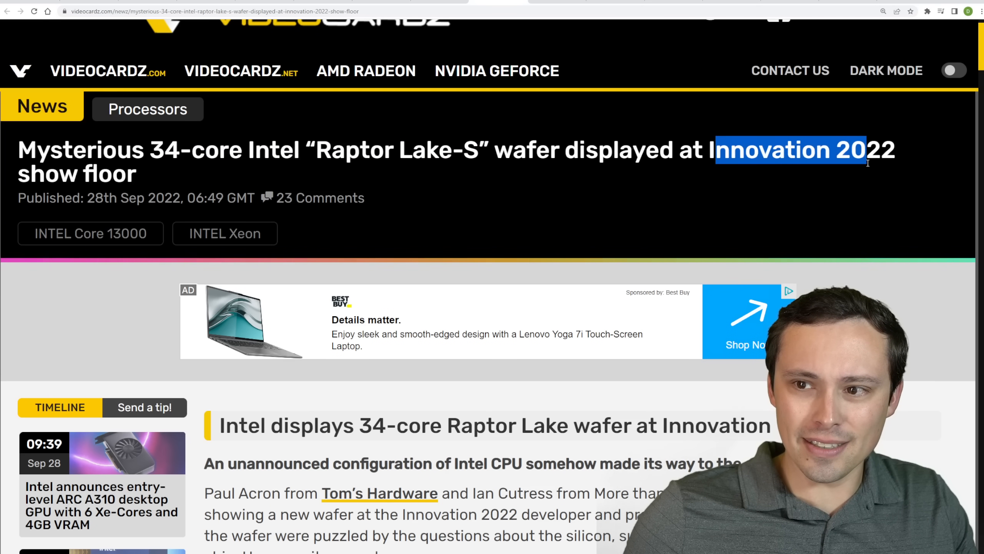
scroll(down, 3)
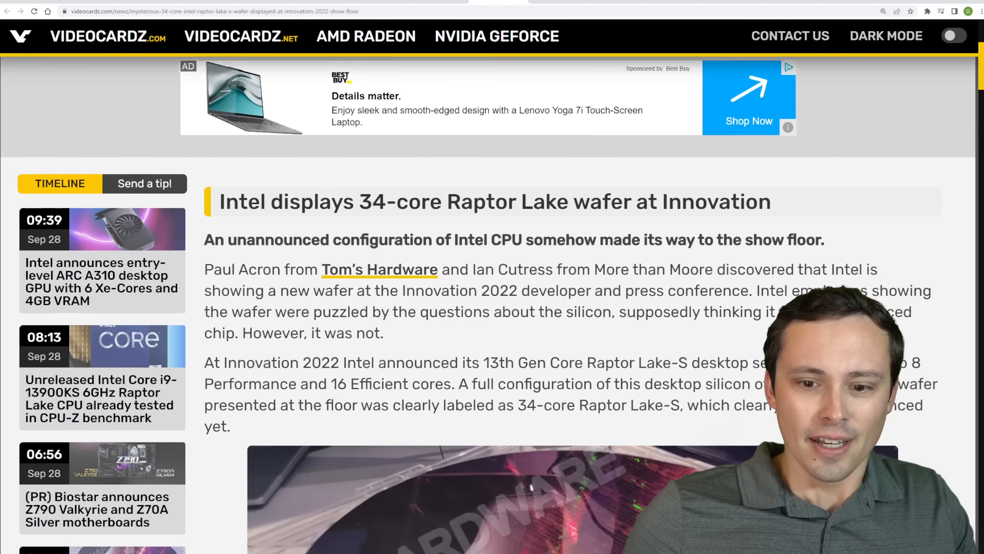
scroll(down, 3)
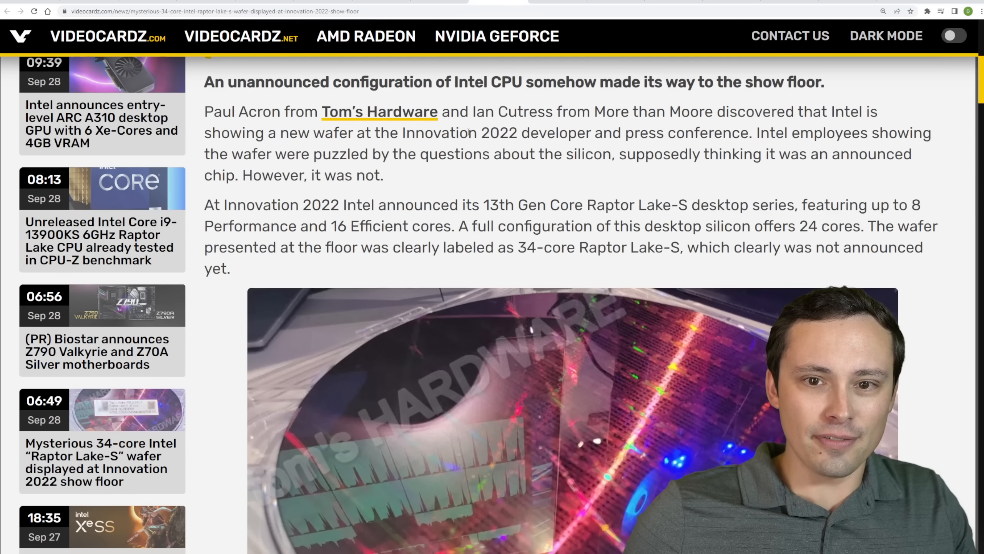
scroll(down, 3)
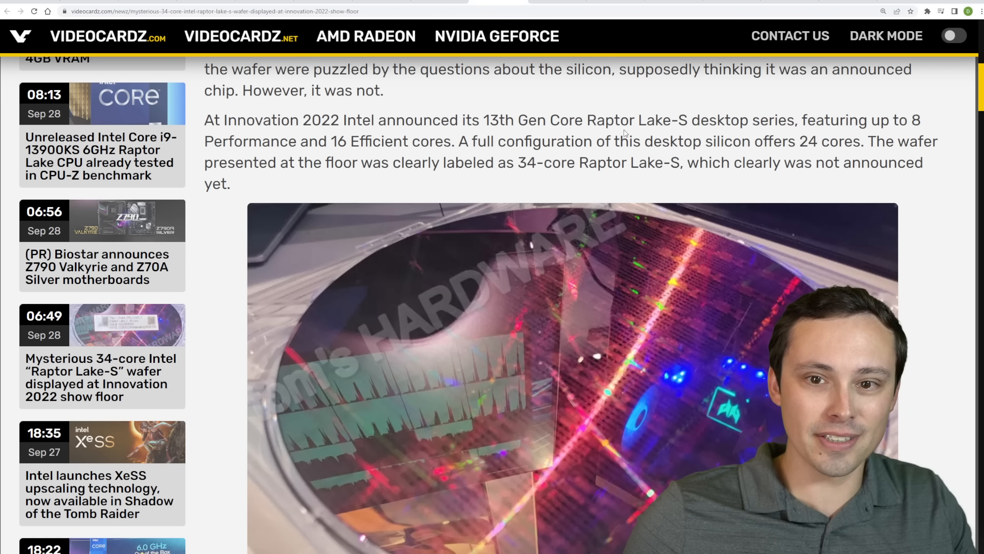
scroll(down, 3)
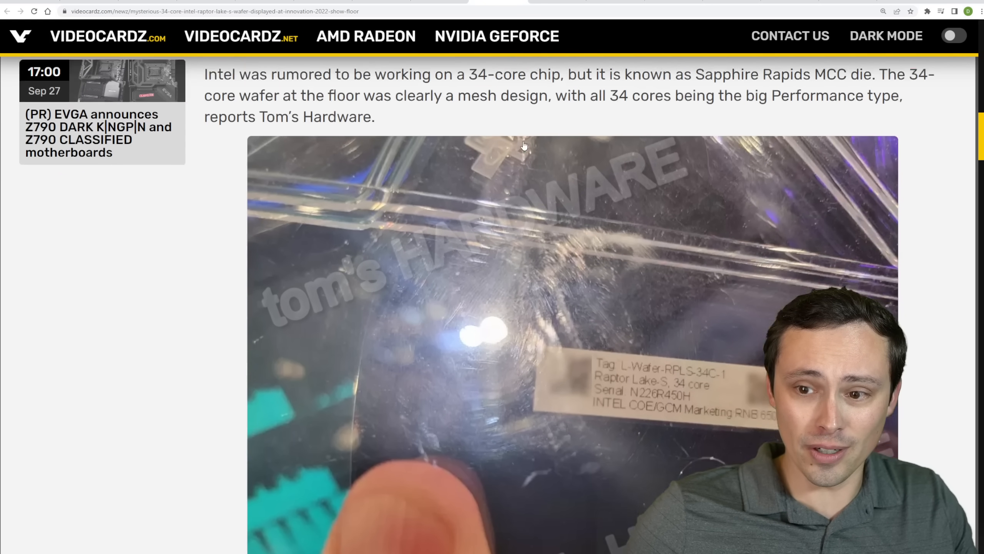
scroll(down, 3)
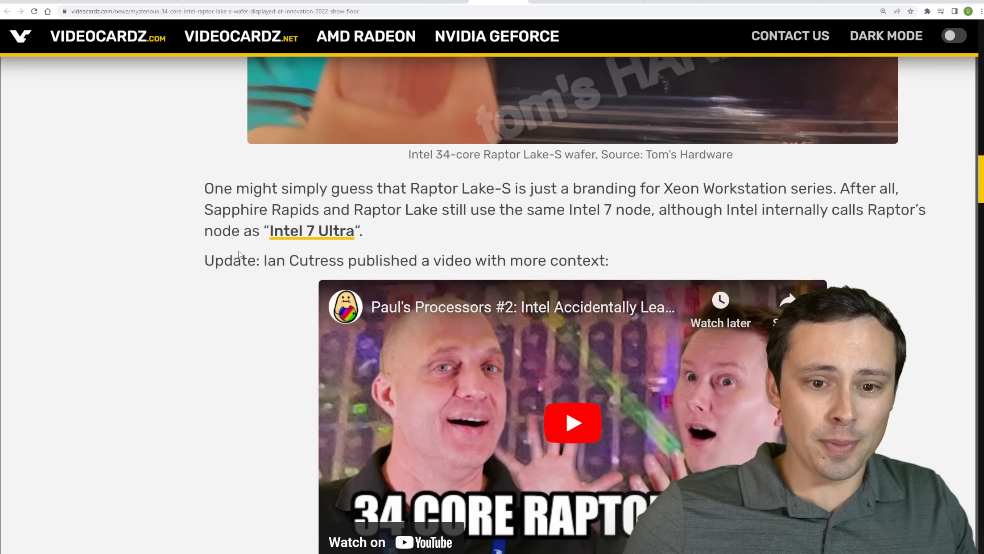
scroll(down, 3)
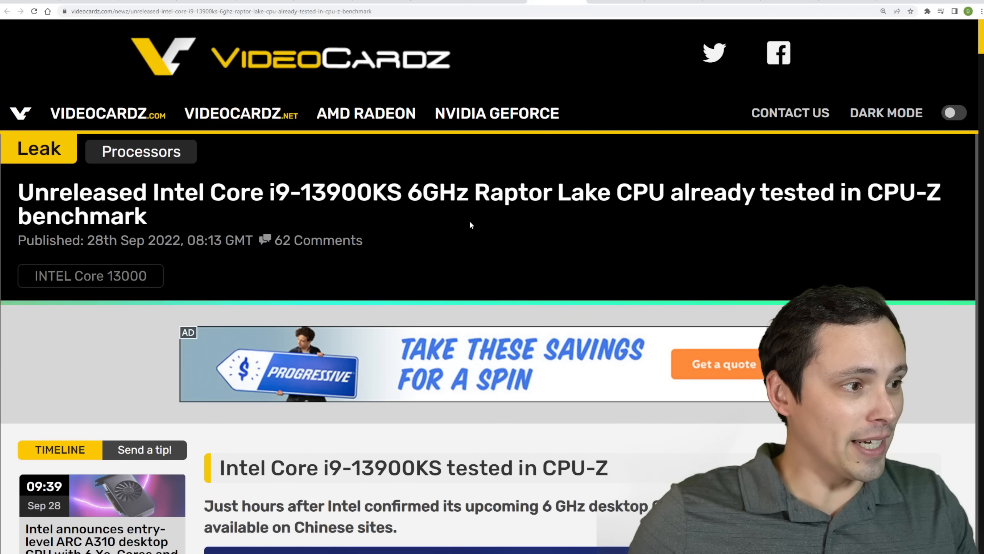
scroll(down, 3)
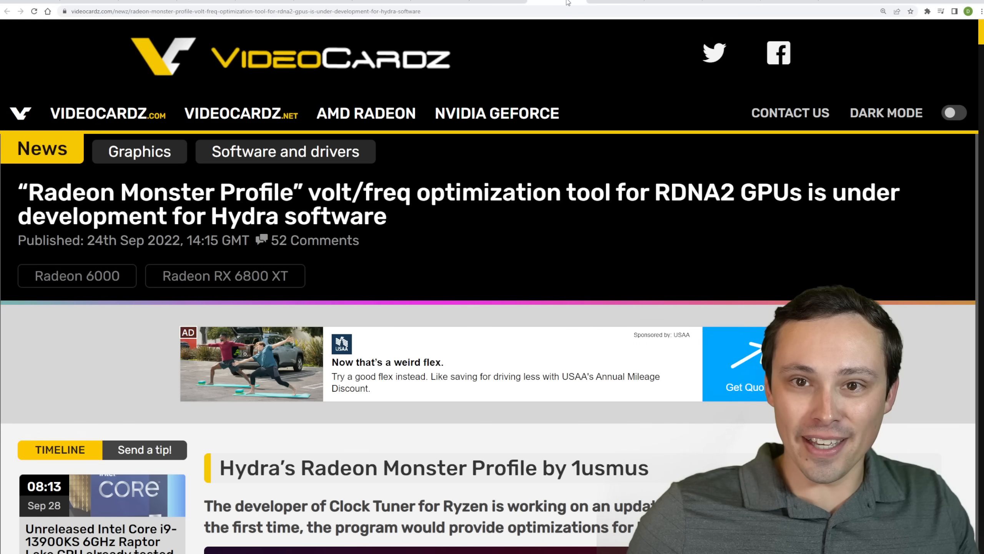
Read down the Radeon Monster Profile article on RDNA2 volt/frequency tuning in Hydra.
scroll(down, 3)
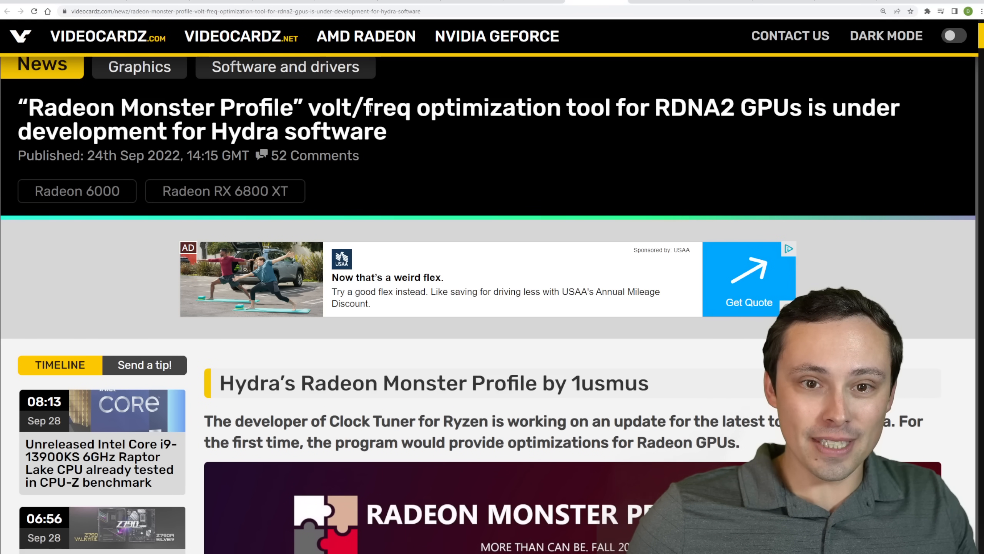
double_click(696, 109)
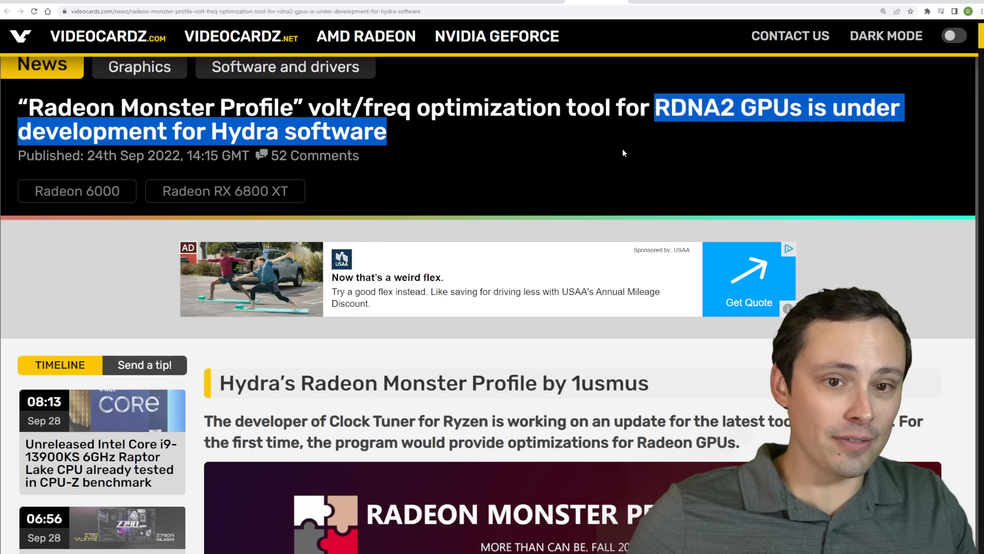
scroll(down, 3)
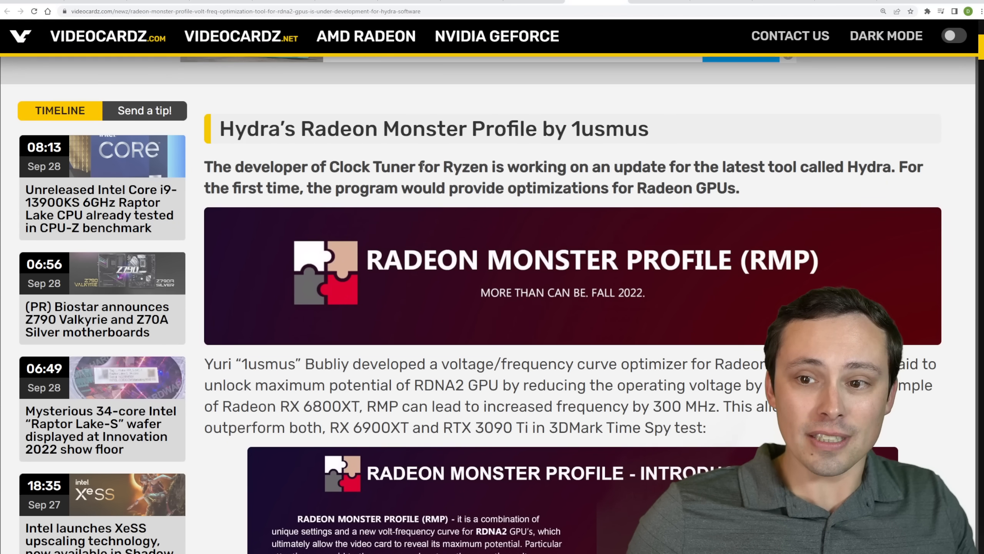
scroll(down, 3)
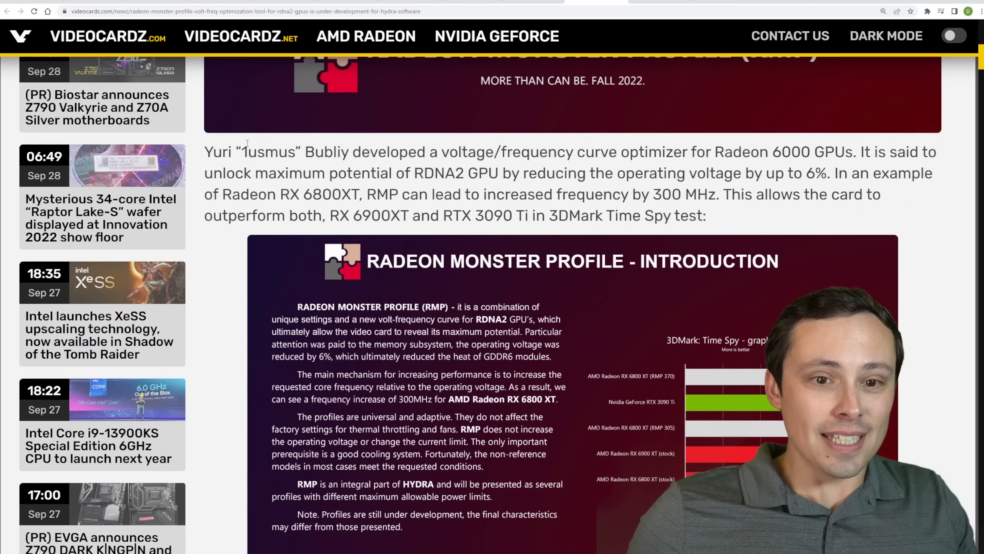
scroll(down, 3)
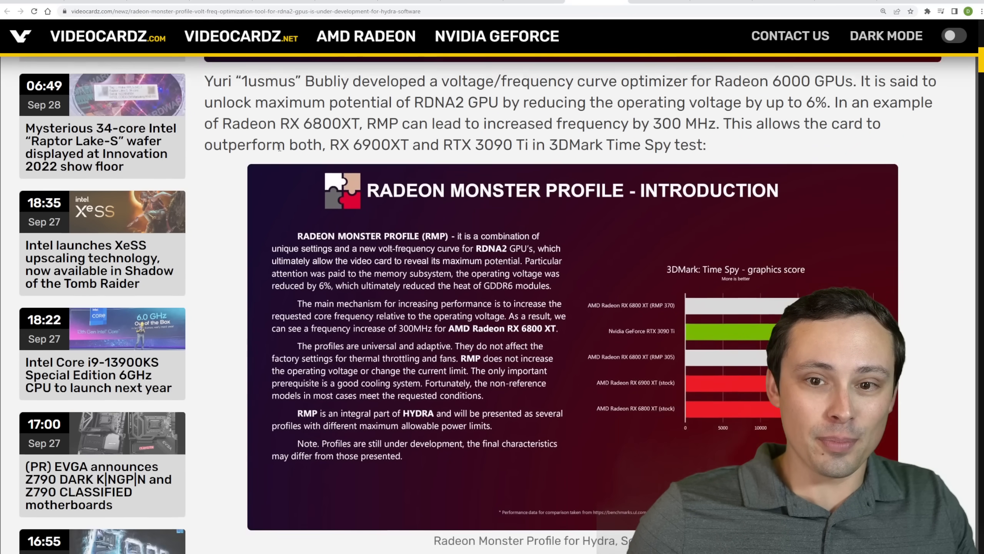
scroll(down, 3)
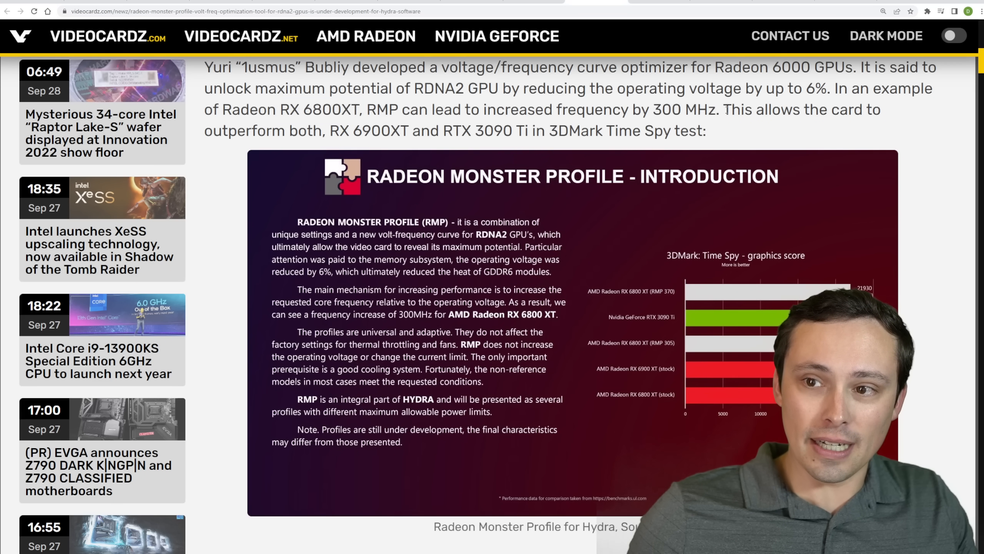
Highlight the RX 6900XT versus RTX 3090 Ti comparison and continue to the AYANEO 2 and GEEK console article.
drag(326, 130, 439, 130)
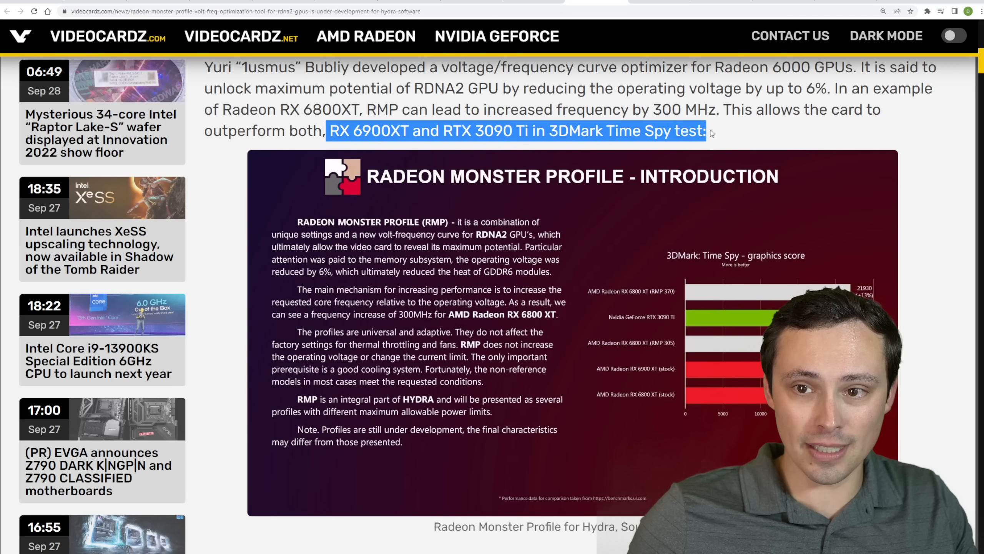
scroll(down, 3)
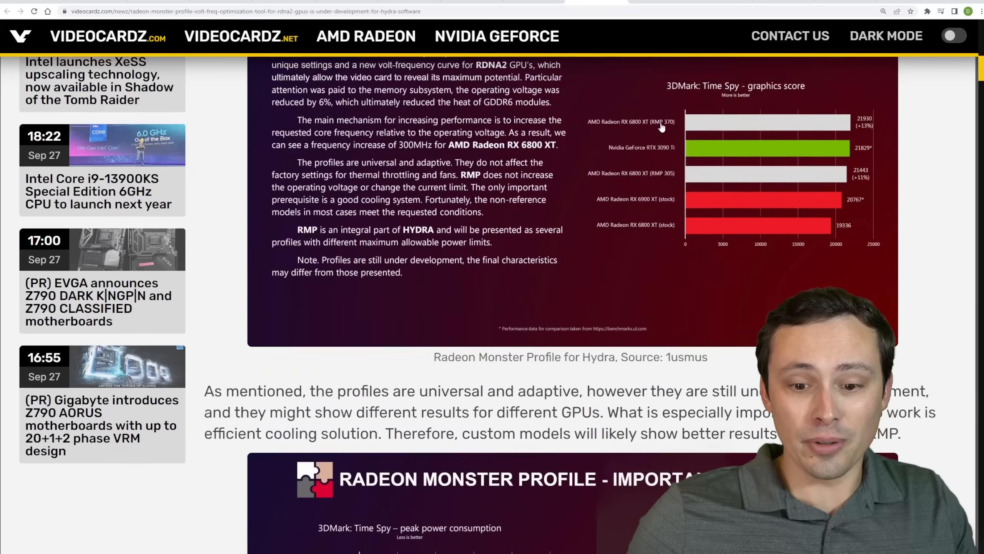
scroll(down, 3)
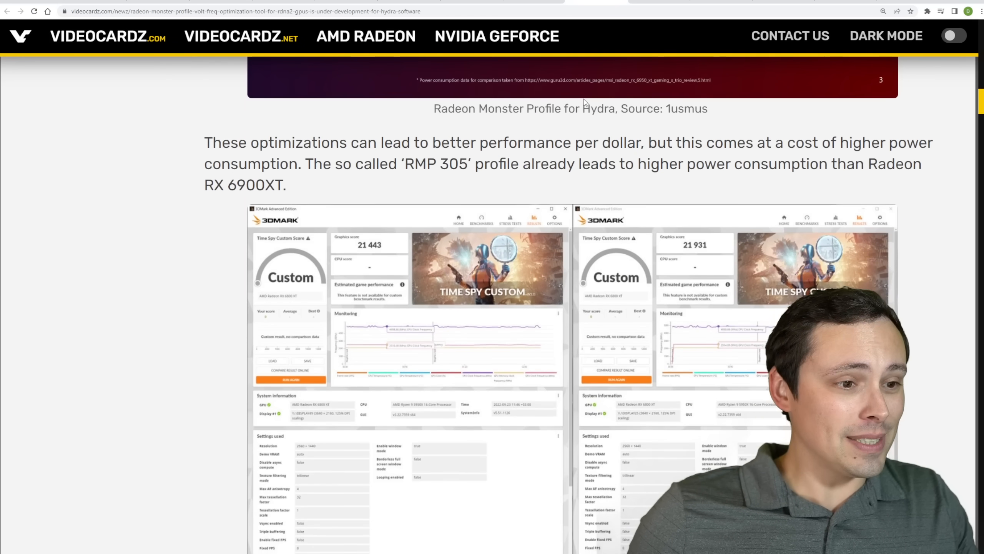
scroll(down, 3)
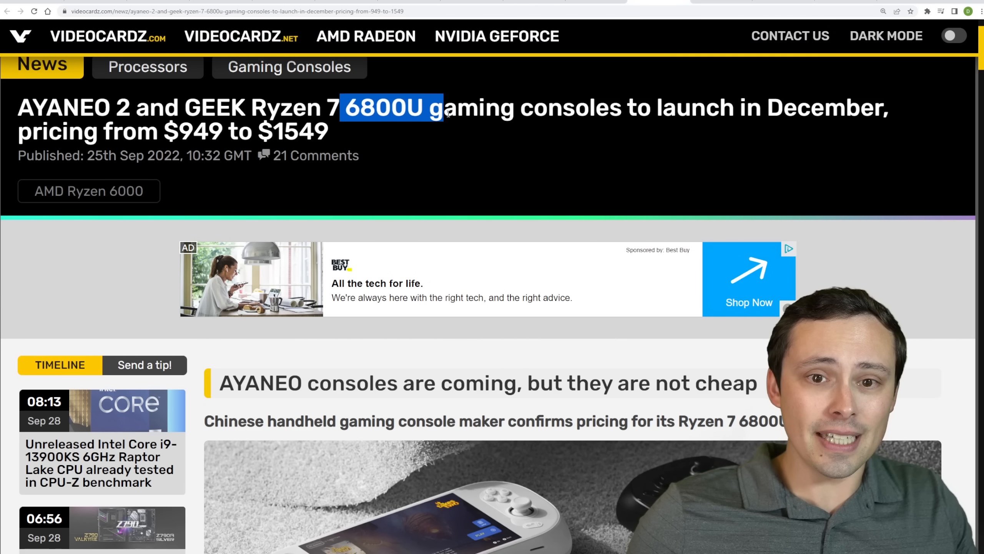
Scroll through the AYANEO pricing and comparison chart toward the AMD Adrenalin 22.9.2 driver post.
scroll(down, 3)
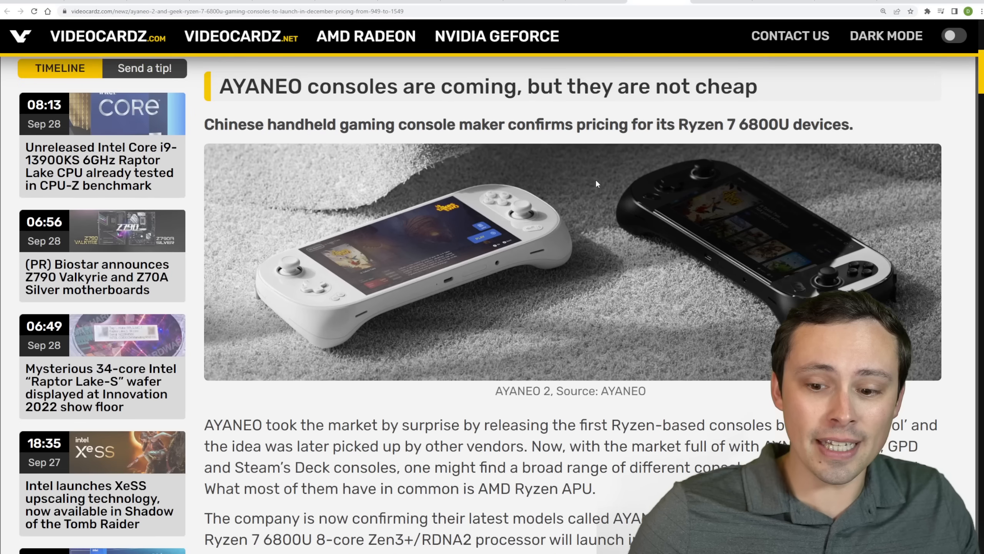
scroll(down, 3)
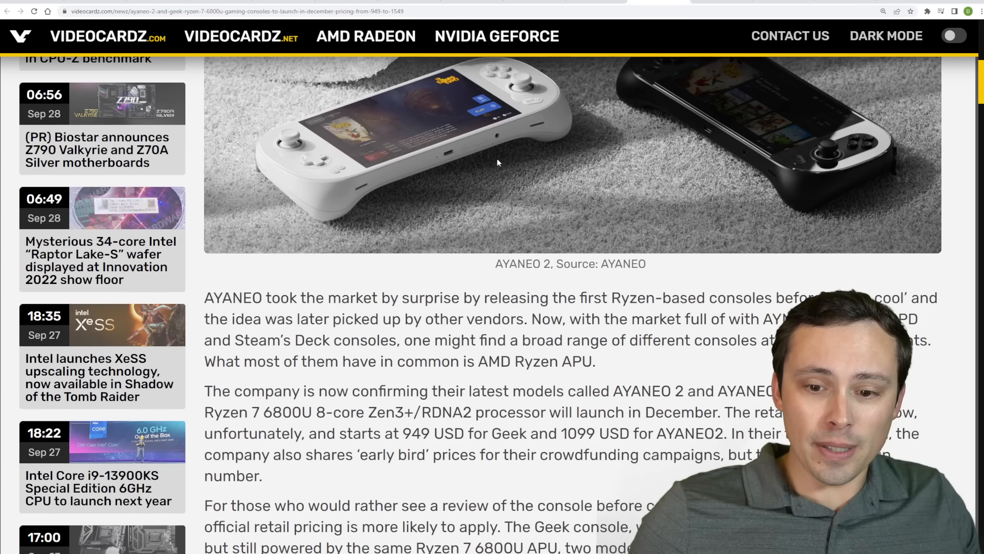
scroll(down, 3)
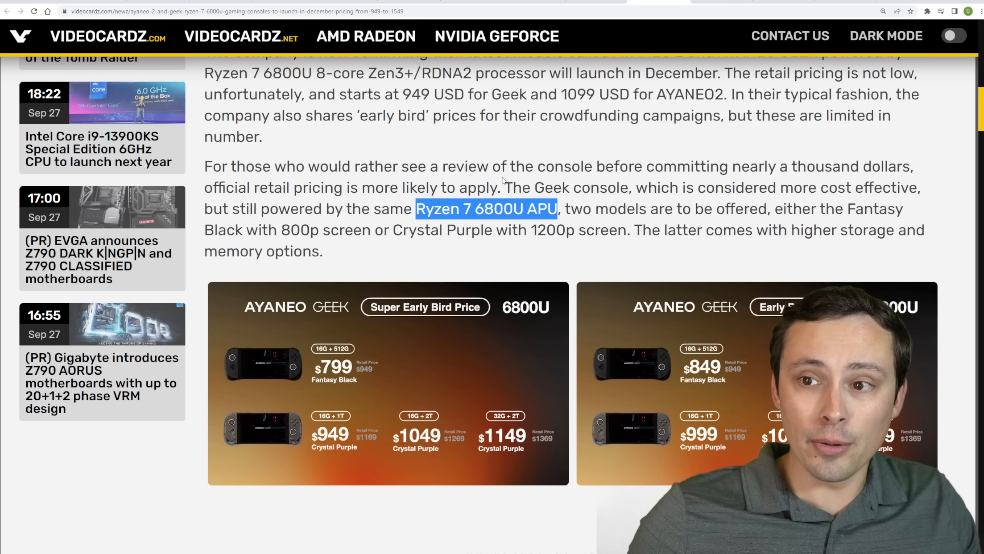
scroll(down, 3)
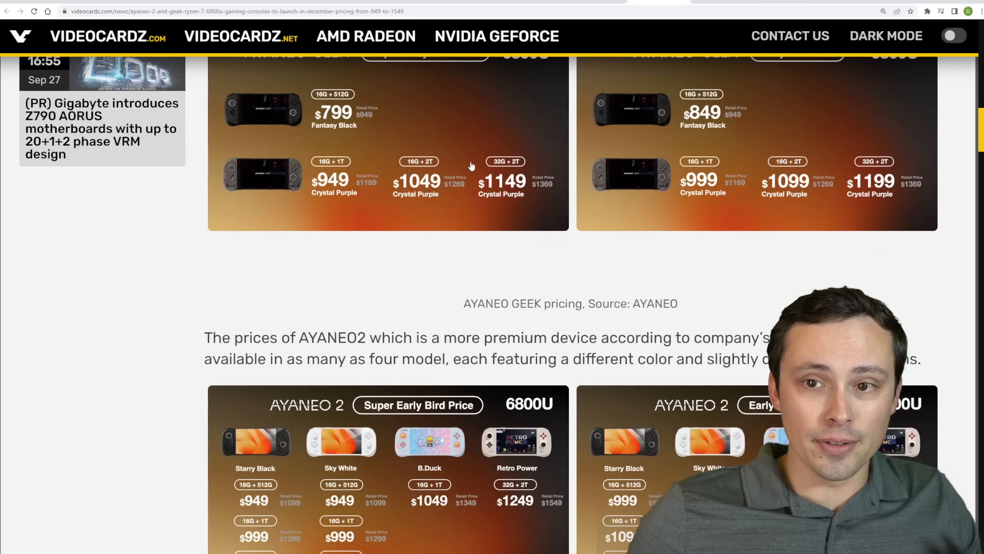
scroll(down, 3)
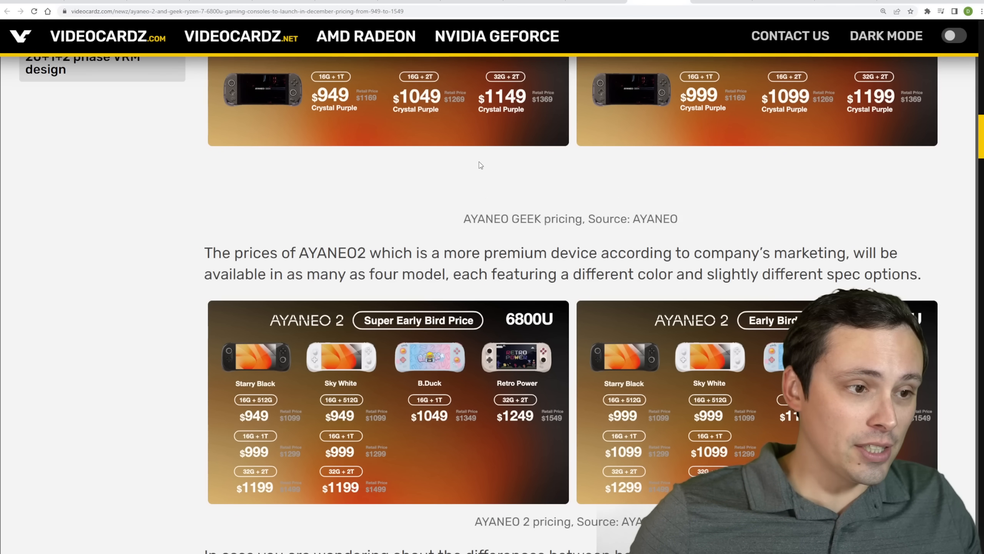
scroll(down, 3)
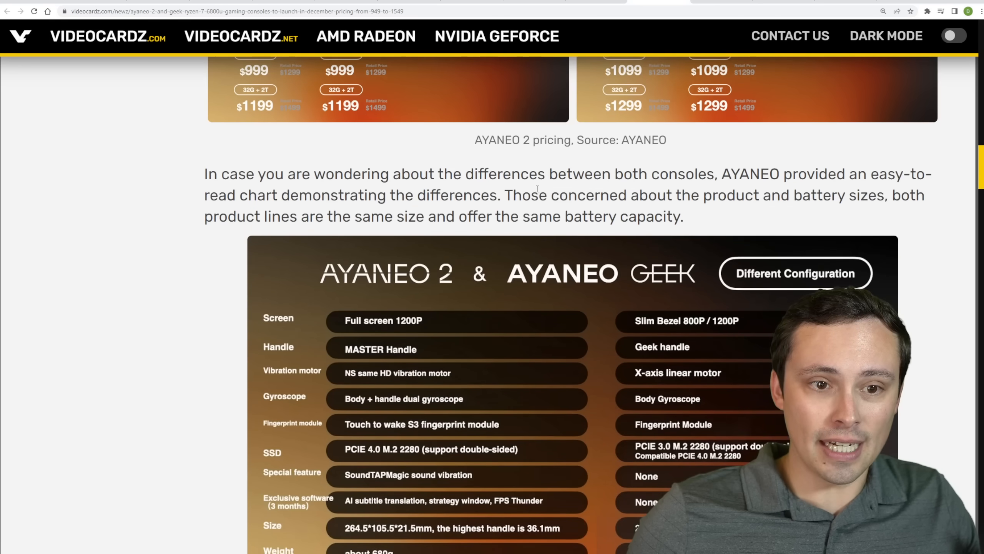
scroll(down, 3)
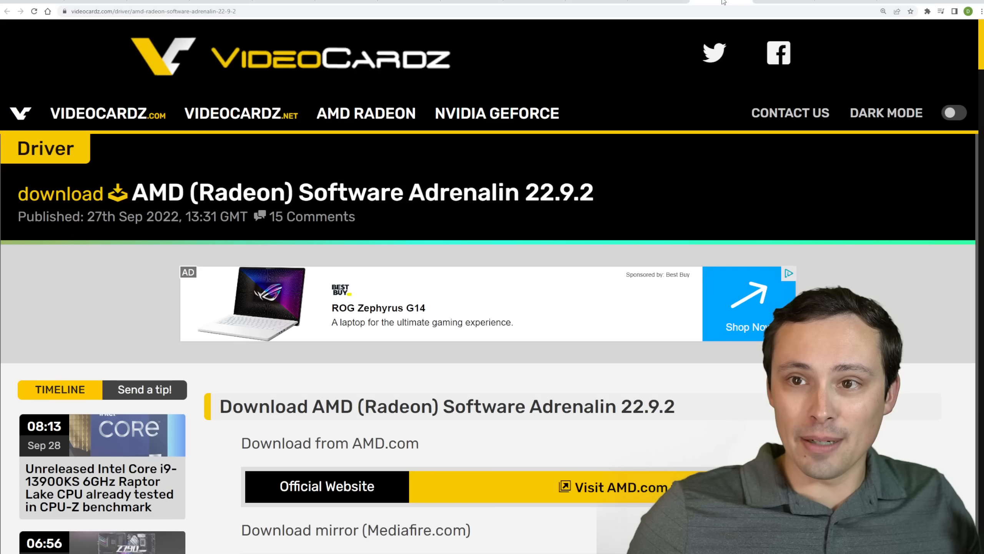
Scroll to the Adrenalin 22.9.2 Known Issues and open the GeForce 517.48 WHQL driver post.
scroll(down, 3)
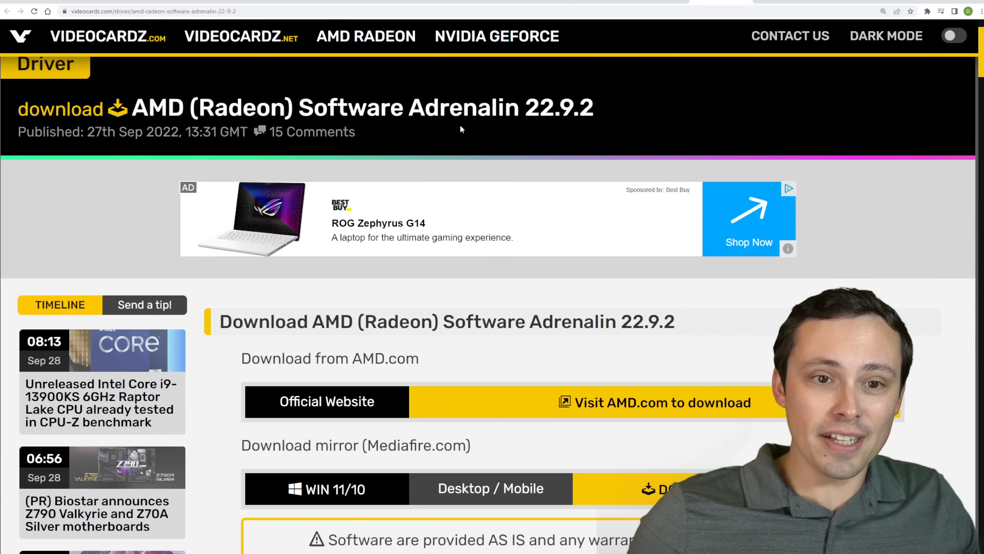
scroll(down, 3)
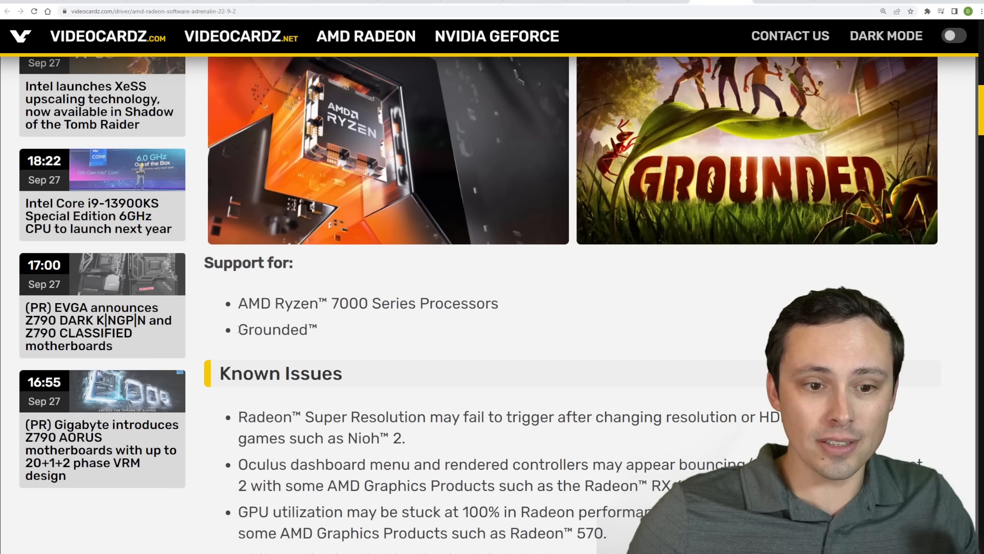
double_click(275, 330)
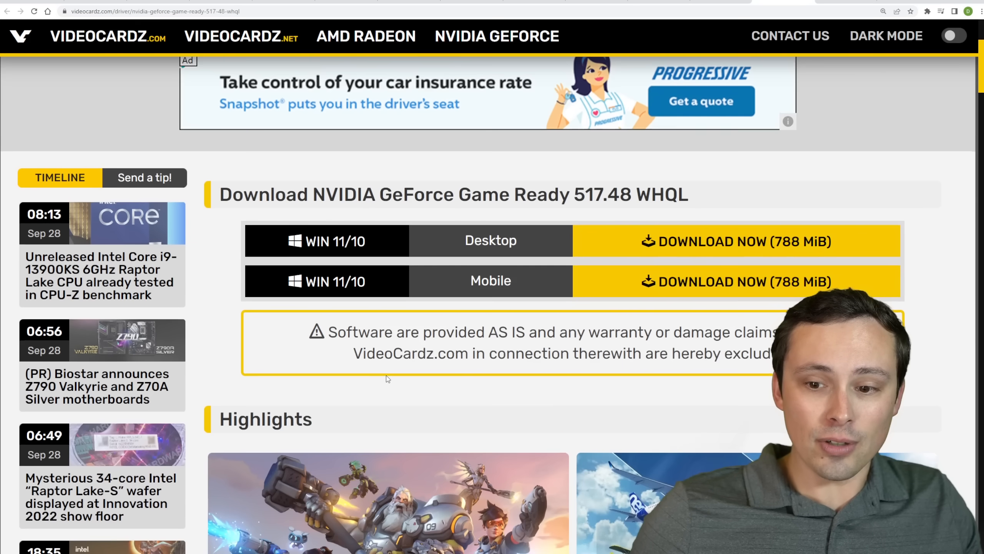
Scroll the GeForce 517.48 driver page toward the Gigabyte RTX 4090 Hong Kong sale article.
scroll(down, 3)
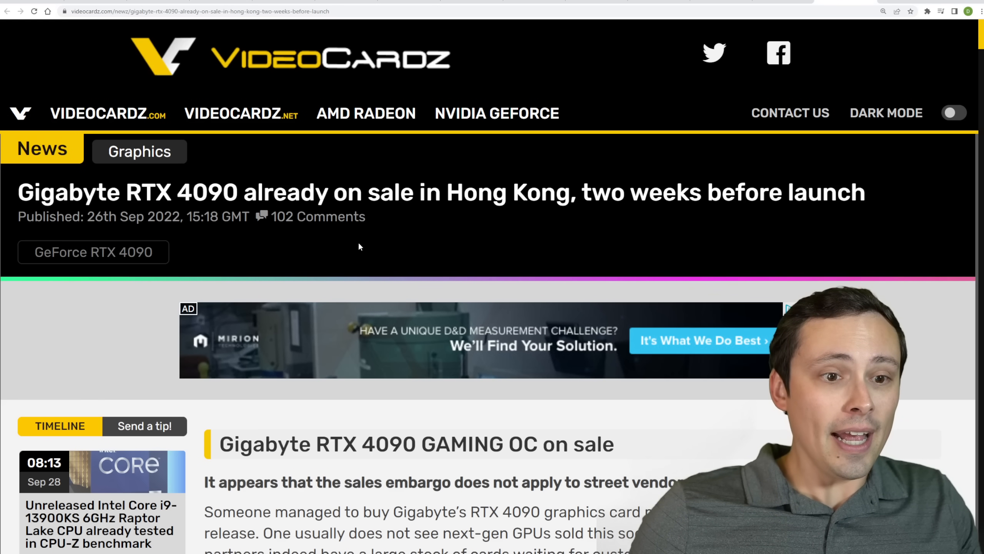
scroll(down, 3)
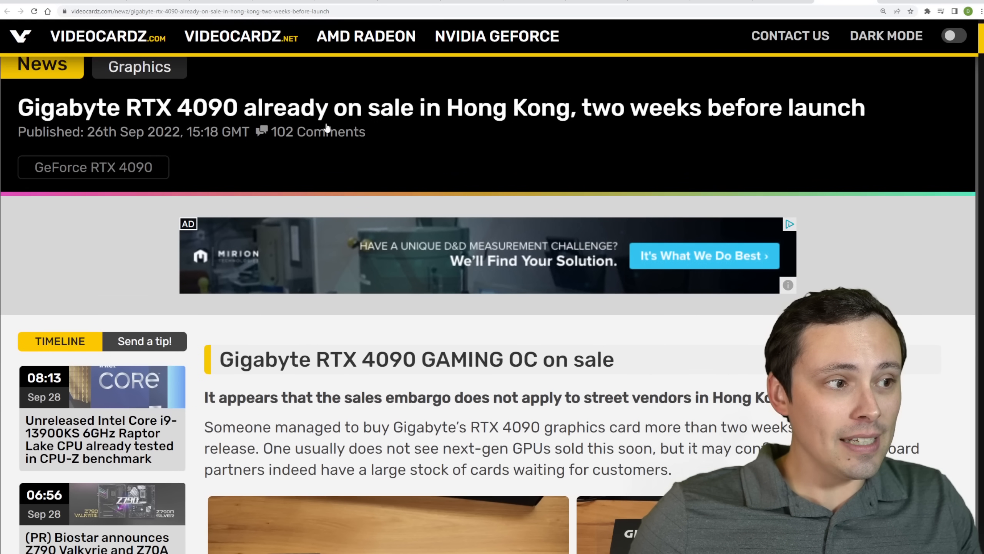
drag(347, 108, 582, 108)
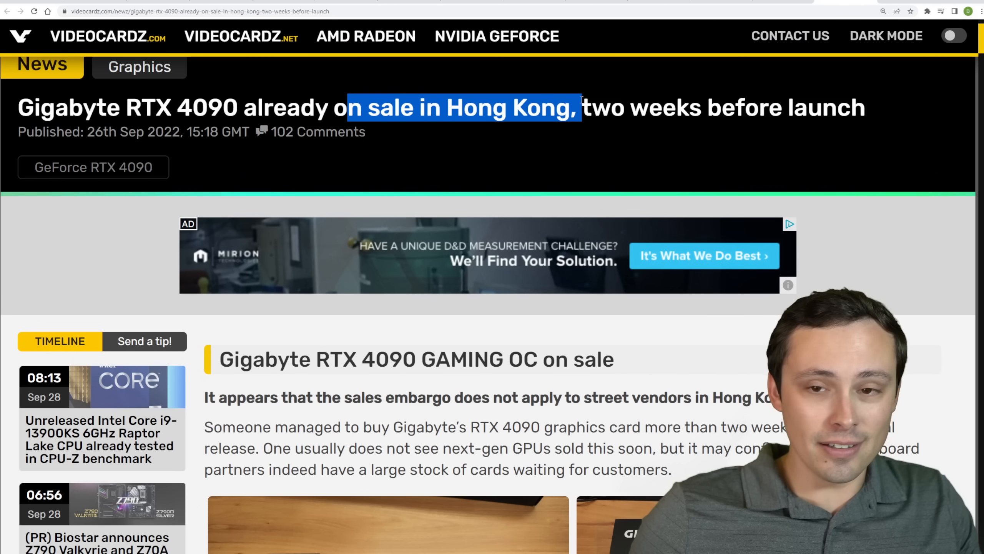
scroll(down, 3)
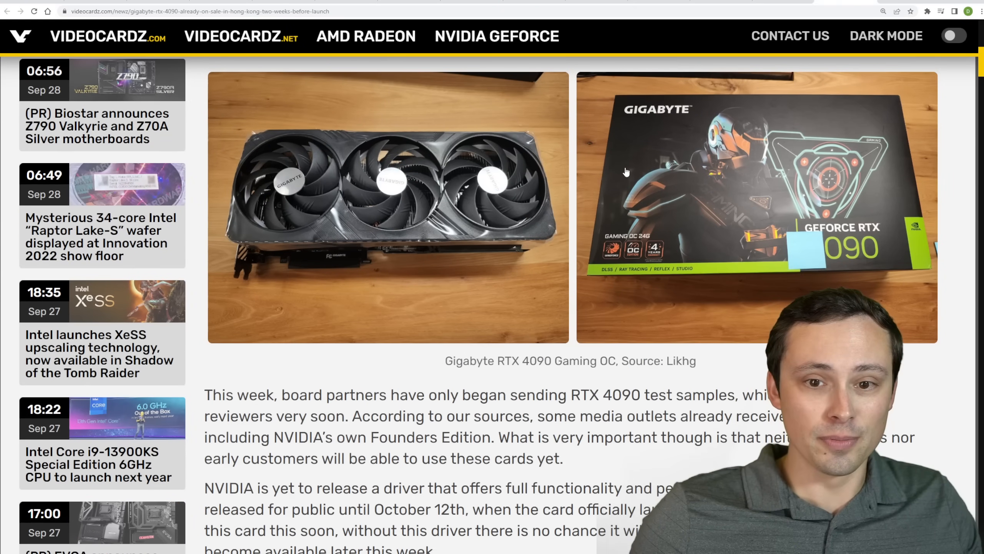
scroll(down, 3)
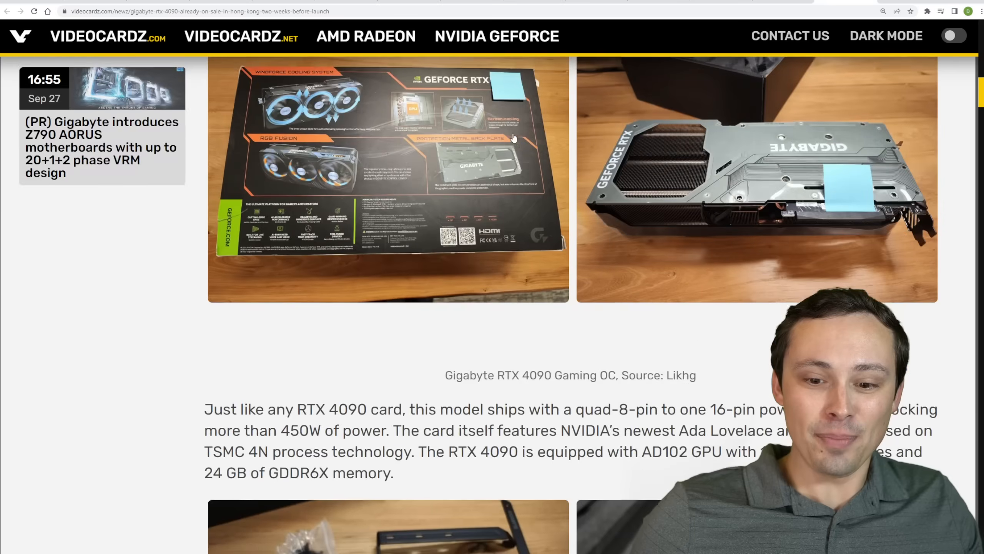
scroll(down, 3)
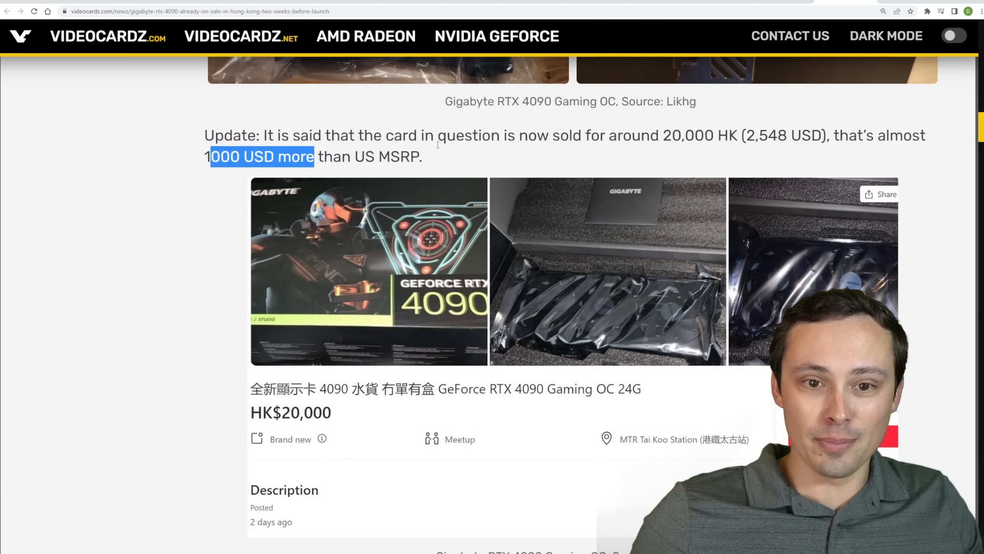
scroll(down, 3)
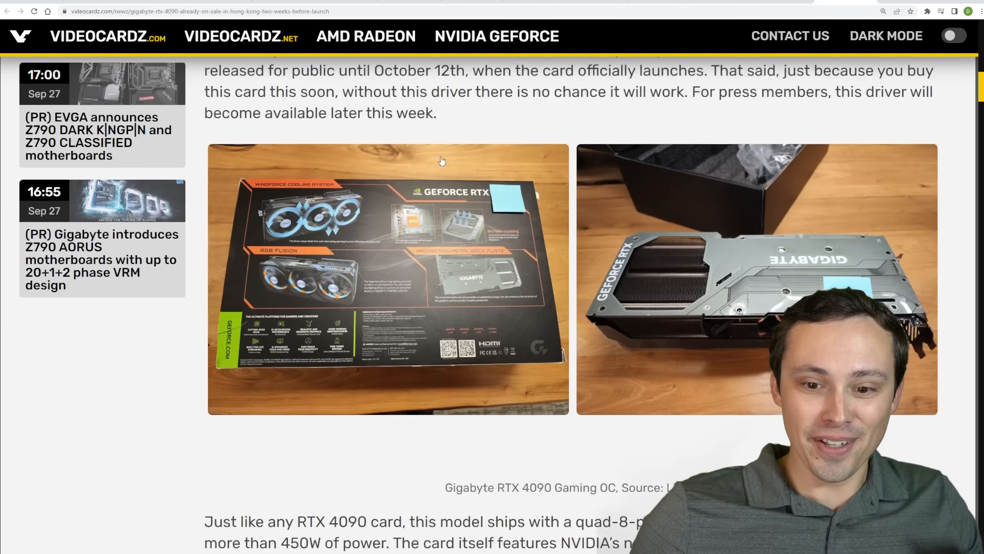
scroll(up, 3)
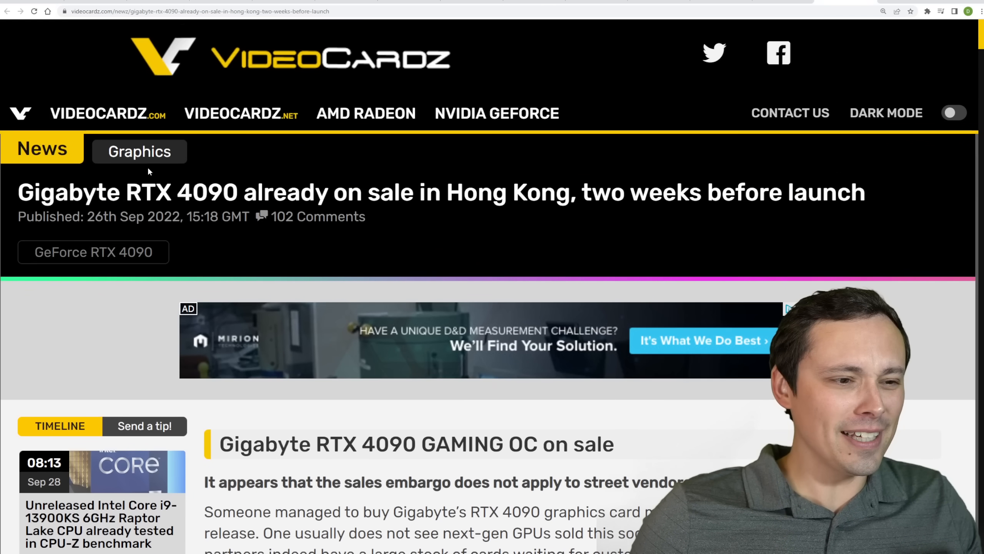